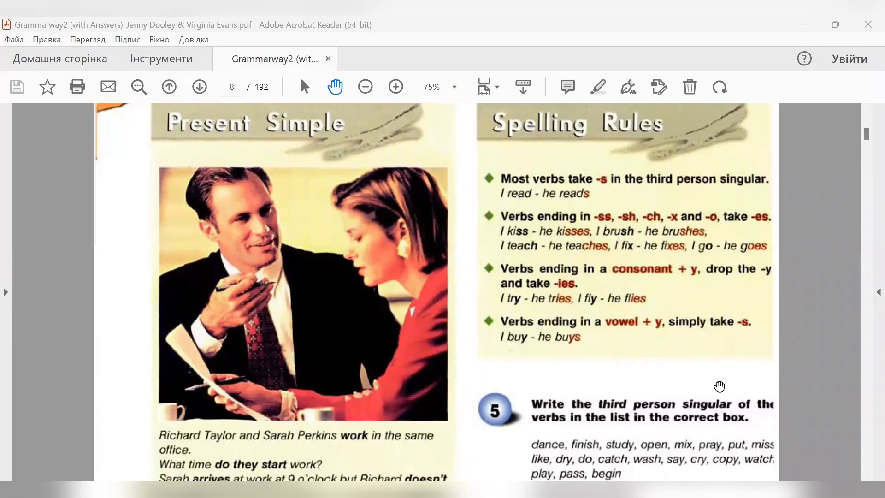
{"action": "mouse_move", "coordinate": [866, 464]}
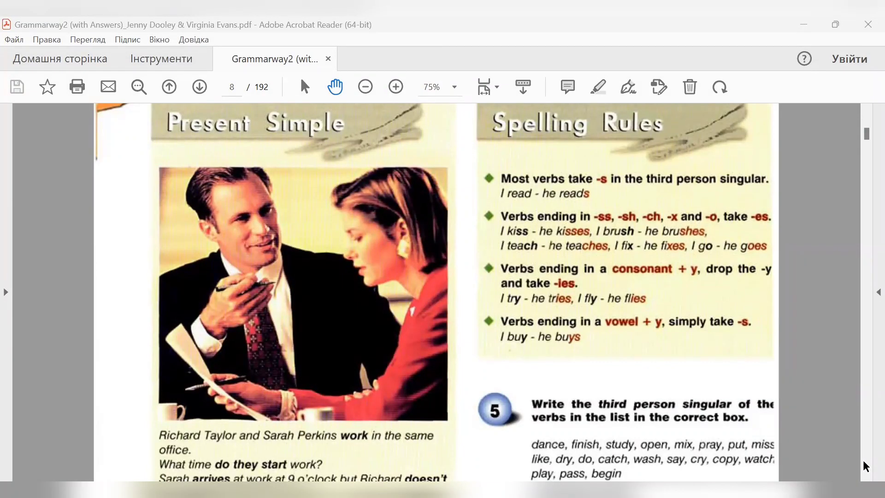
Step: Scroll down page 8 past the Present Simple rules and exercise 5 to the start of exercise 6
{"action": "scroll", "scroll_direction": "down", "scroll_amount": 3}
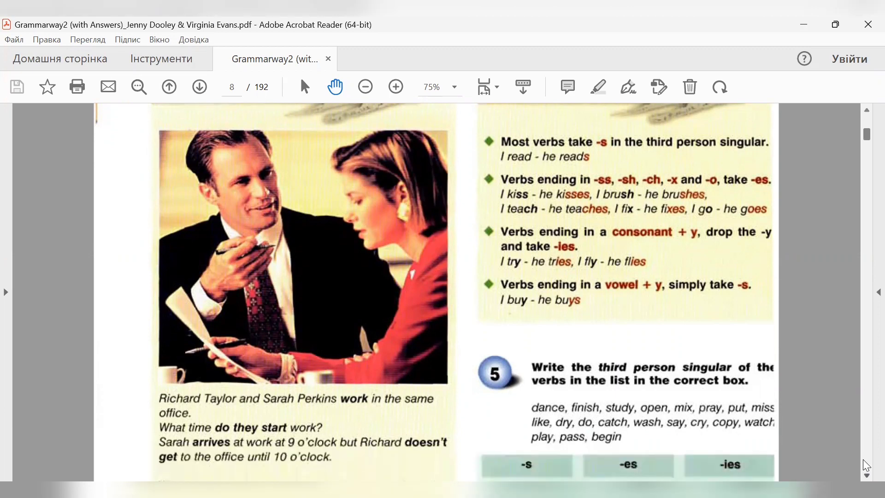
{"action": "scroll", "scroll_direction": "down", "scroll_amount": 3}
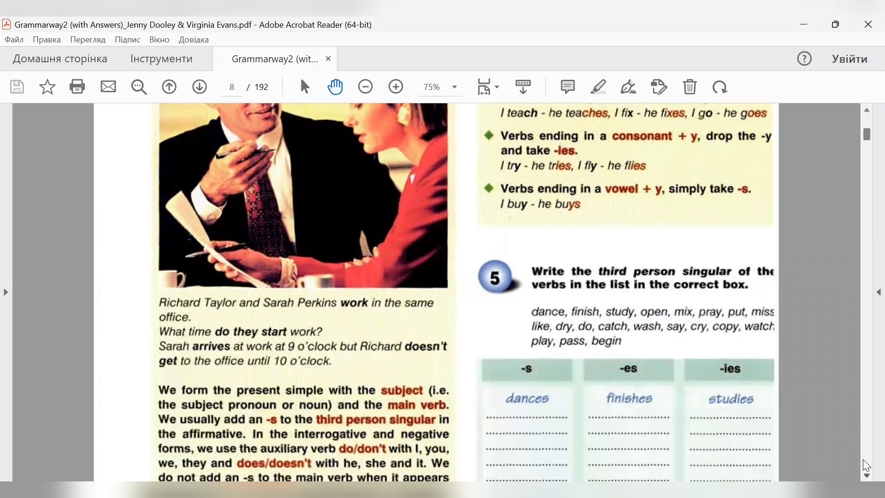
{"action": "scroll", "scroll_direction": "down", "scroll_amount": 3}
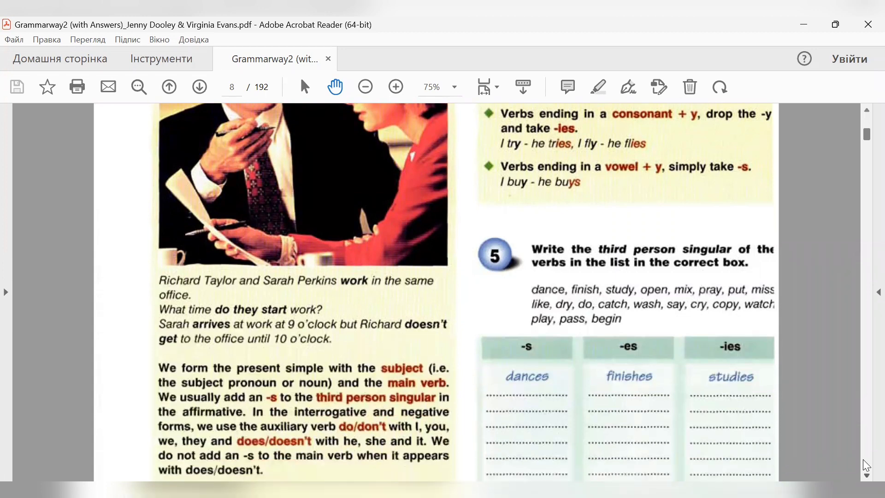
{"action": "scroll", "scroll_direction": "down", "scroll_amount": 3}
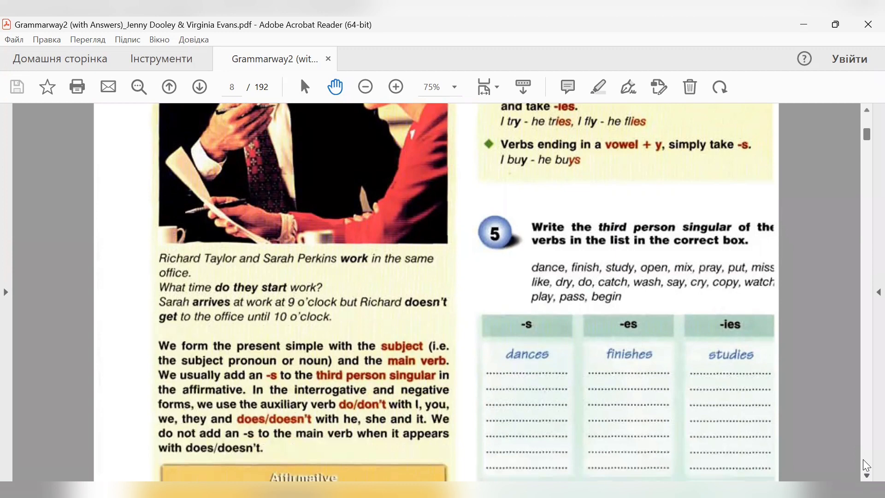
{"action": "scroll", "scroll_direction": "down", "scroll_amount": 3}
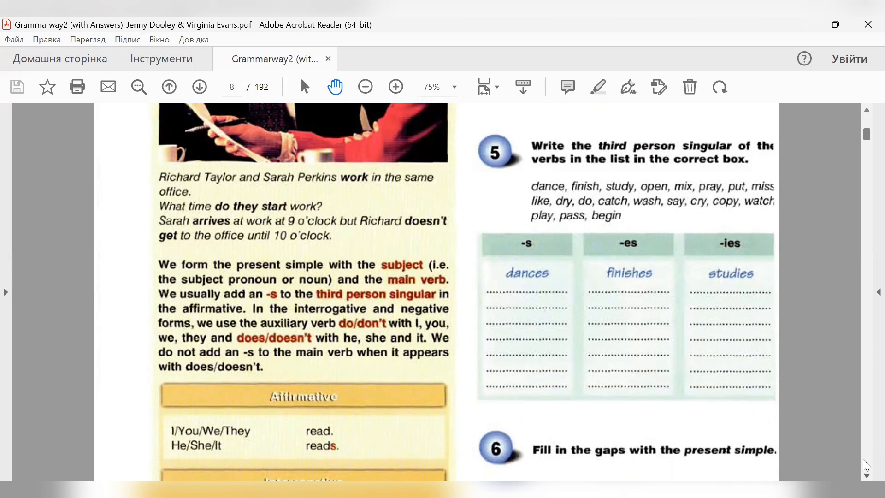
{"action": "scroll", "scroll_direction": "down", "scroll_amount": 3}
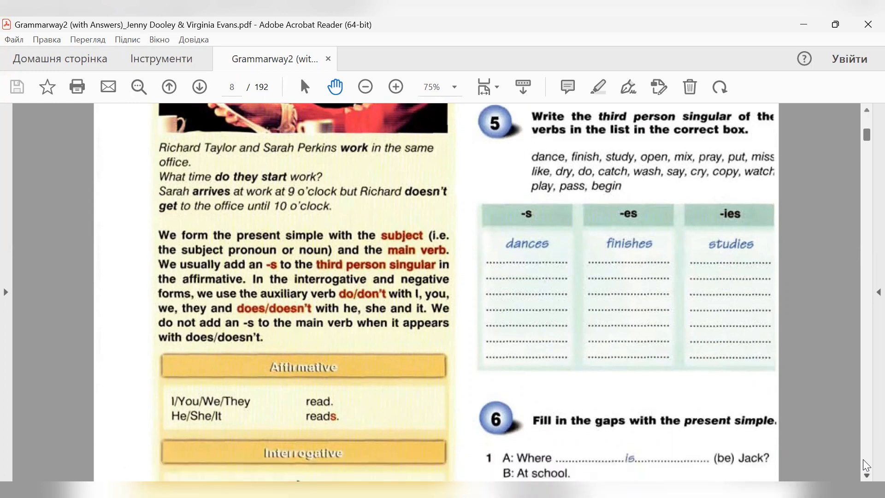
{"action": "scroll", "scroll_direction": "down", "scroll_amount": 3}
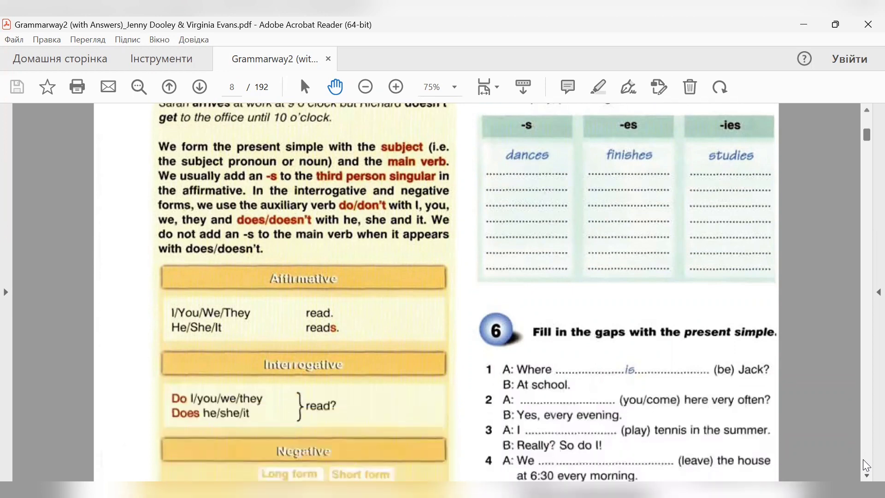
{"action": "scroll", "scroll_direction": "down", "scroll_amount": 3}
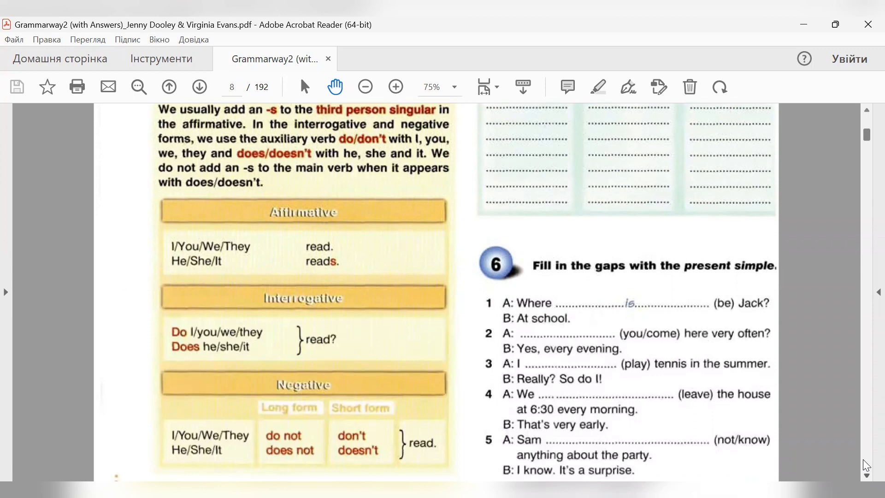
{"action": "mouse_move", "coordinate": [683, 391]}
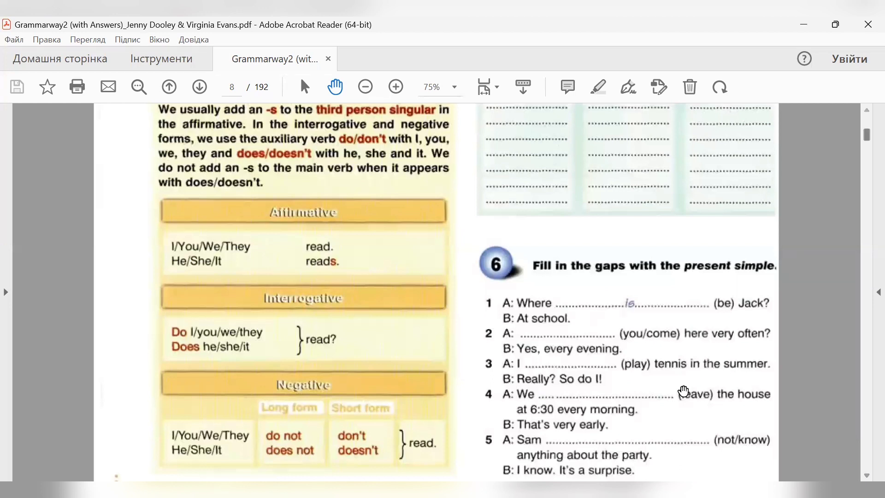
{"action": "mouse_move", "coordinate": [310, 257]}
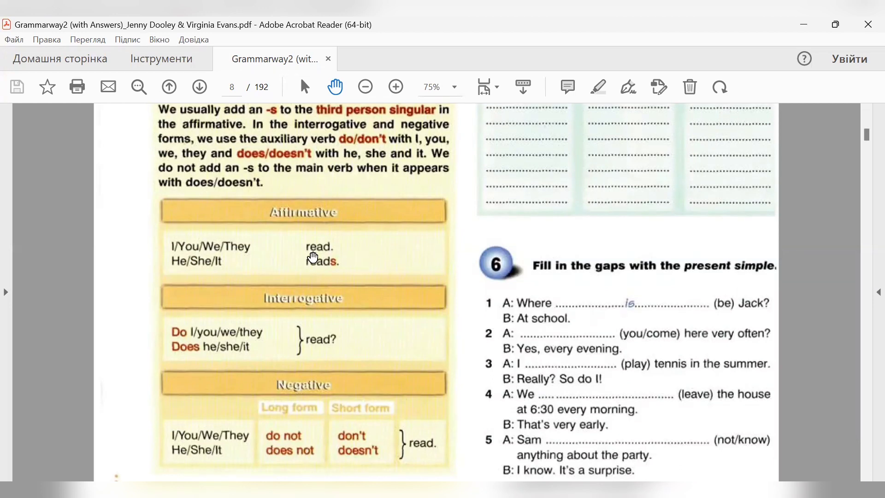
{"action": "mouse_move", "coordinate": [265, 258]}
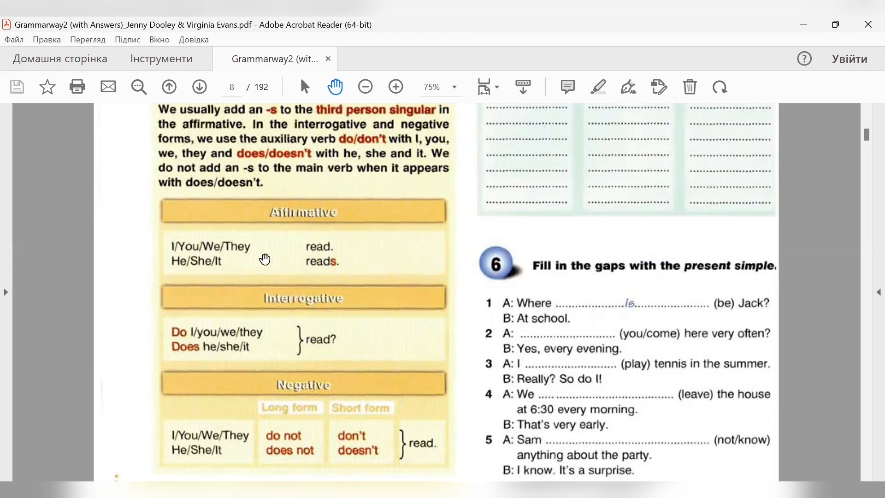
{"action": "mouse_move", "coordinate": [287, 257]}
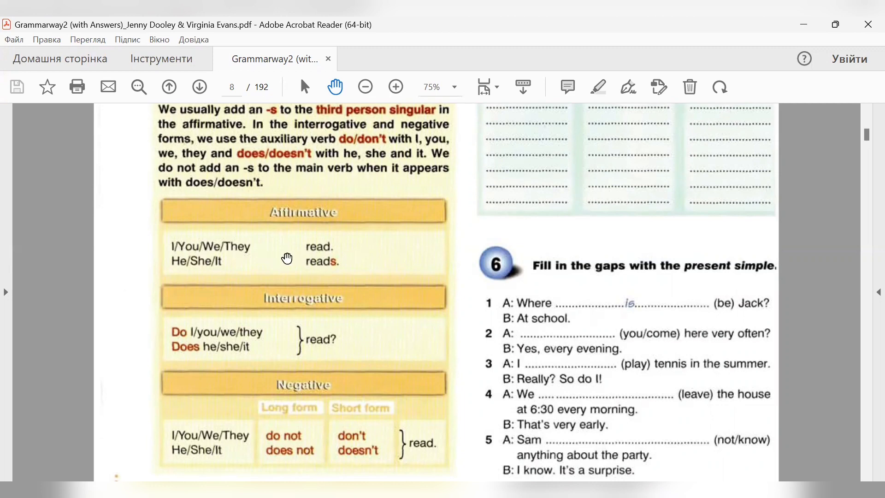
{"action": "mouse_move", "coordinate": [233, 253]}
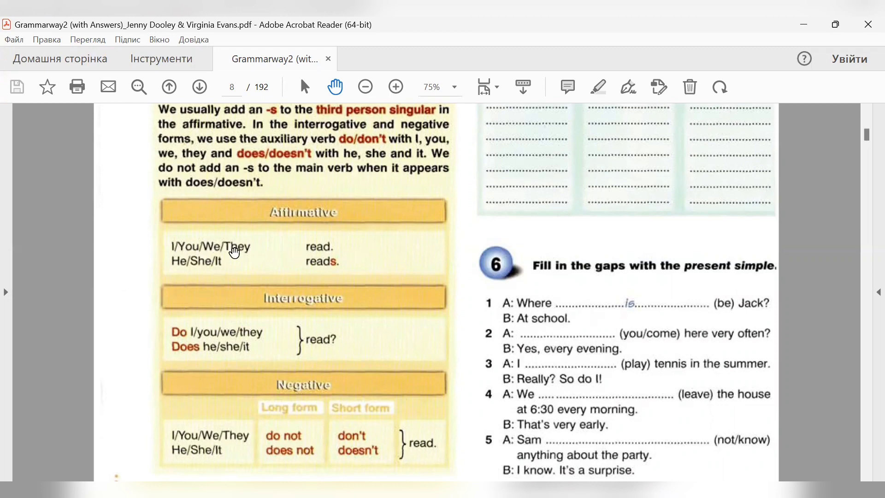
{"action": "mouse_move", "coordinate": [185, 252]}
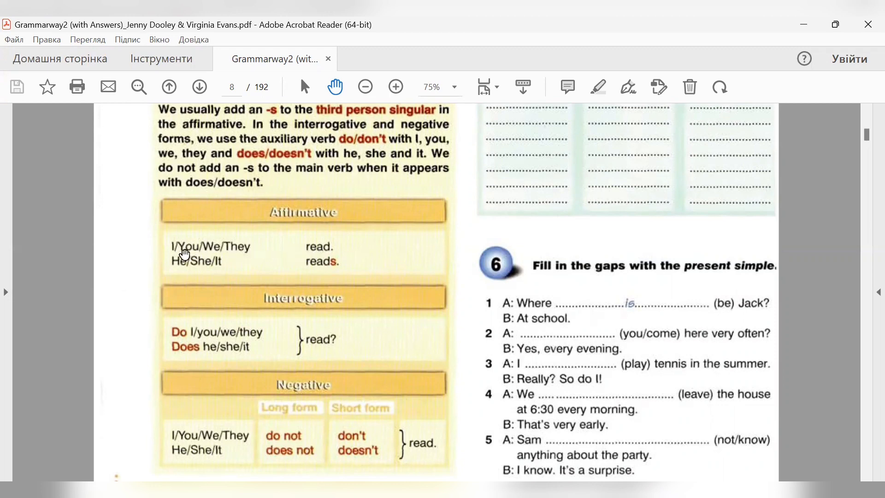
{"action": "mouse_move", "coordinate": [272, 253]}
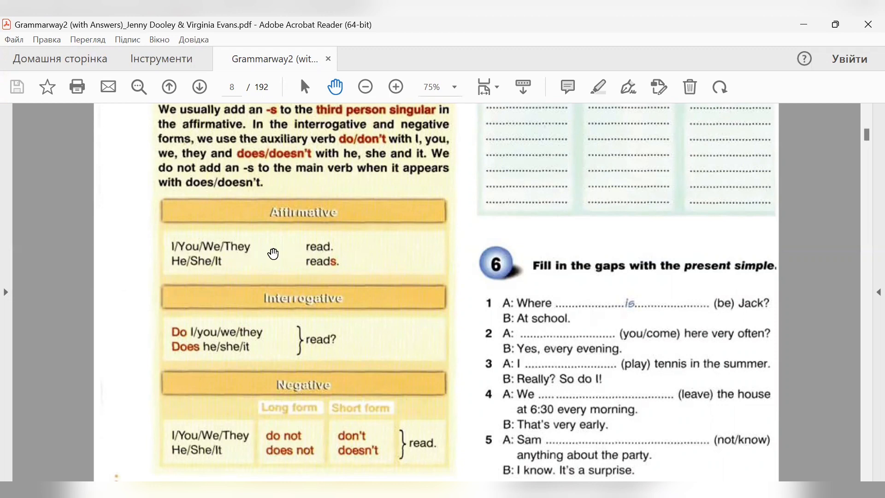
{"action": "mouse_move", "coordinate": [193, 273]}
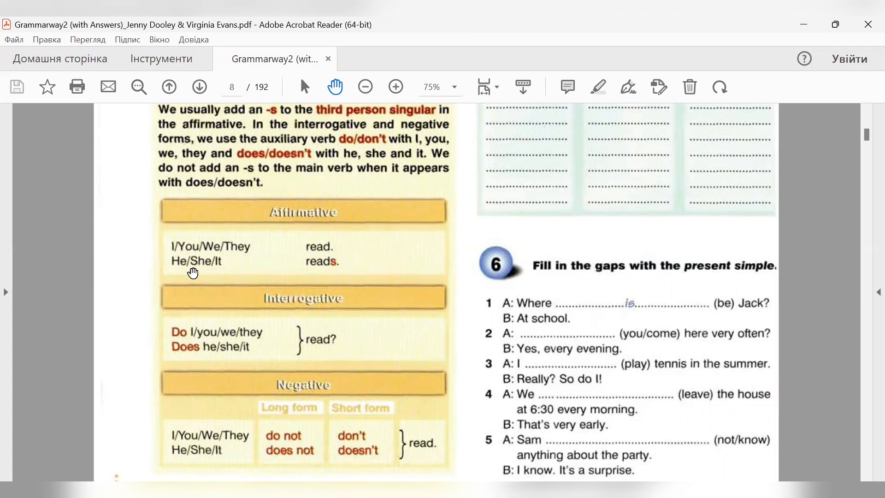
{"action": "mouse_move", "coordinate": [177, 274]}
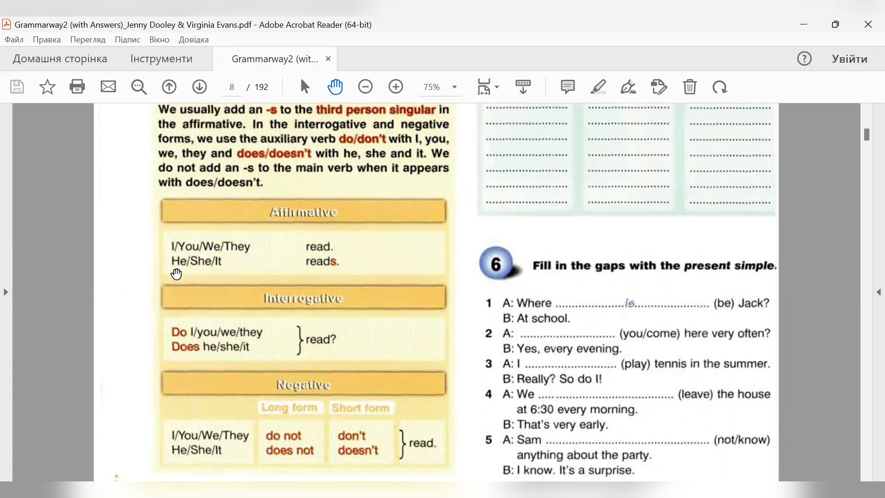
{"action": "mouse_move", "coordinate": [223, 266]}
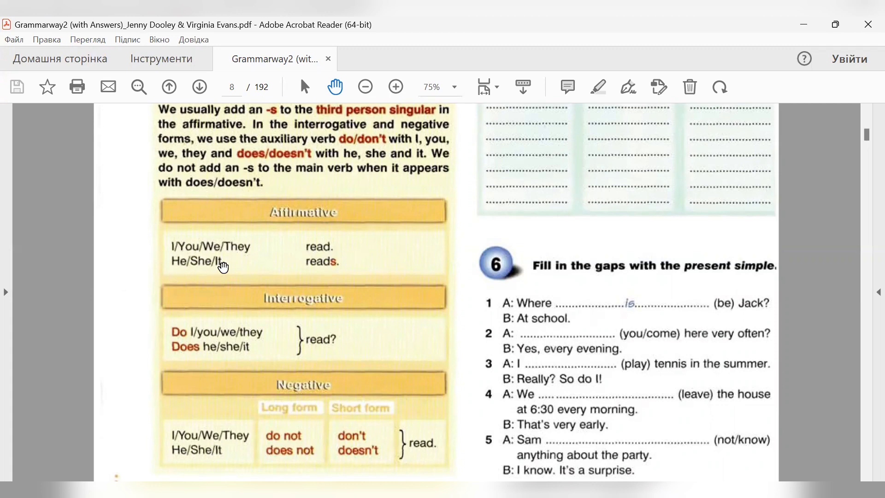
{"action": "mouse_move", "coordinate": [313, 275]}
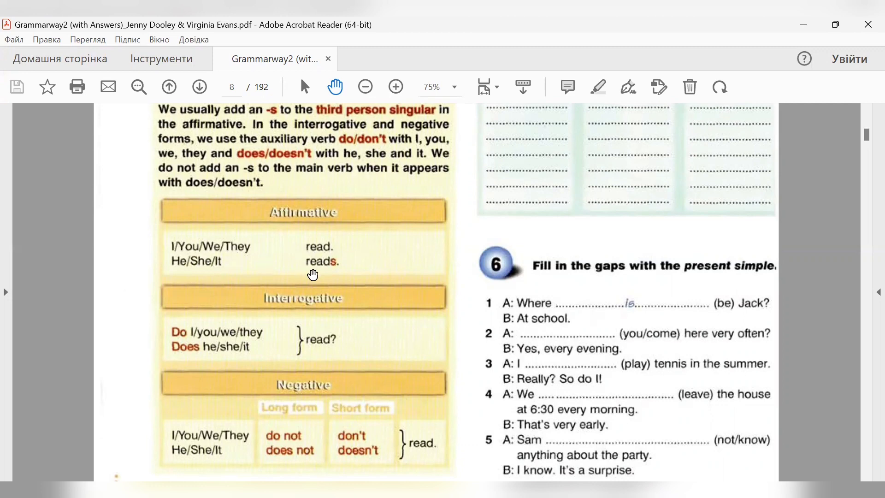
{"action": "mouse_move", "coordinate": [334, 274]}
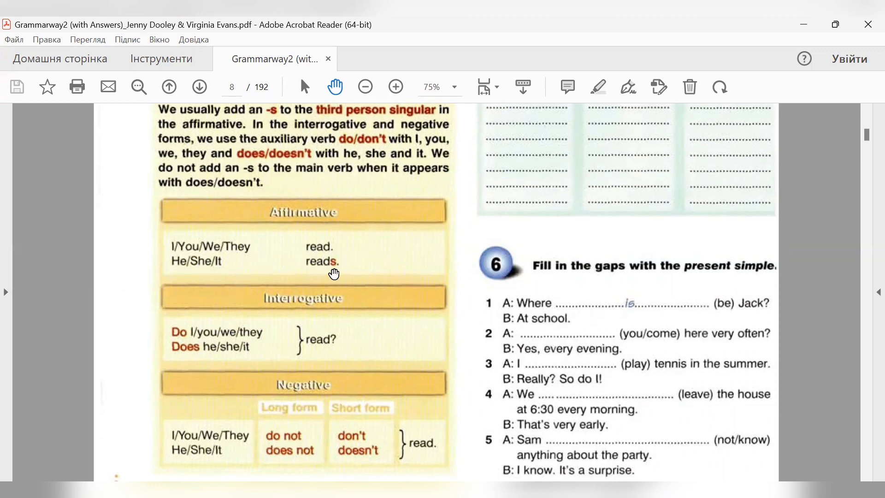
{"action": "mouse_move", "coordinate": [167, 289]}
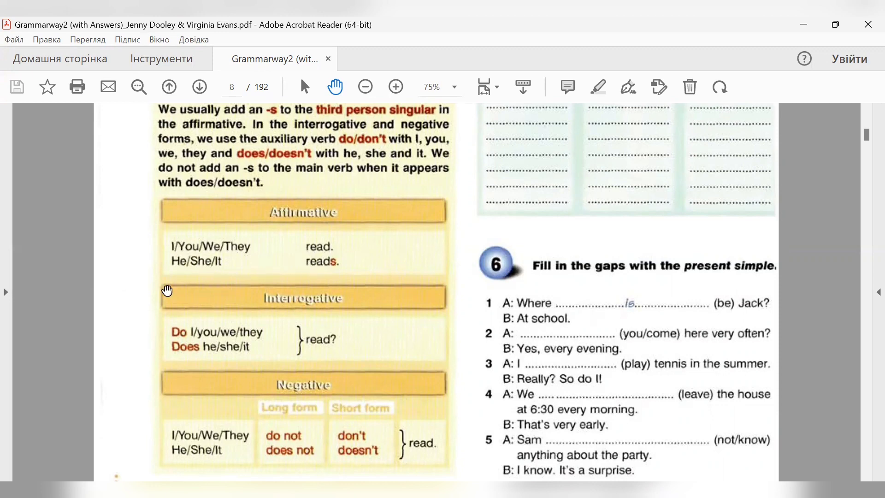
{"action": "mouse_move", "coordinate": [289, 277]}
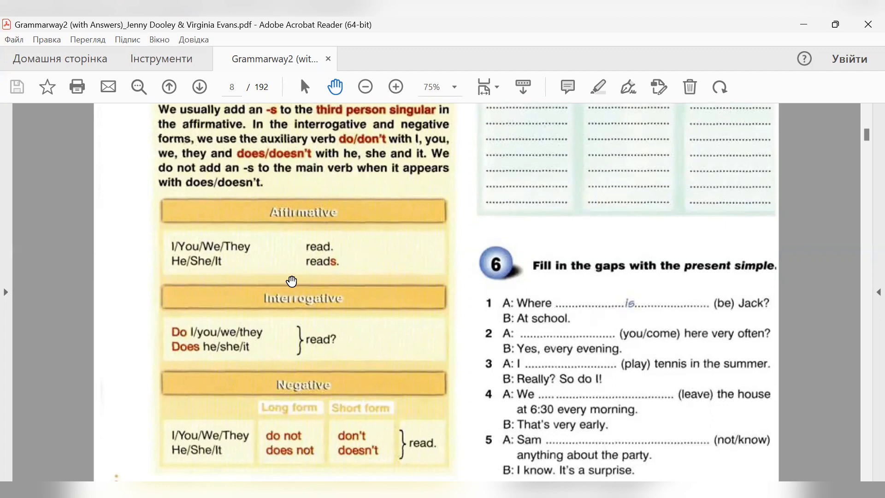
{"action": "mouse_move", "coordinate": [333, 273]}
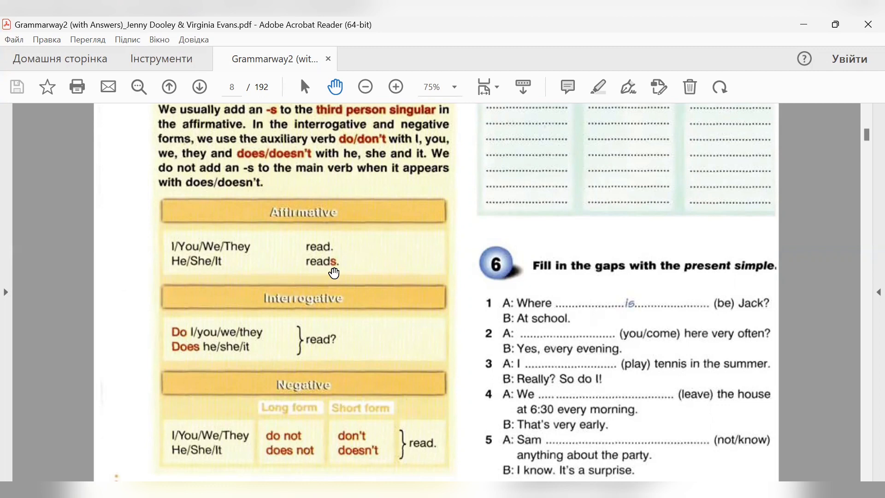
{"action": "mouse_move", "coordinate": [341, 273]}
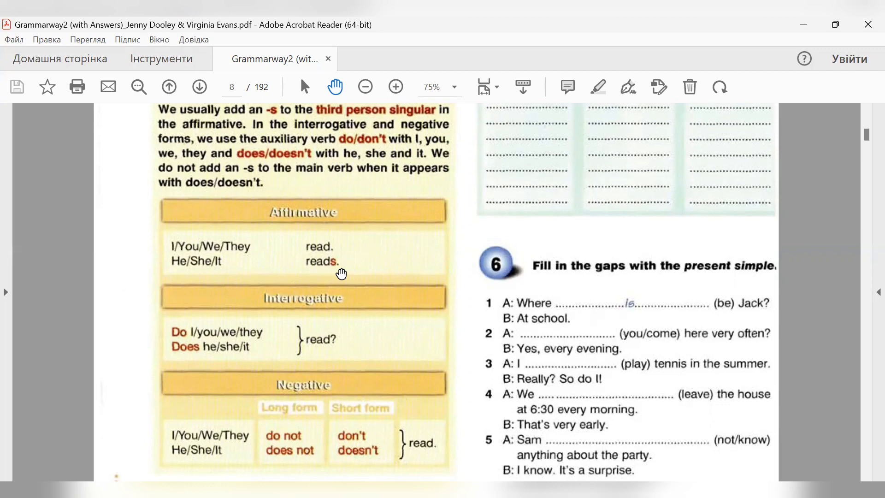
{"action": "mouse_move", "coordinate": [354, 274]}
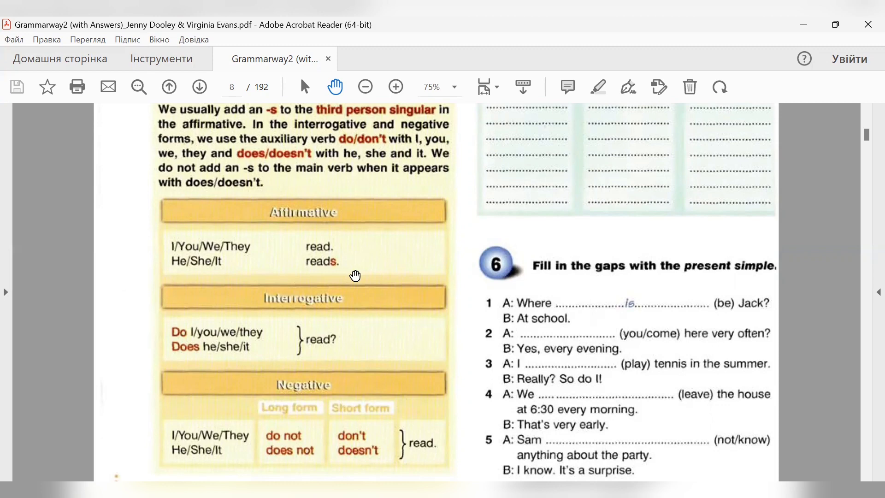
{"action": "mouse_move", "coordinate": [290, 312]}
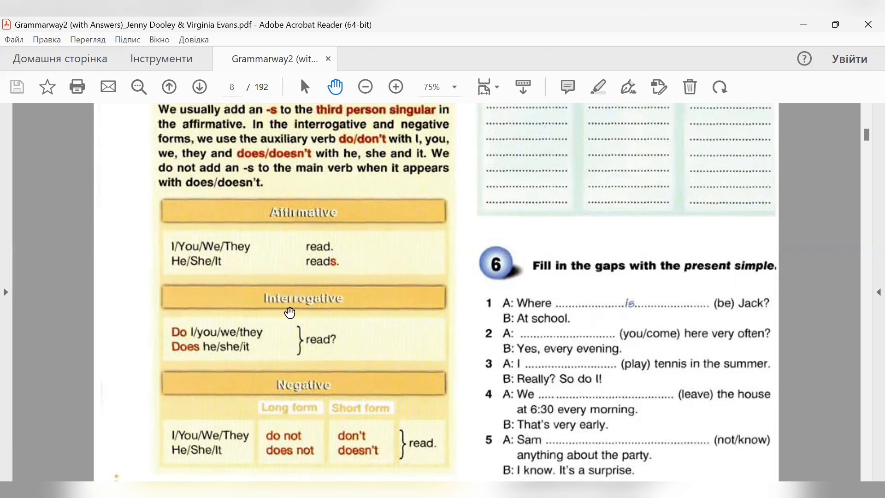
{"action": "mouse_move", "coordinate": [334, 313]}
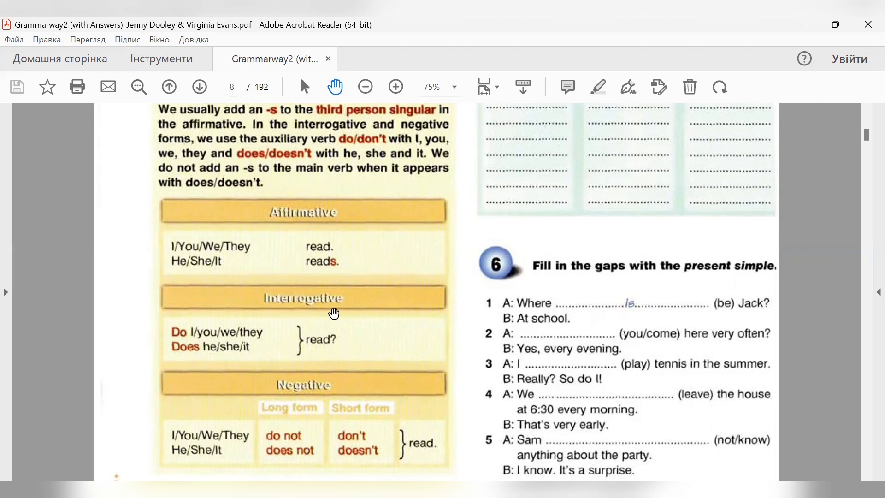
{"action": "mouse_move", "coordinate": [192, 359]}
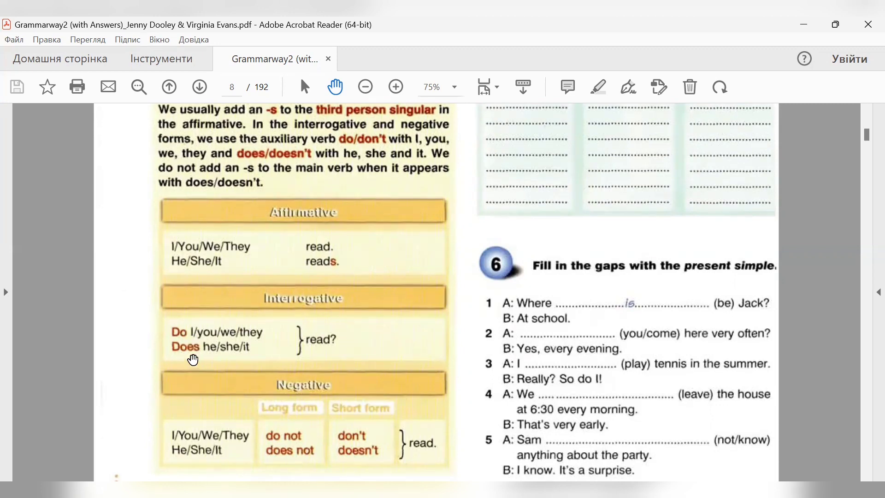
{"action": "mouse_move", "coordinate": [186, 346]}
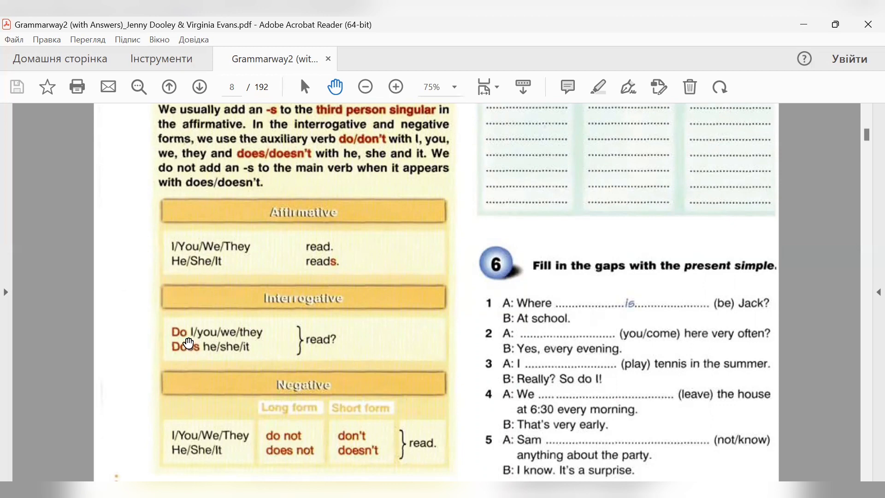
{"action": "mouse_move", "coordinate": [180, 343]}
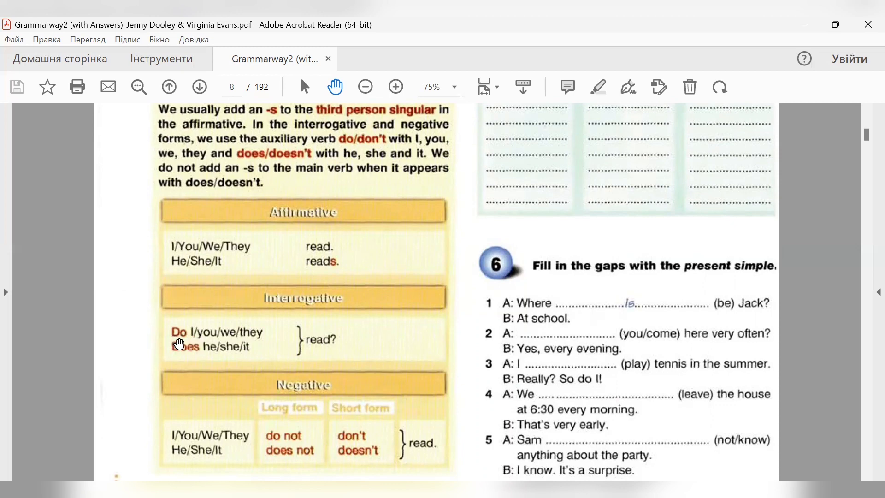
{"action": "mouse_move", "coordinate": [287, 343]}
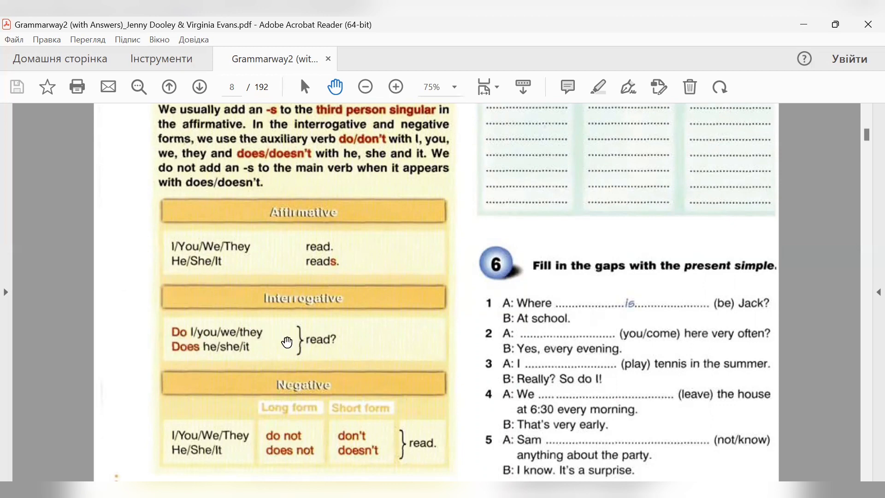
{"action": "mouse_move", "coordinate": [303, 346]}
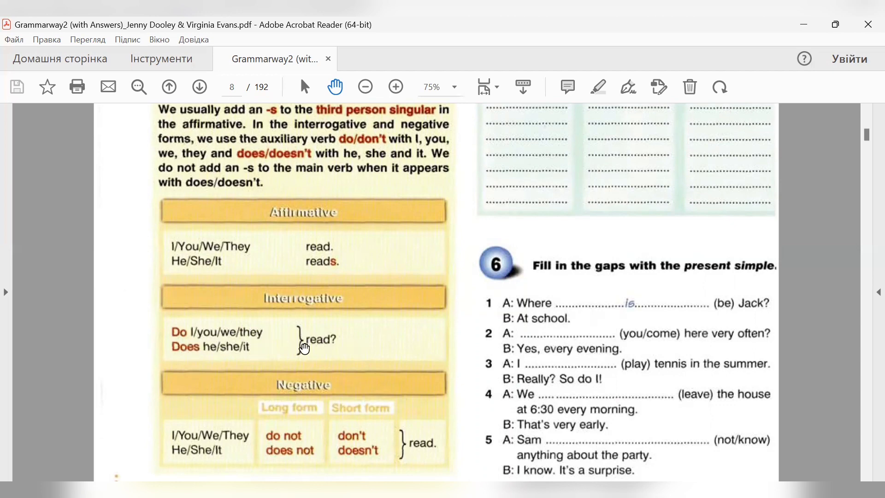
{"action": "mouse_move", "coordinate": [221, 356]}
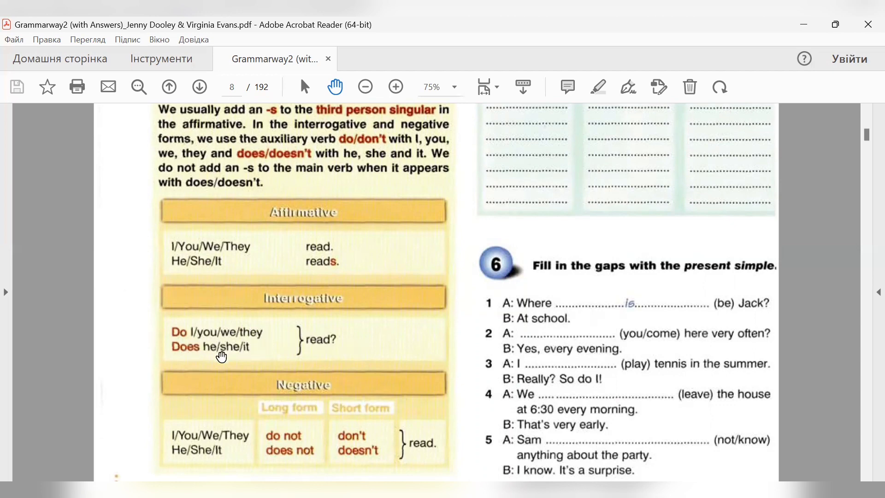
{"action": "mouse_move", "coordinate": [183, 357]}
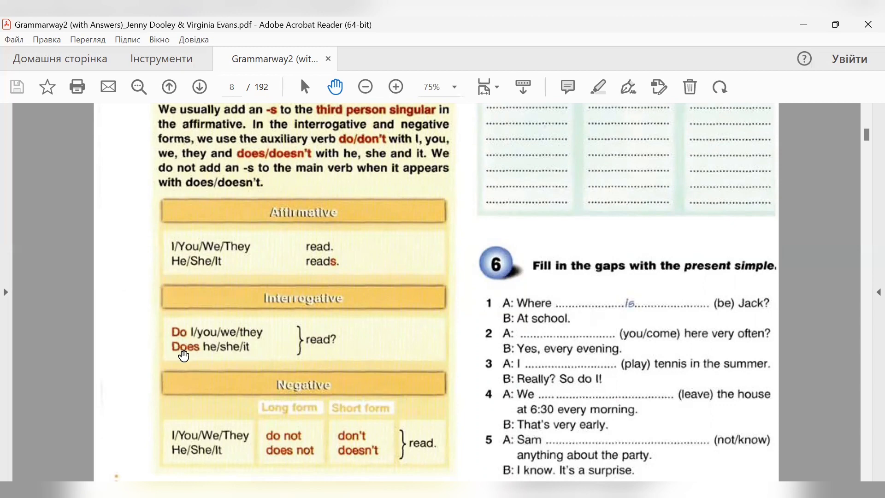
{"action": "mouse_move", "coordinate": [201, 357]}
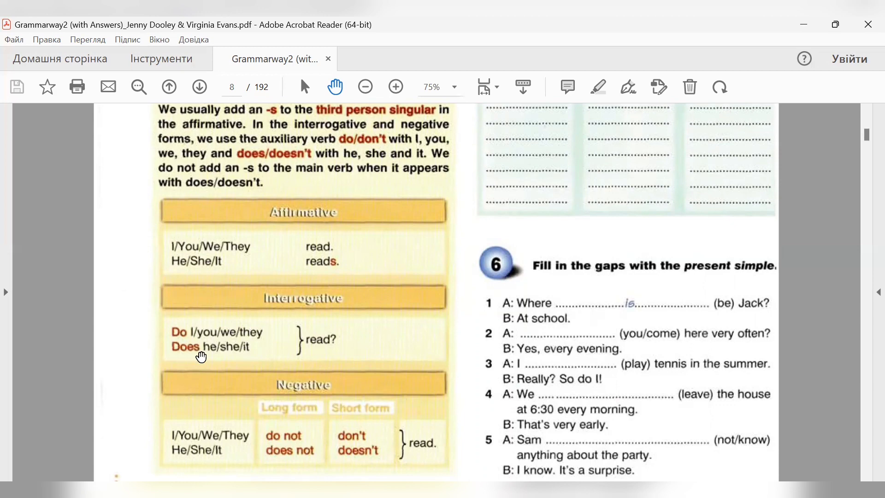
{"action": "mouse_move", "coordinate": [328, 350]}
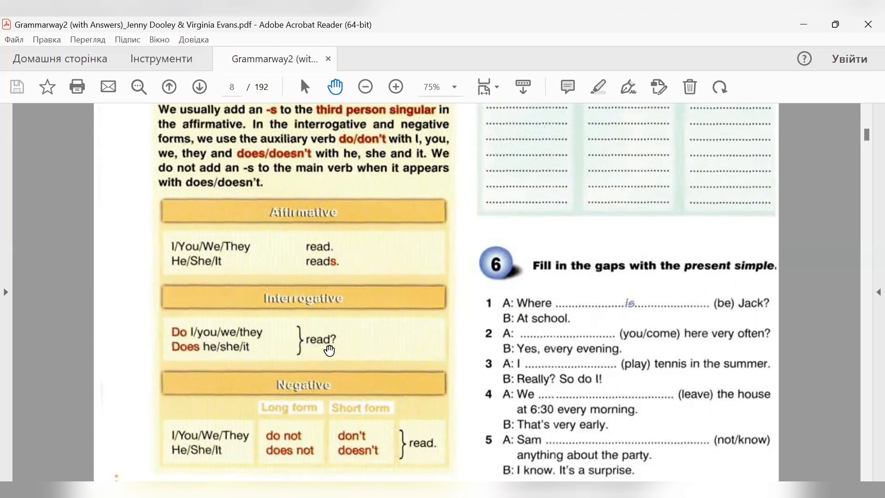
{"action": "mouse_move", "coordinate": [370, 285]}
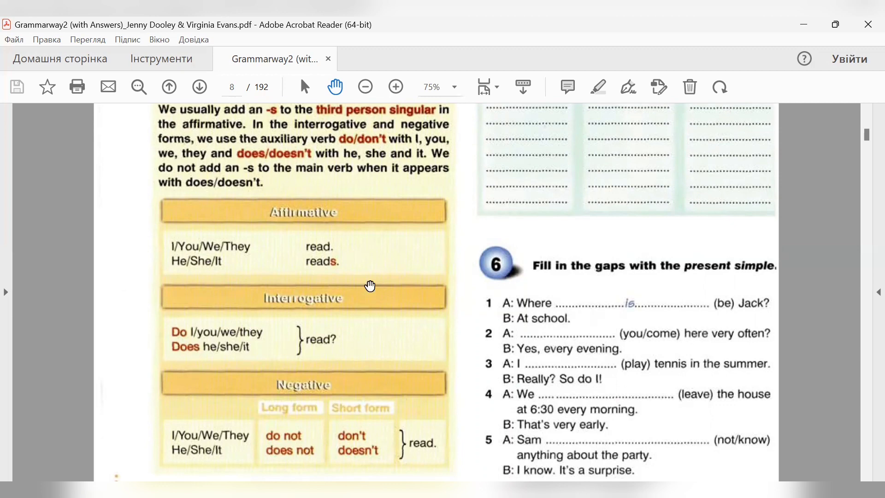
{"action": "mouse_move", "coordinate": [333, 272]}
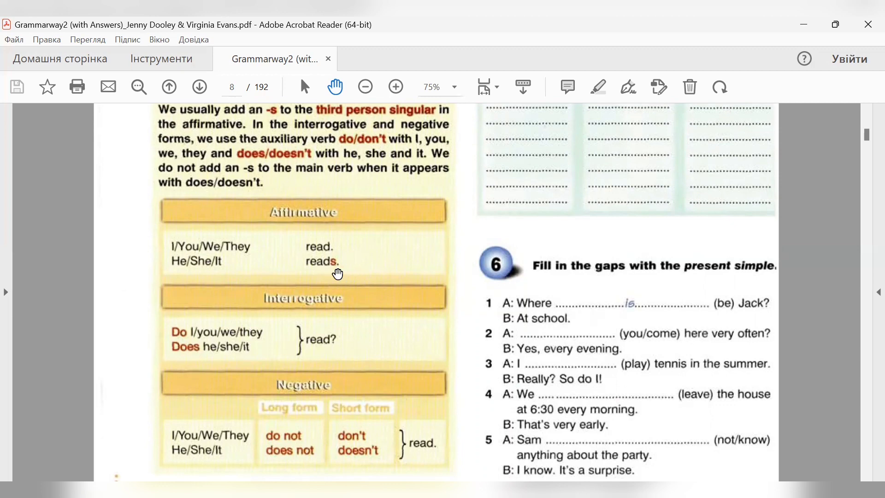
{"action": "mouse_move", "coordinate": [311, 310]}
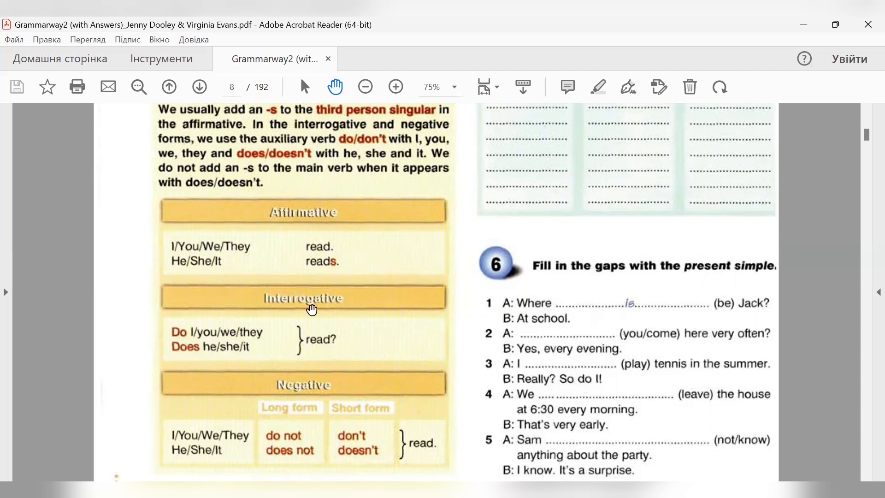
{"action": "mouse_move", "coordinate": [330, 350]}
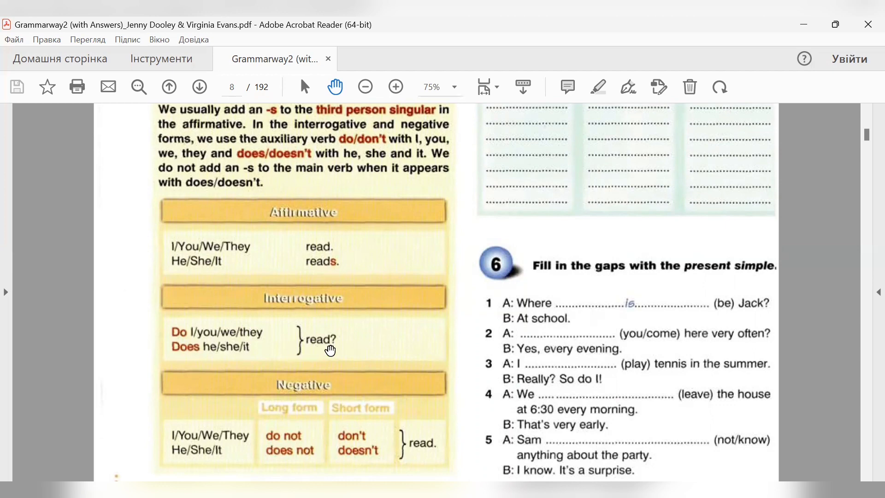
{"action": "mouse_move", "coordinate": [192, 356]}
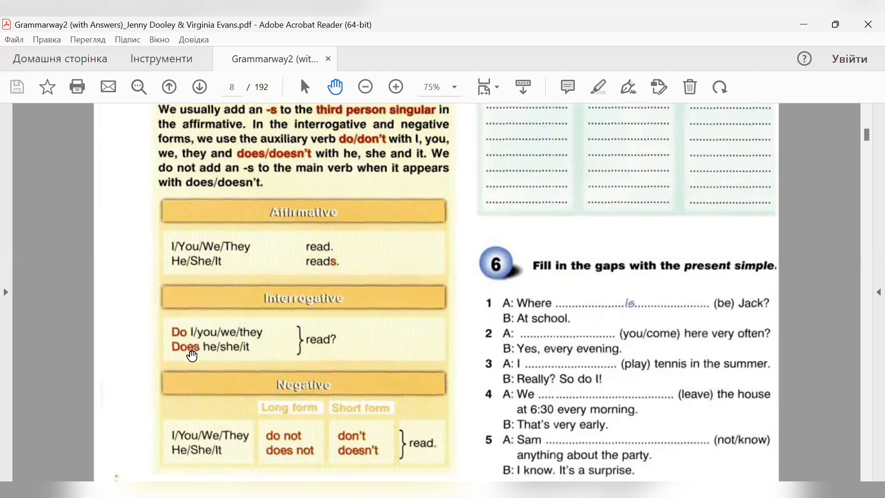
{"action": "mouse_move", "coordinate": [298, 356]}
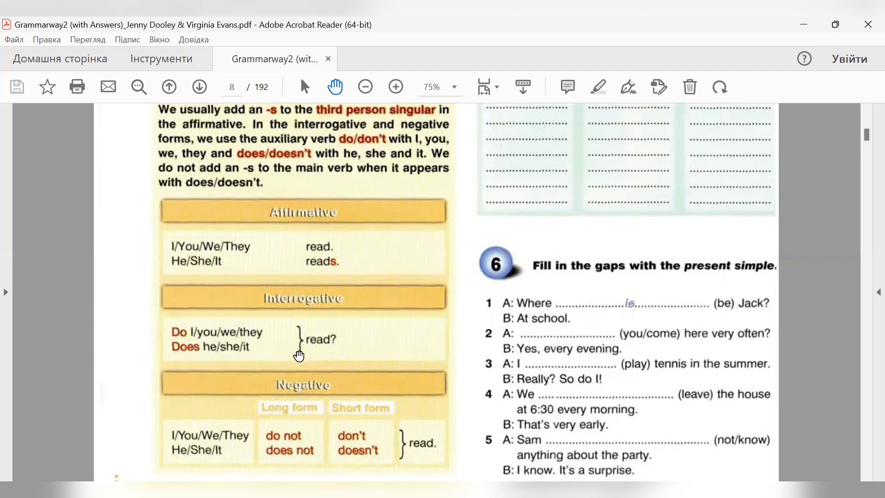
{"action": "mouse_move", "coordinate": [167, 360]}
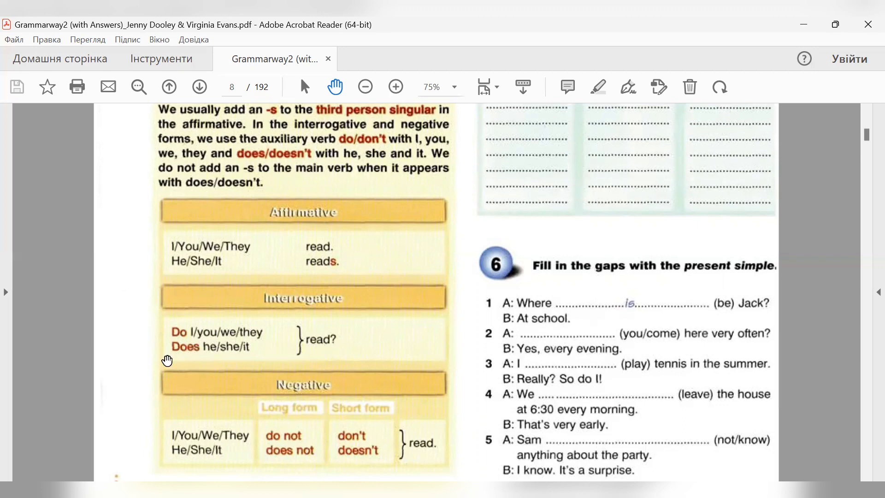
{"action": "mouse_move", "coordinate": [287, 364]}
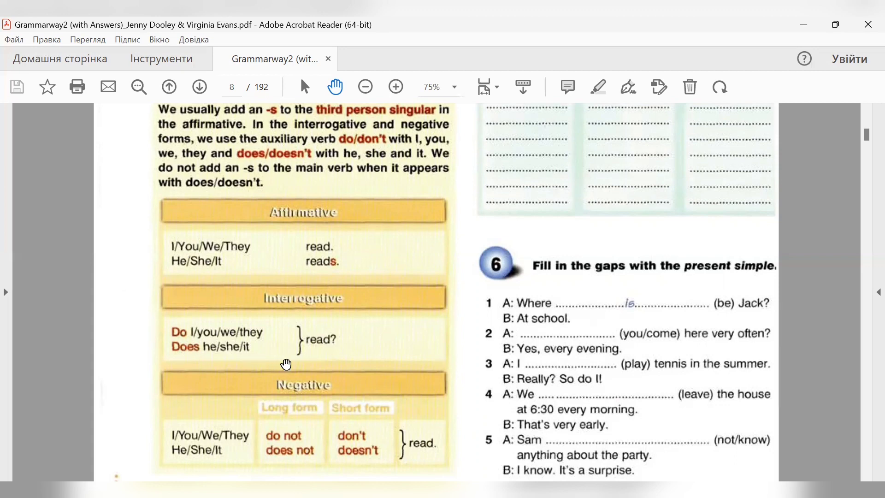
{"action": "mouse_move", "coordinate": [318, 352]}
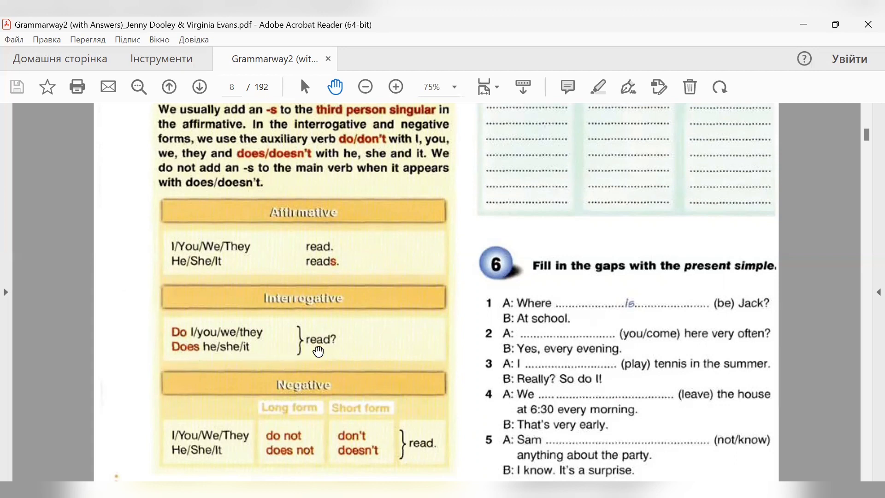
{"action": "mouse_move", "coordinate": [169, 355]}
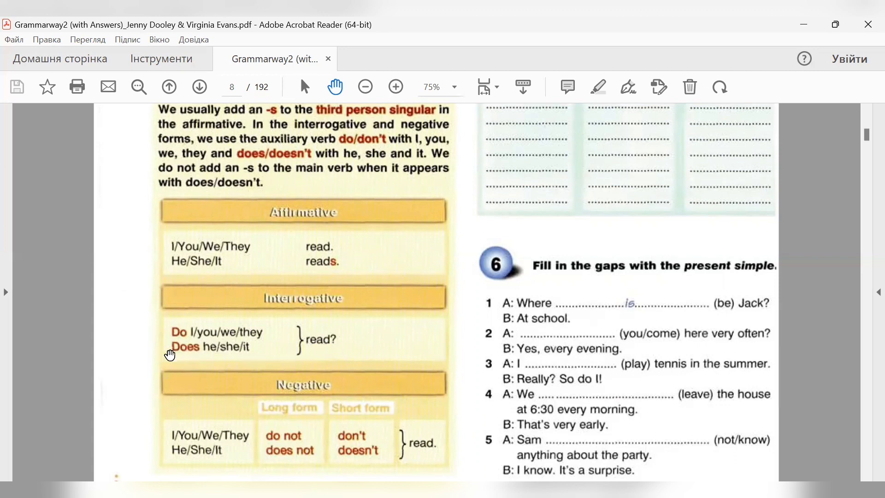
{"action": "mouse_move", "coordinate": [866, 464]}
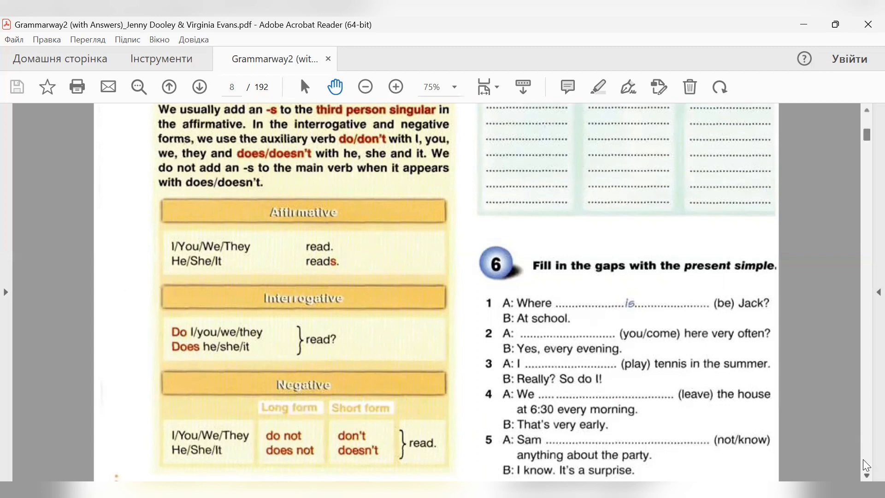
{"action": "scroll", "scroll_direction": "down", "scroll_amount": 3}
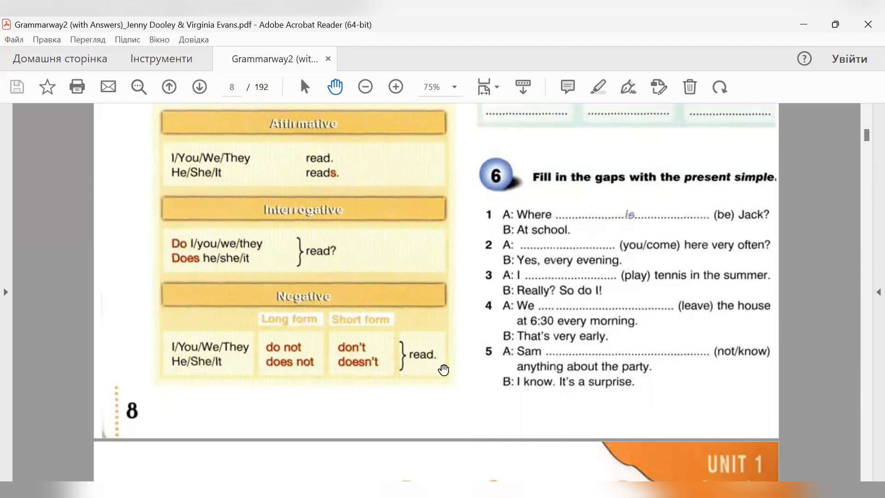
{"action": "mouse_move", "coordinate": [276, 356]}
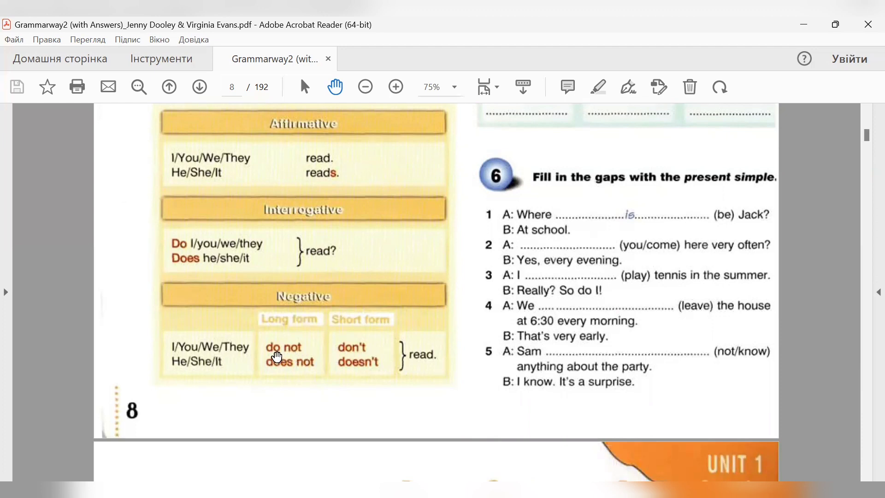
{"action": "mouse_move", "coordinate": [295, 379]}
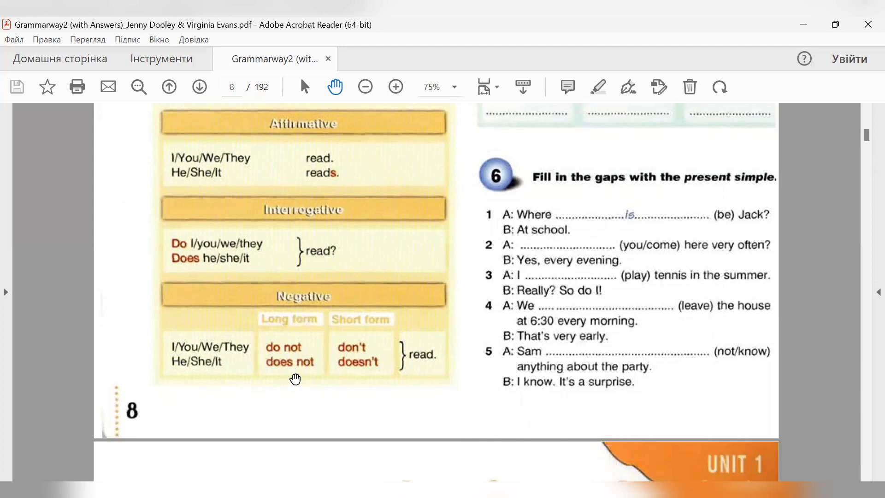
{"action": "mouse_move", "coordinate": [164, 353]}
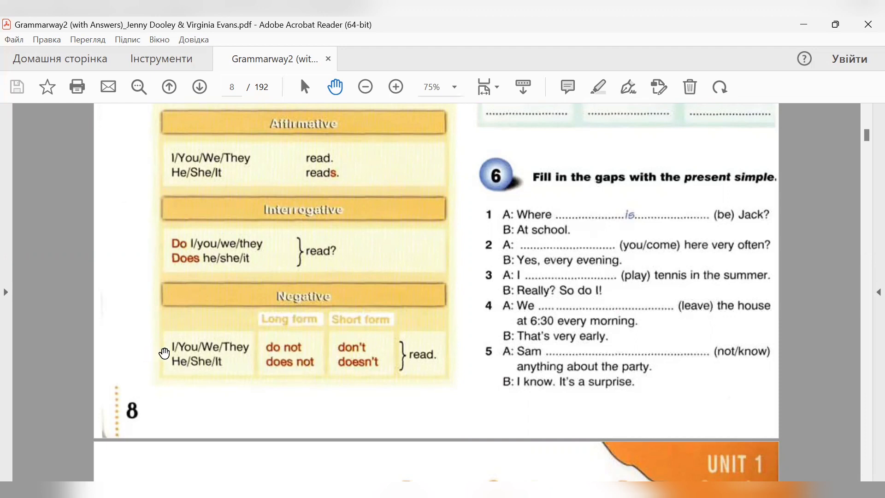
{"action": "mouse_move", "coordinate": [332, 365]}
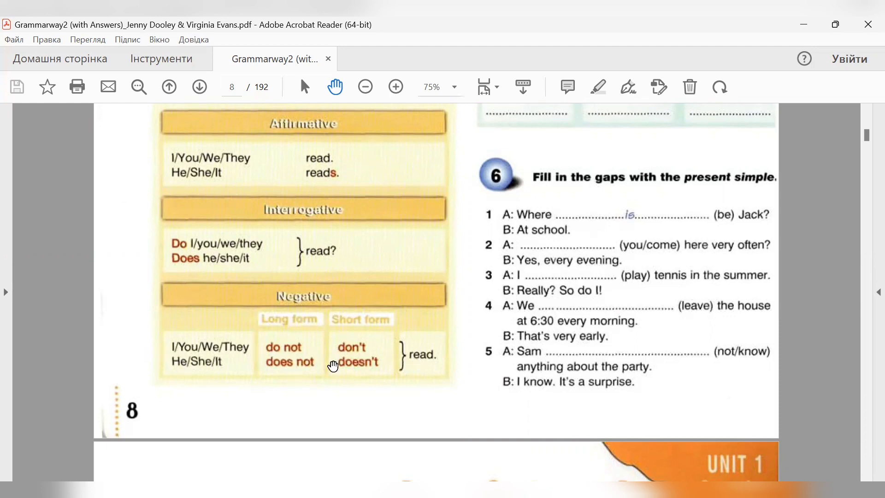
{"action": "mouse_move", "coordinate": [376, 371]}
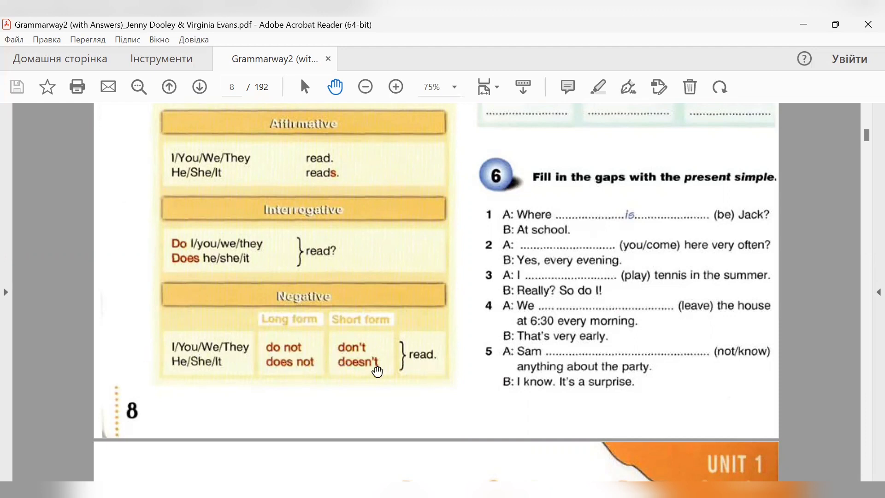
{"action": "mouse_move", "coordinate": [432, 361]}
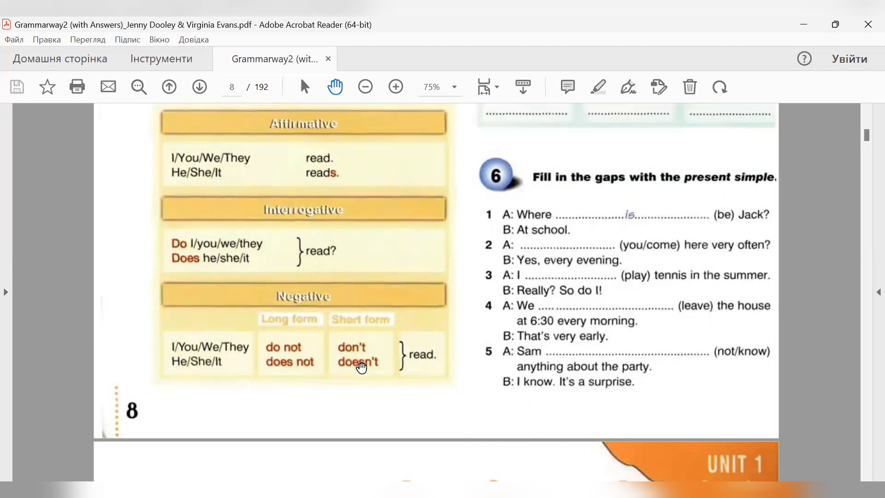
{"action": "mouse_move", "coordinate": [257, 366]}
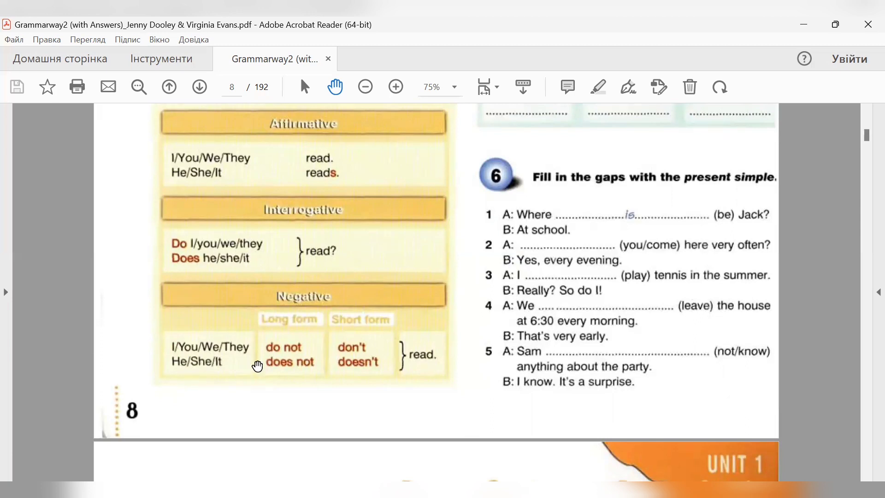
{"action": "mouse_move", "coordinate": [435, 355]}
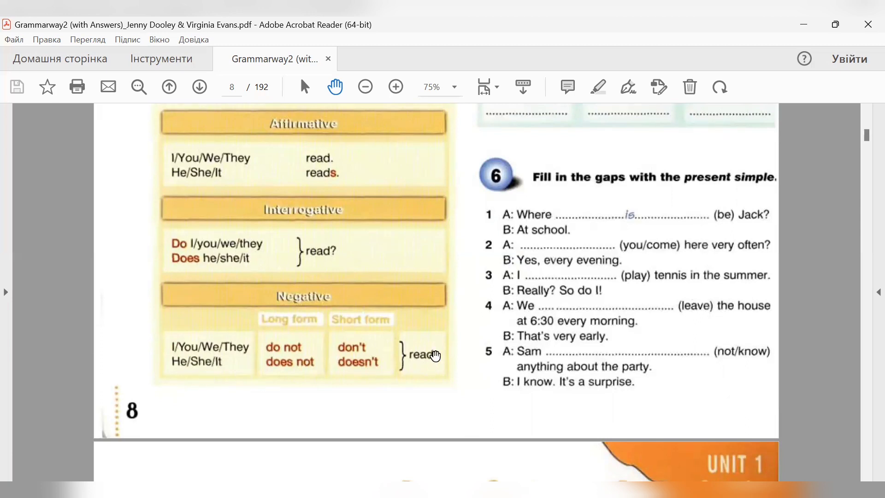
{"action": "mouse_move", "coordinate": [432, 364]}
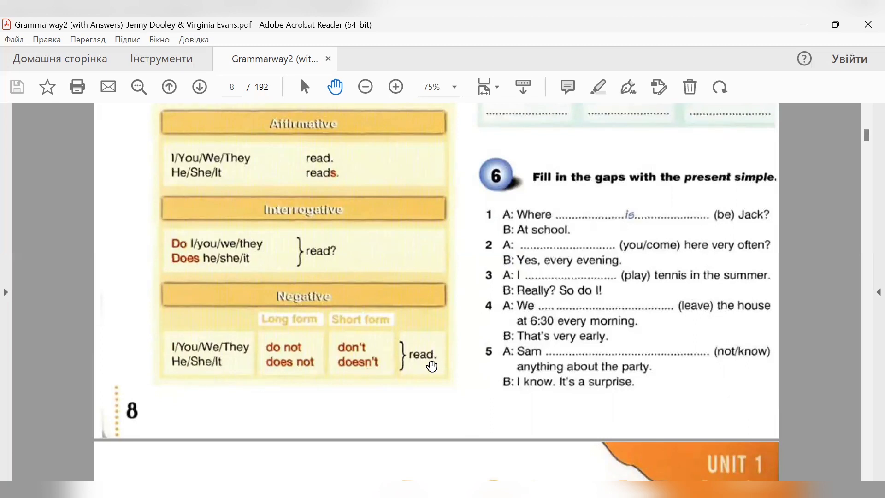
{"action": "mouse_move", "coordinate": [349, 371]}
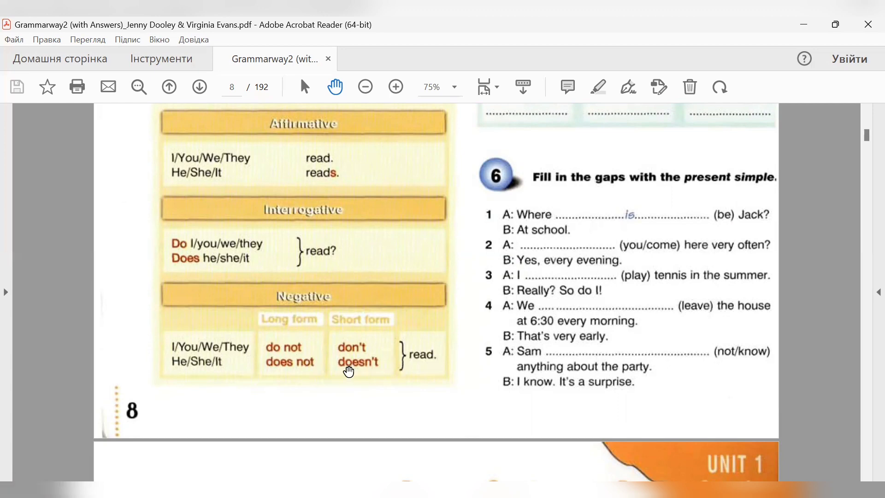
{"action": "mouse_move", "coordinate": [431, 366]}
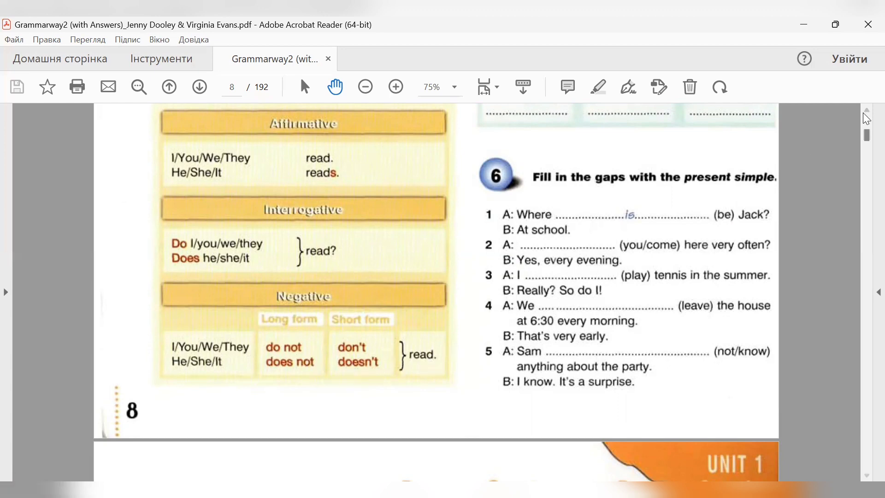
Step: Scroll back to the top of page 8 showing the Present Simple photo and Spelling Rules
{"action": "scroll", "scroll_direction": "up", "scroll_amount": 3}
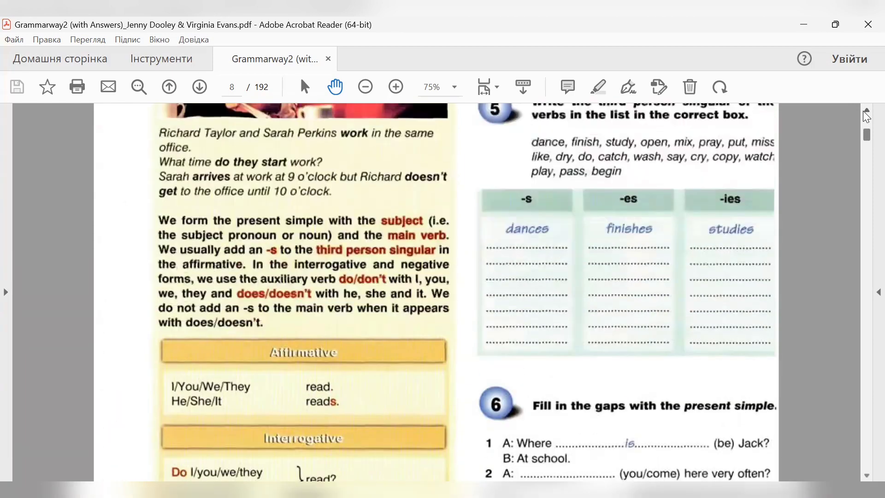
{"action": "scroll", "scroll_direction": "up", "scroll_amount": 3}
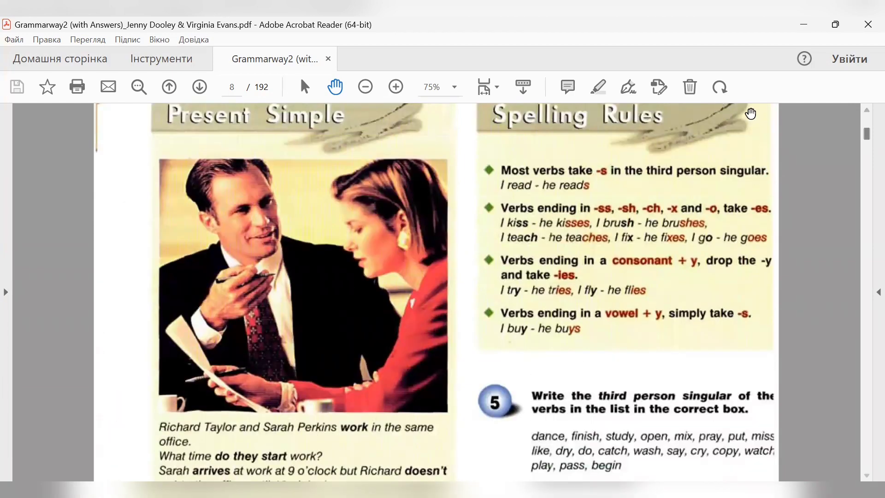
{"action": "mouse_move", "coordinate": [620, 177]}
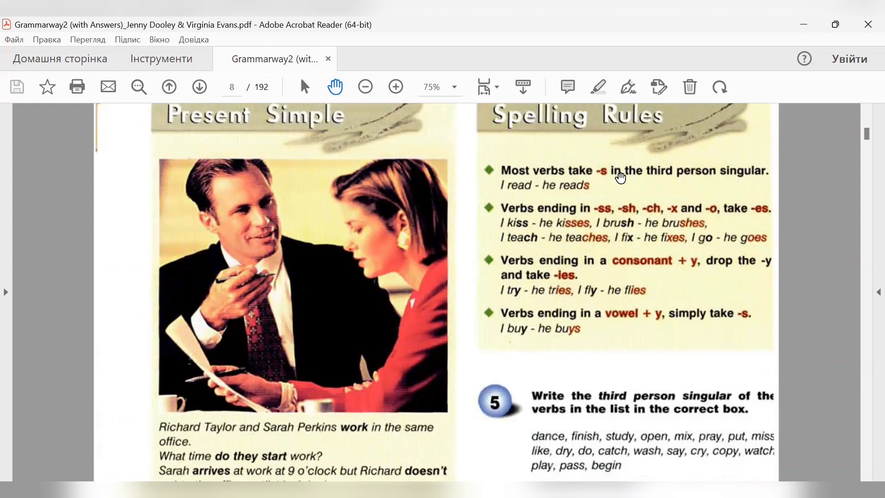
{"action": "mouse_move", "coordinate": [498, 192]}
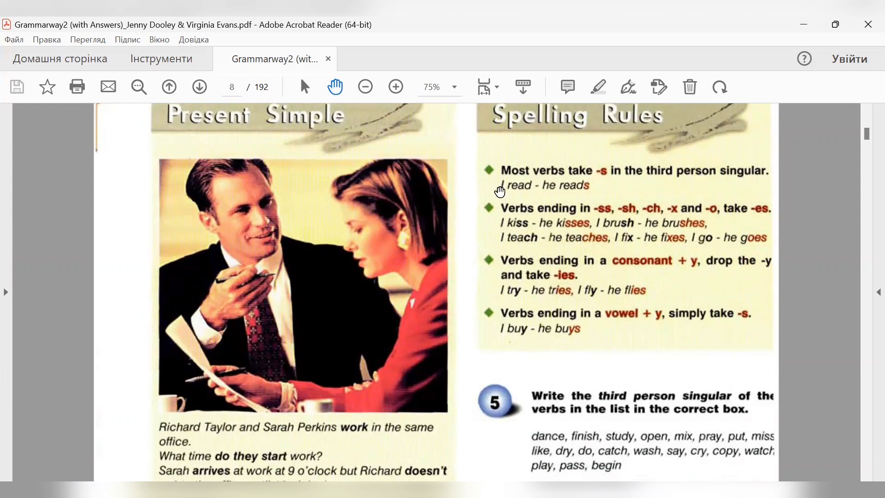
{"action": "mouse_move", "coordinate": [624, 182]}
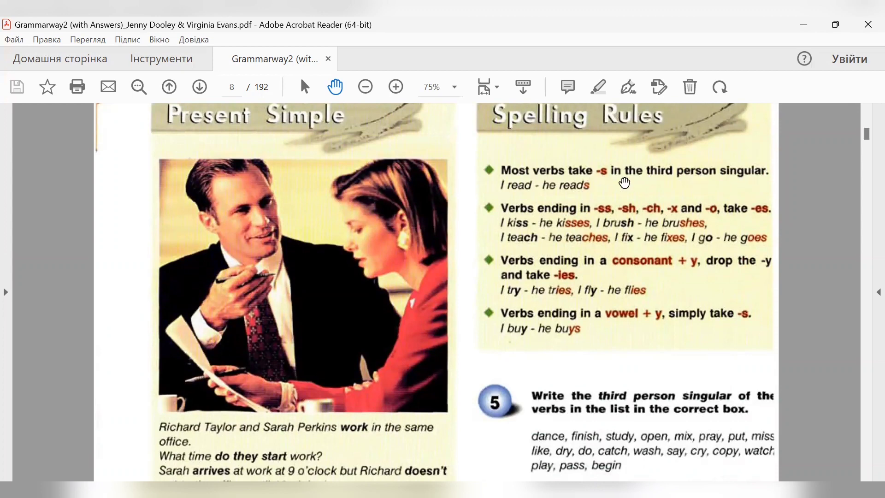
{"action": "mouse_move", "coordinate": [625, 221]}
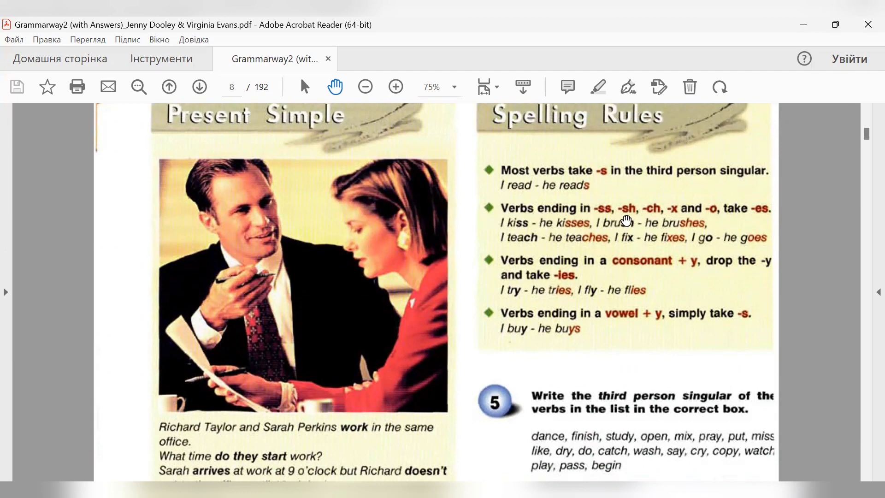
{"action": "mouse_move", "coordinate": [655, 218]}
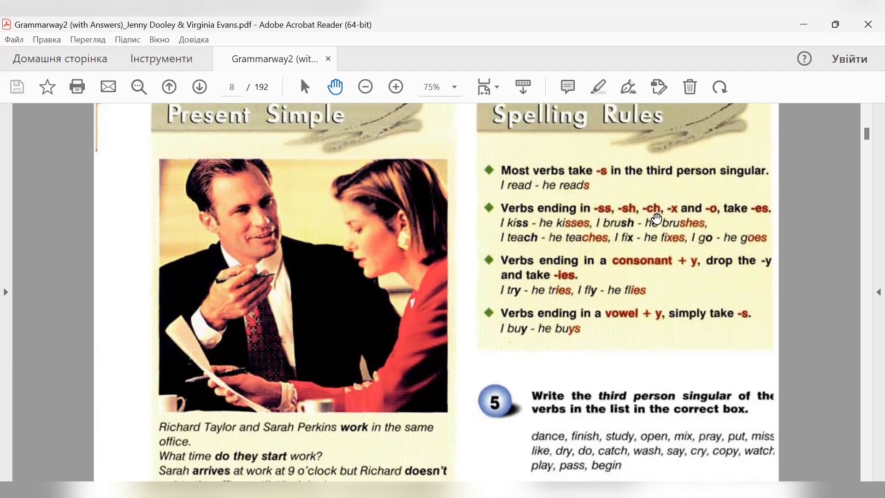
{"action": "mouse_move", "coordinate": [763, 219]}
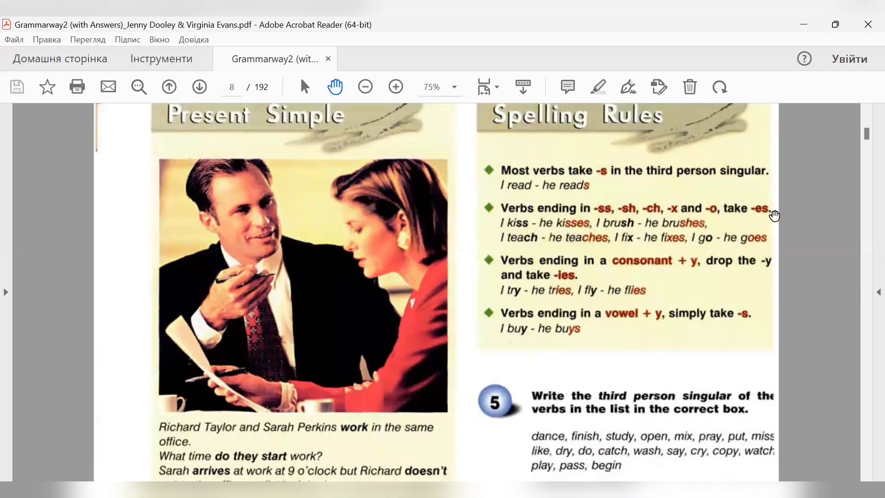
{"action": "mouse_move", "coordinate": [767, 216]}
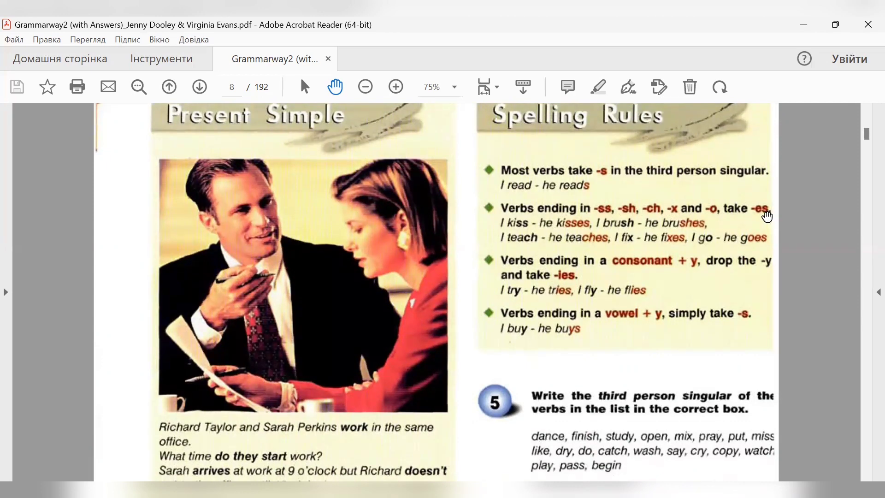
{"action": "mouse_move", "coordinate": [582, 254]}
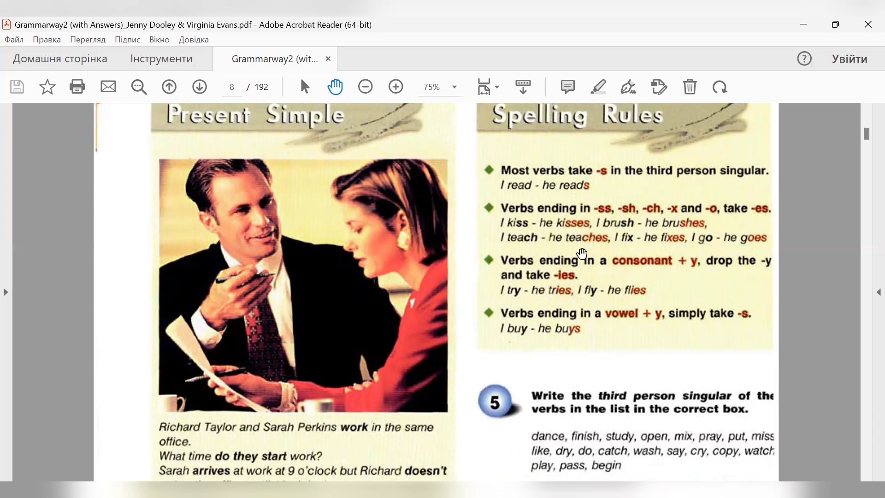
{"action": "mouse_move", "coordinate": [501, 248]}
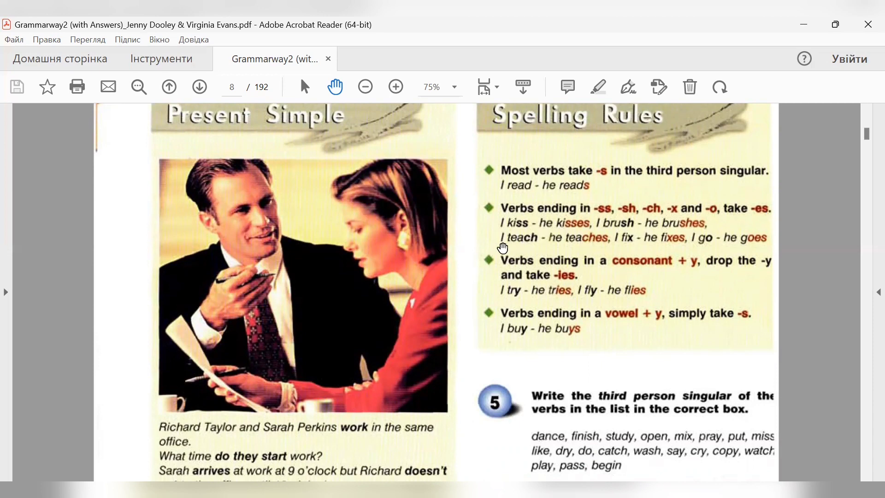
{"action": "mouse_move", "coordinate": [617, 226]}
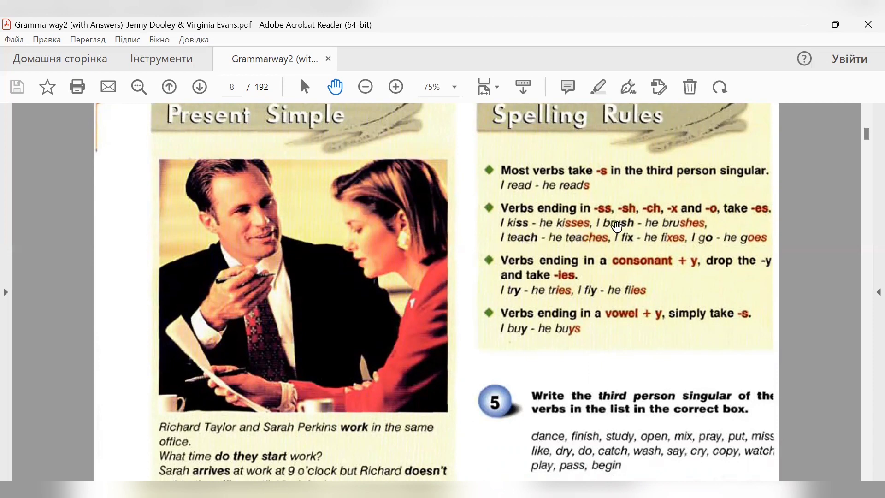
{"action": "mouse_move", "coordinate": [681, 232]}
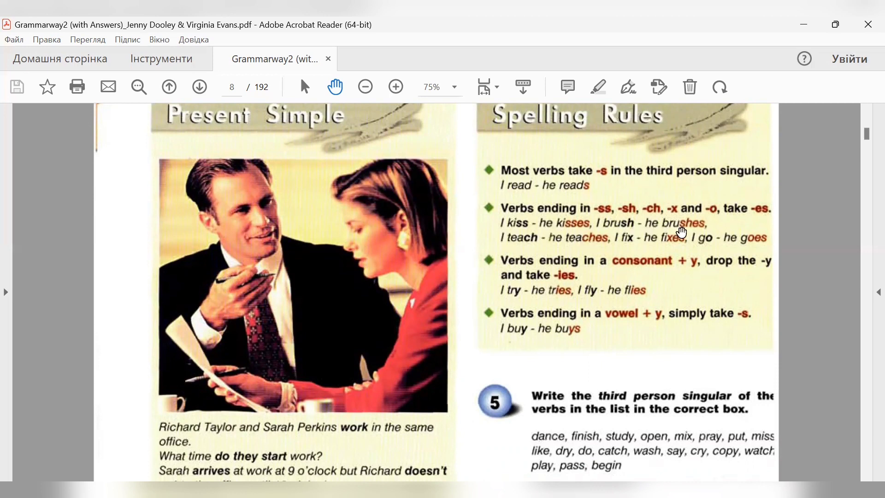
{"action": "mouse_move", "coordinate": [703, 250]}
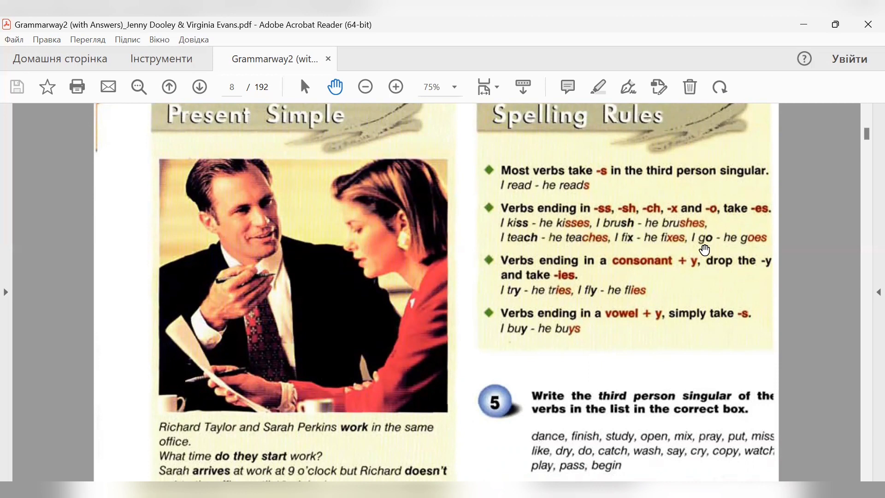
{"action": "mouse_move", "coordinate": [580, 268]}
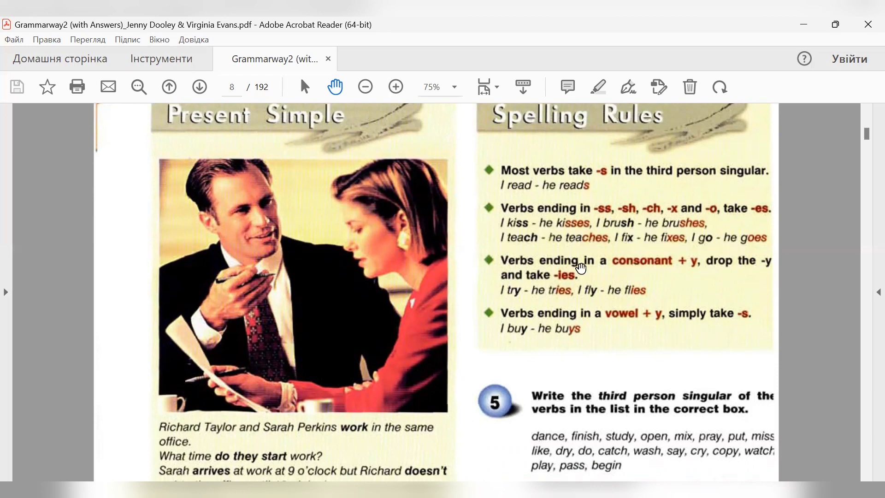
{"action": "mouse_move", "coordinate": [634, 269]}
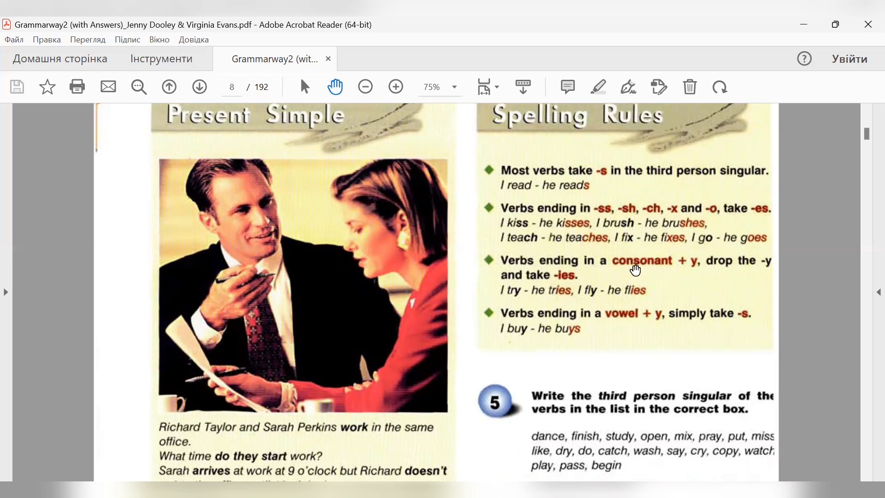
{"action": "mouse_move", "coordinate": [773, 270]}
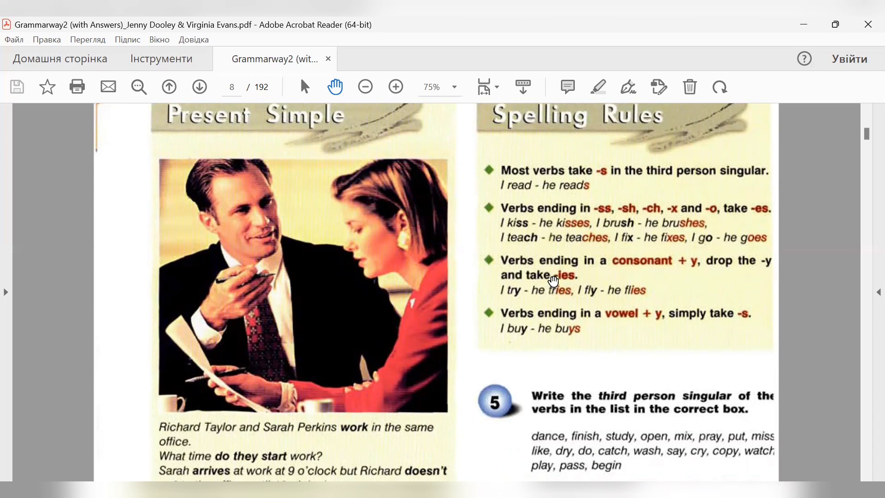
{"action": "mouse_move", "coordinate": [635, 276]}
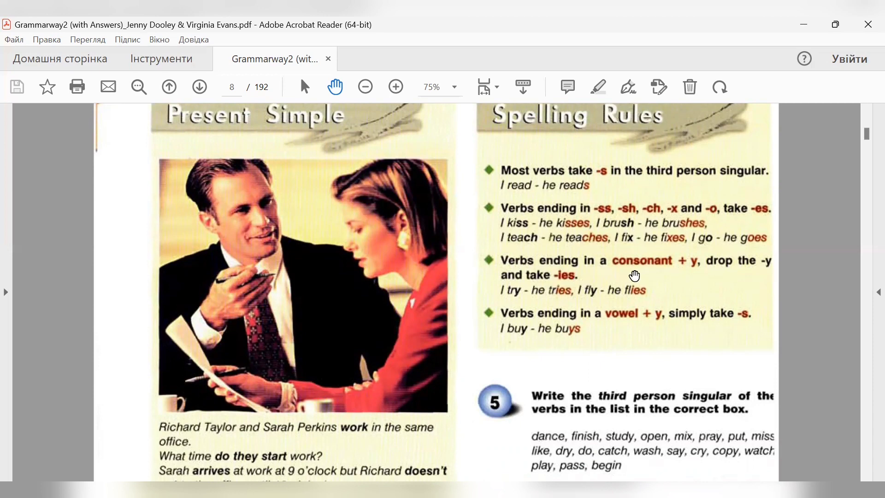
{"action": "mouse_move", "coordinate": [688, 267]}
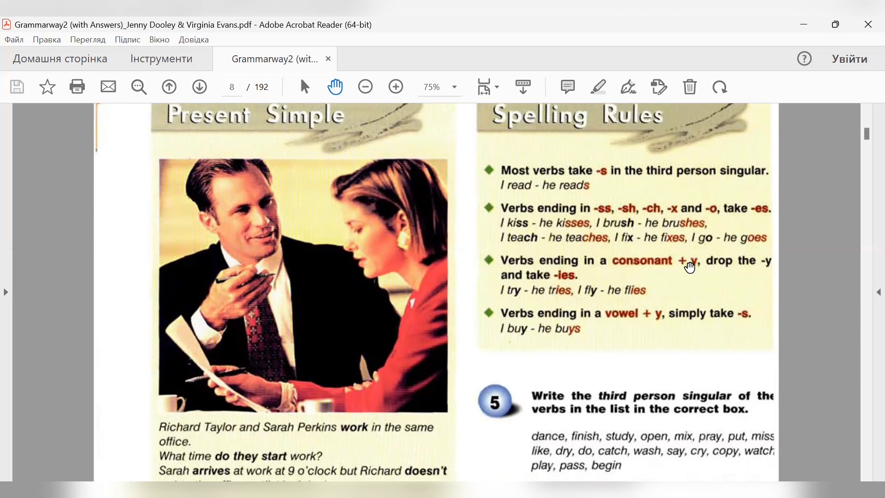
{"action": "mouse_move", "coordinate": [674, 271]}
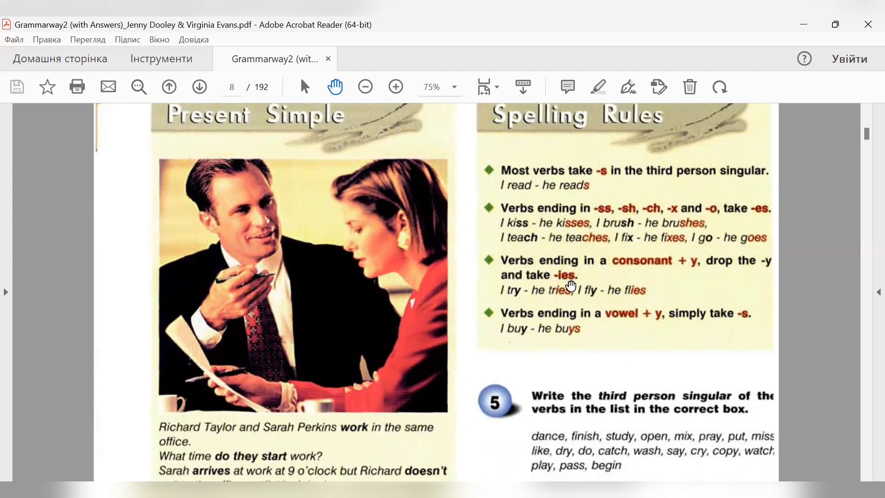
{"action": "mouse_move", "coordinate": [517, 292]}
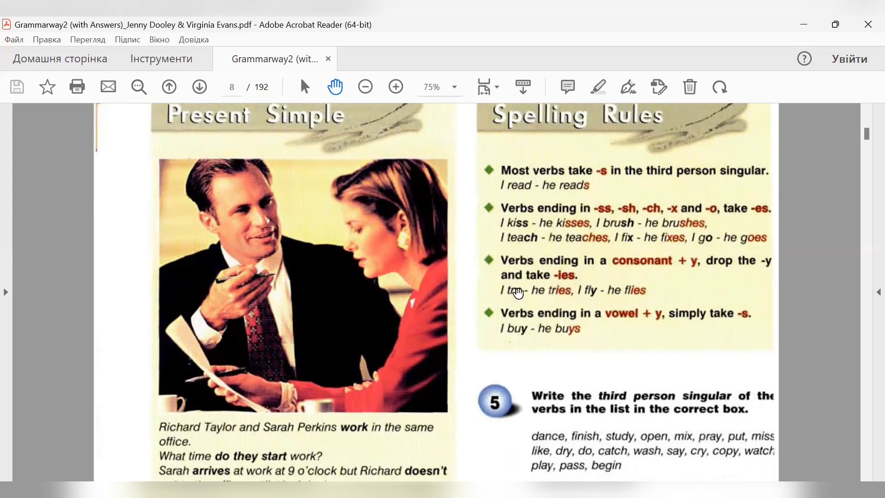
{"action": "mouse_move", "coordinate": [526, 301]}
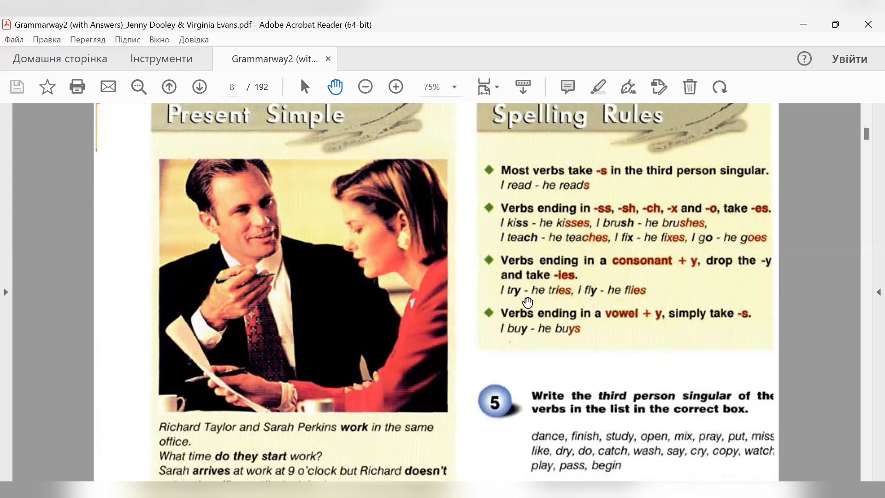
{"action": "mouse_move", "coordinate": [516, 298]}
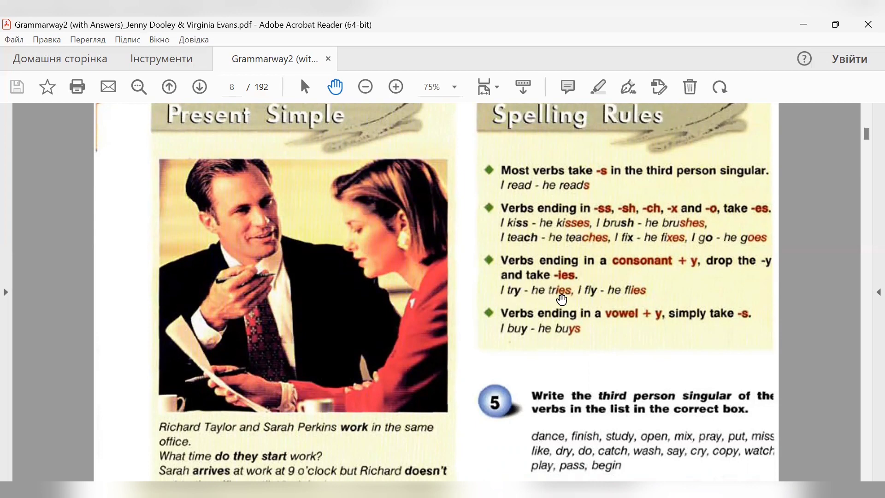
{"action": "mouse_move", "coordinate": [630, 298]}
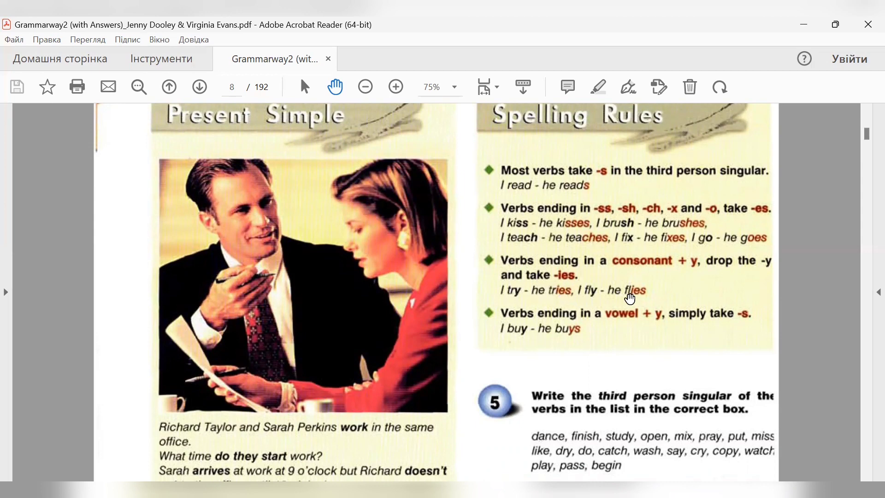
{"action": "mouse_move", "coordinate": [590, 299]}
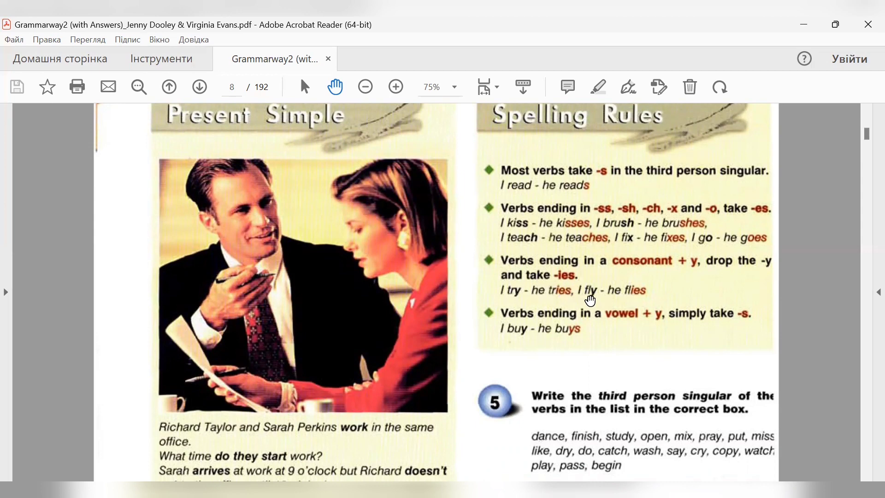
{"action": "mouse_move", "coordinate": [635, 298]}
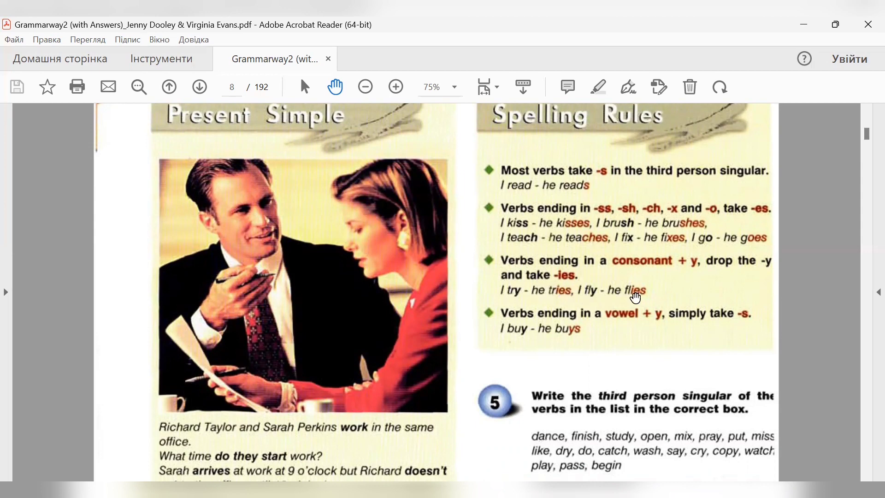
{"action": "mouse_move", "coordinate": [526, 322]}
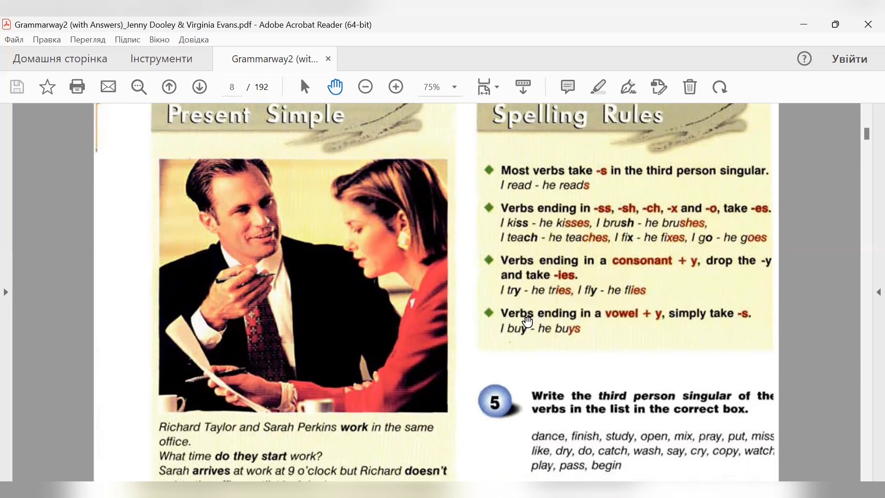
{"action": "mouse_move", "coordinate": [645, 324]}
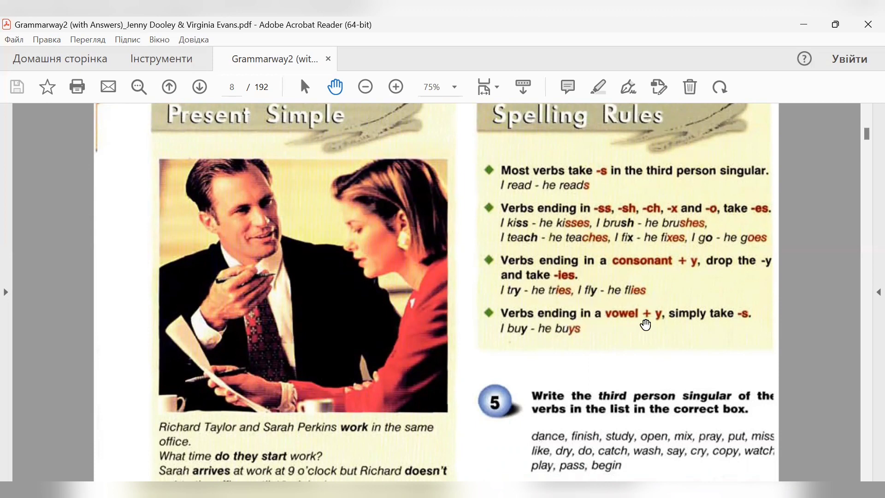
{"action": "mouse_move", "coordinate": [752, 324]}
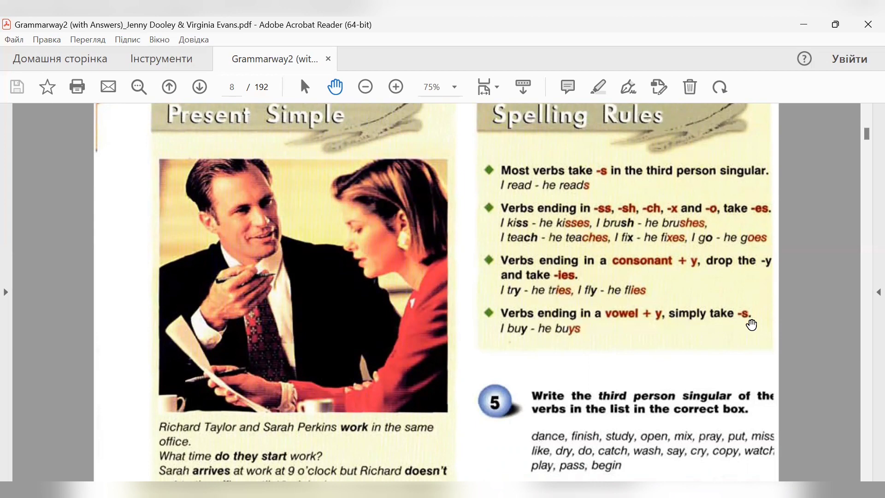
{"action": "mouse_move", "coordinate": [568, 342]}
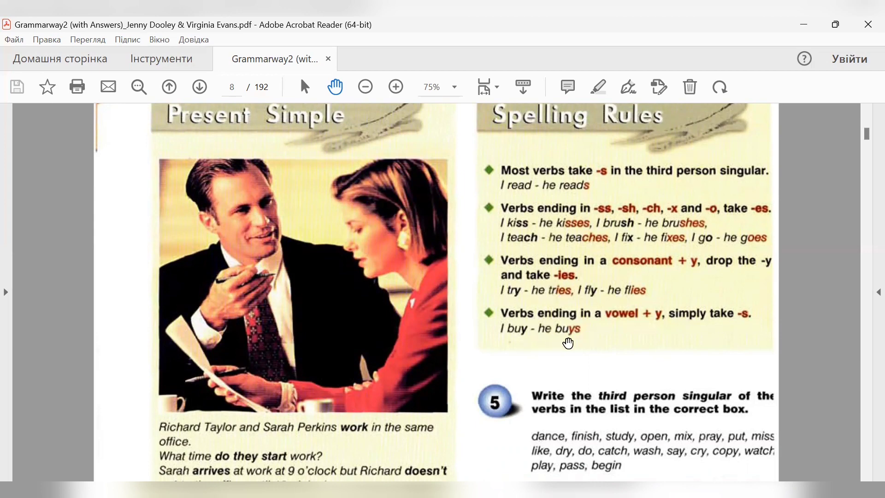
{"action": "mouse_move", "coordinate": [518, 354]}
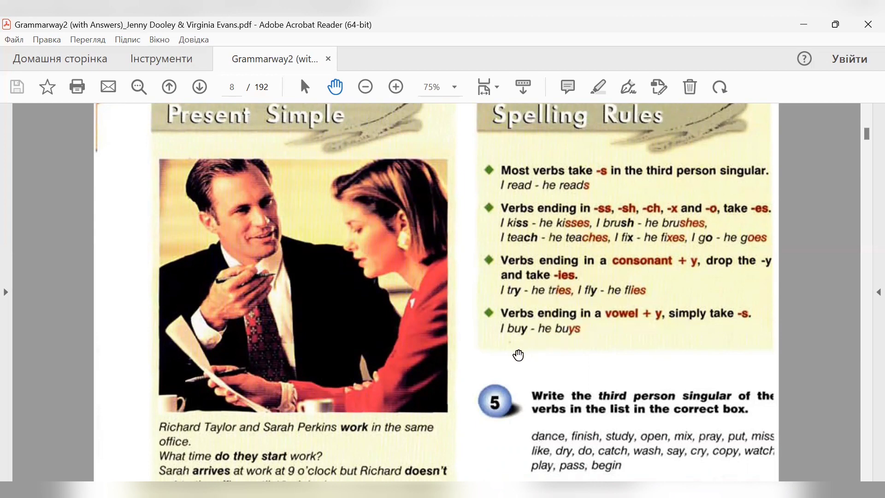
{"action": "mouse_move", "coordinate": [622, 335]}
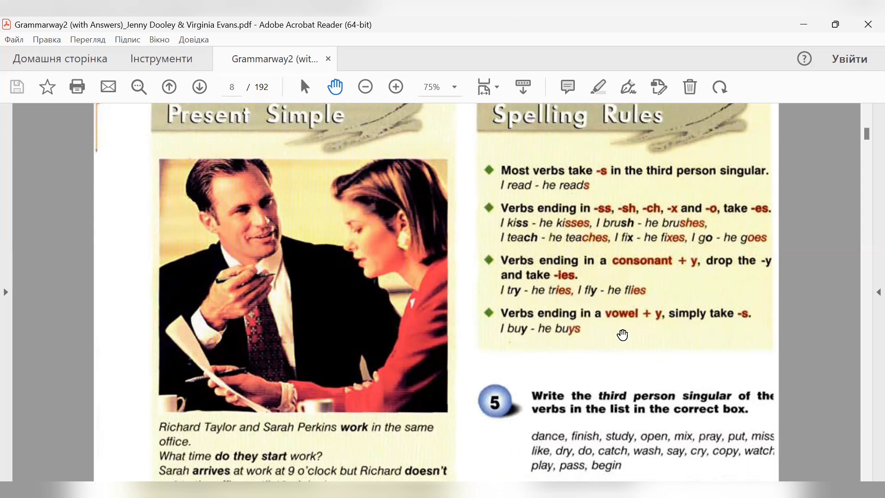
{"action": "mouse_move", "coordinate": [653, 323]}
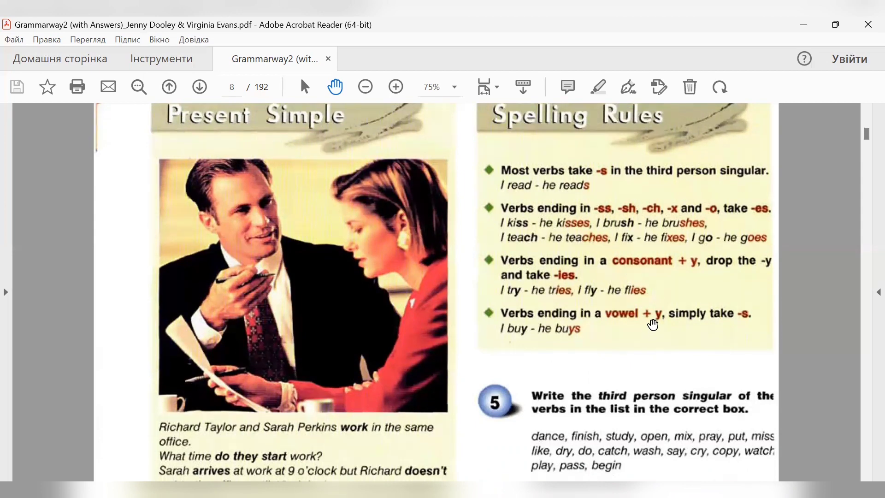
{"action": "mouse_move", "coordinate": [625, 322]}
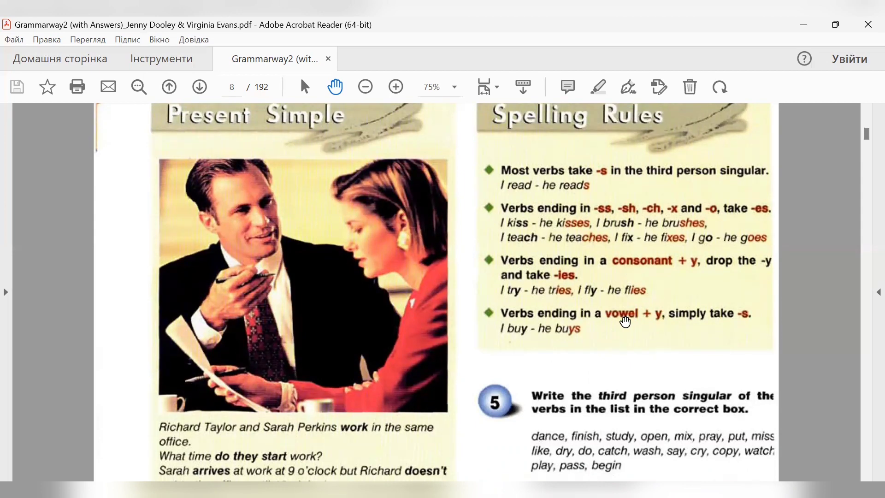
{"action": "mouse_move", "coordinate": [639, 327]}
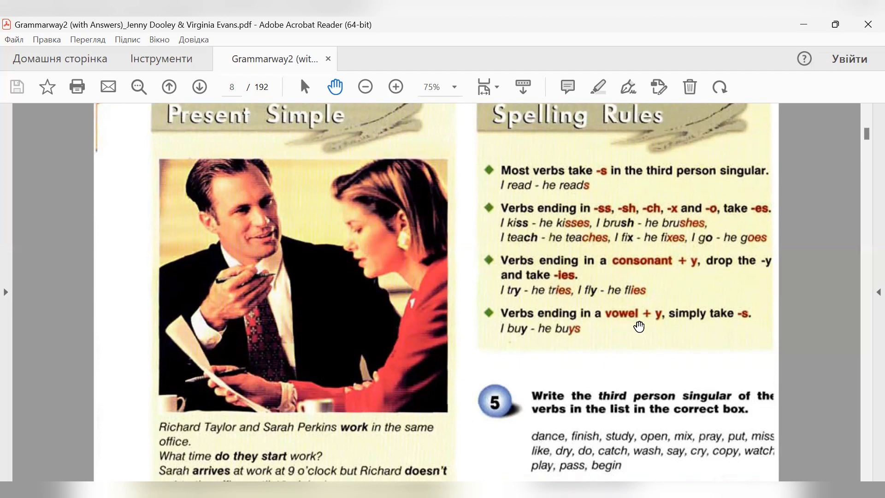
{"action": "mouse_move", "coordinate": [633, 326]}
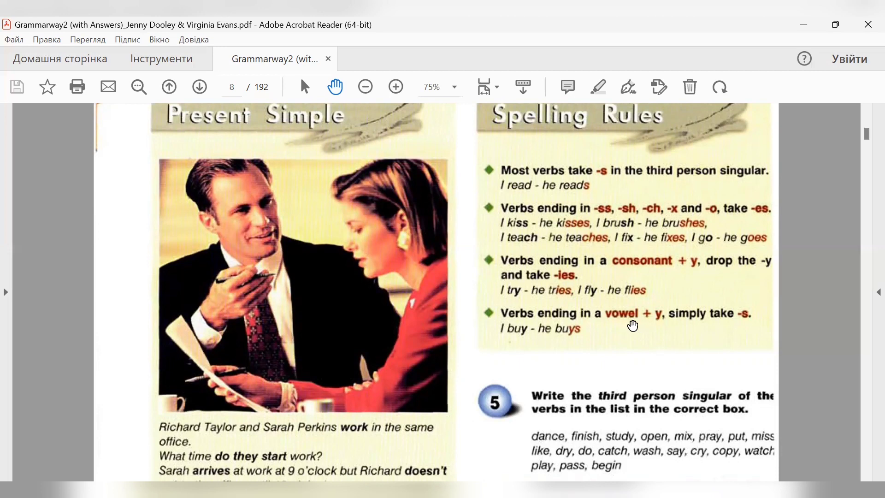
{"action": "mouse_move", "coordinate": [828, 429]}
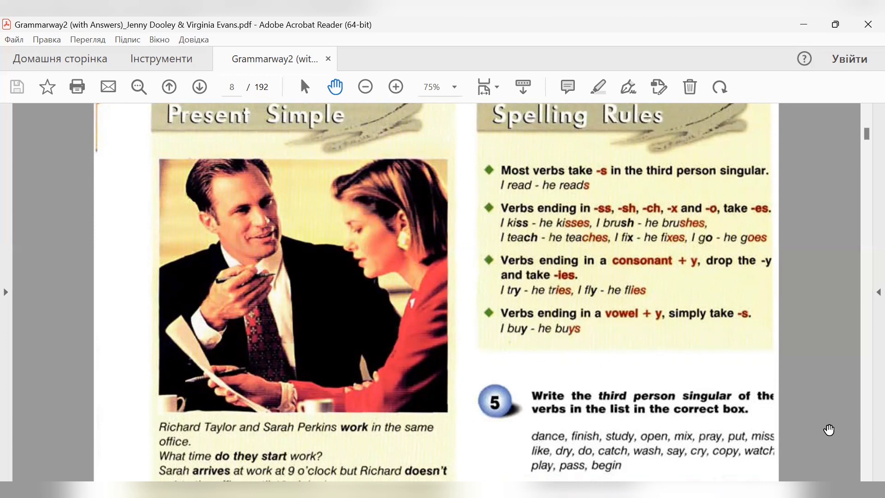
{"action": "mouse_move", "coordinate": [199, 86]}
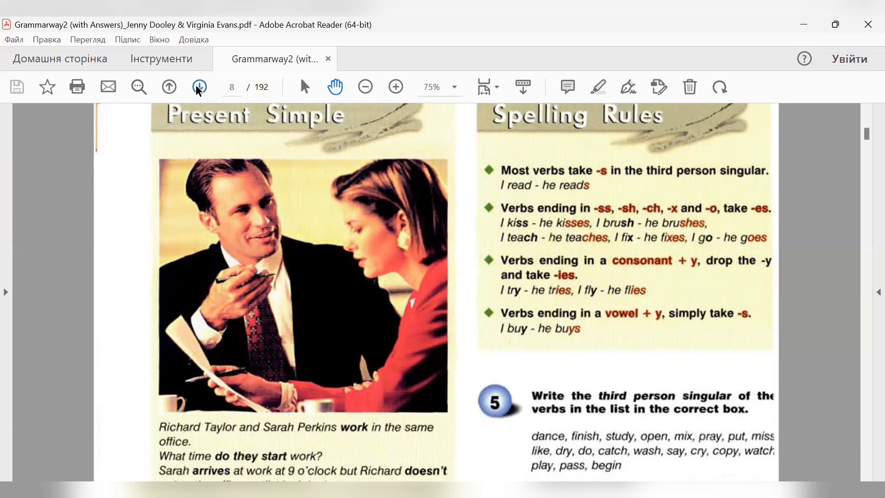
Step: Go to page 9 and scroll to its Use and Time Expressions sections
{"action": "left_click", "coordinate": [199, 87]}
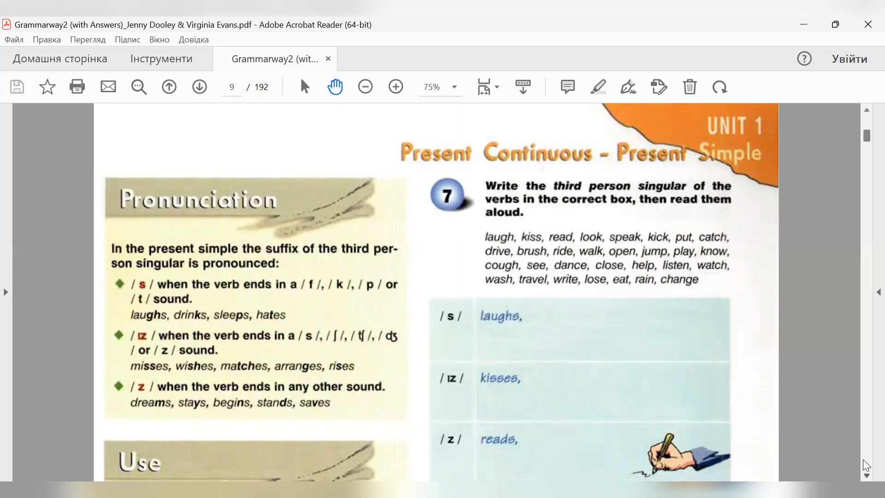
{"action": "scroll", "scroll_direction": "down", "scroll_amount": 3}
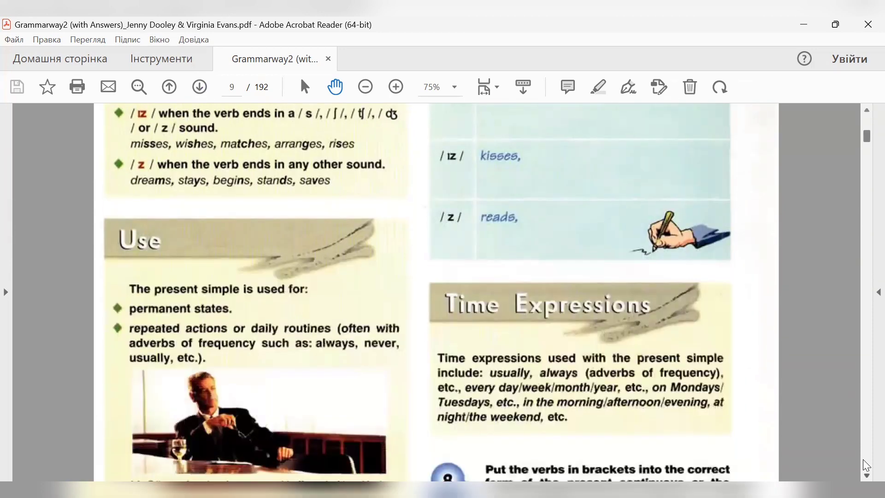
{"action": "scroll", "scroll_direction": "down", "scroll_amount": 3}
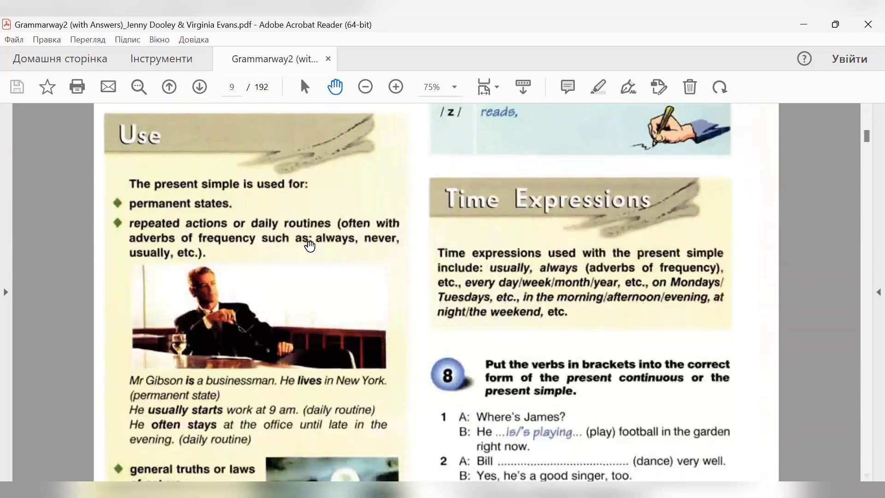
{"action": "mouse_move", "coordinate": [167, 211]}
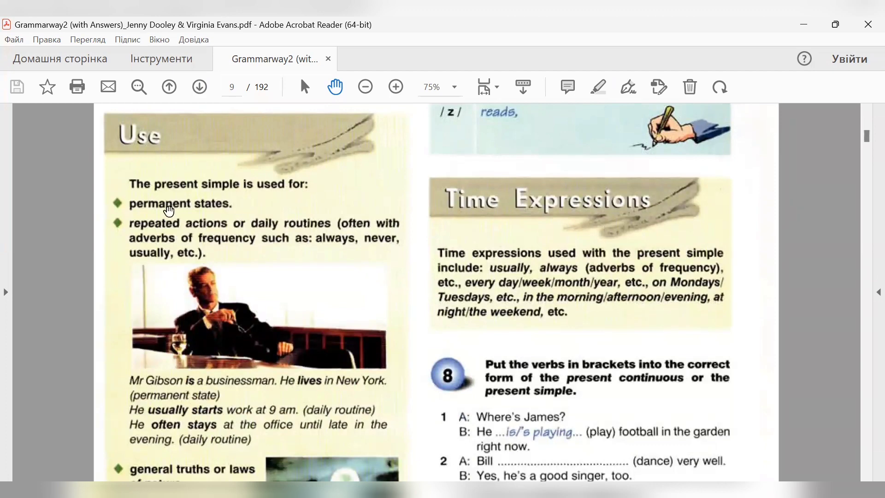
{"action": "mouse_move", "coordinate": [222, 215]}
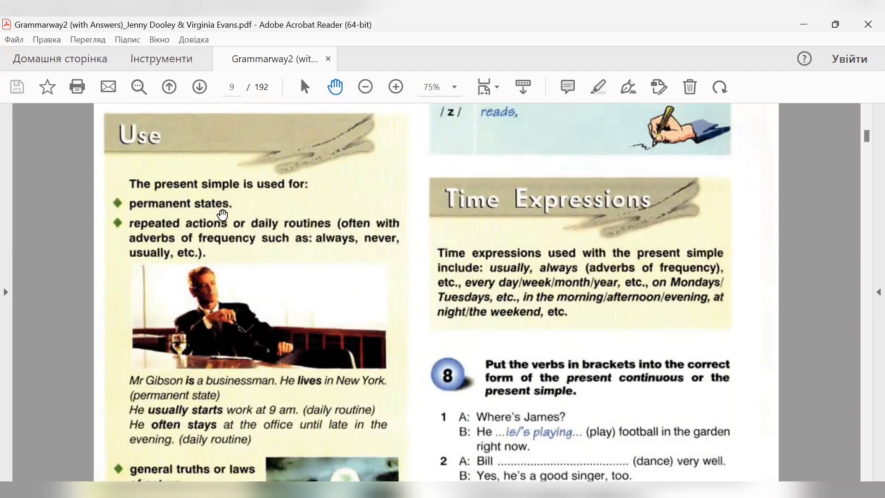
{"action": "mouse_move", "coordinate": [219, 214]}
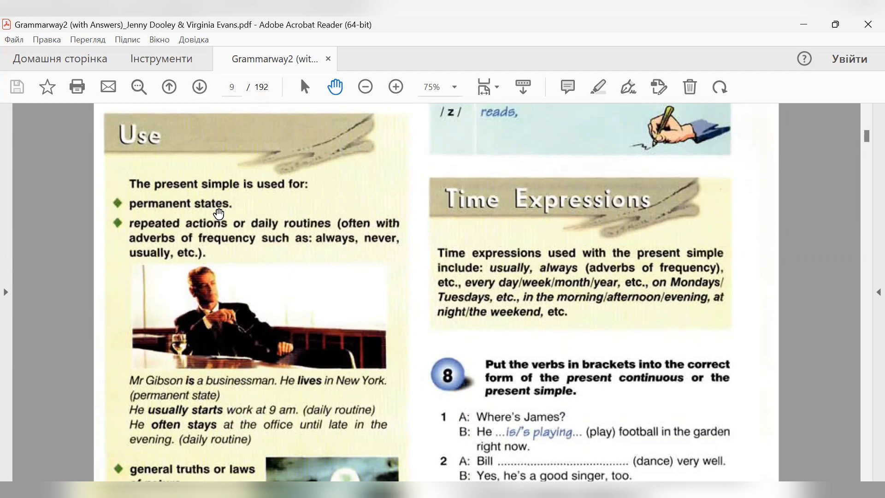
{"action": "mouse_move", "coordinate": [257, 231]}
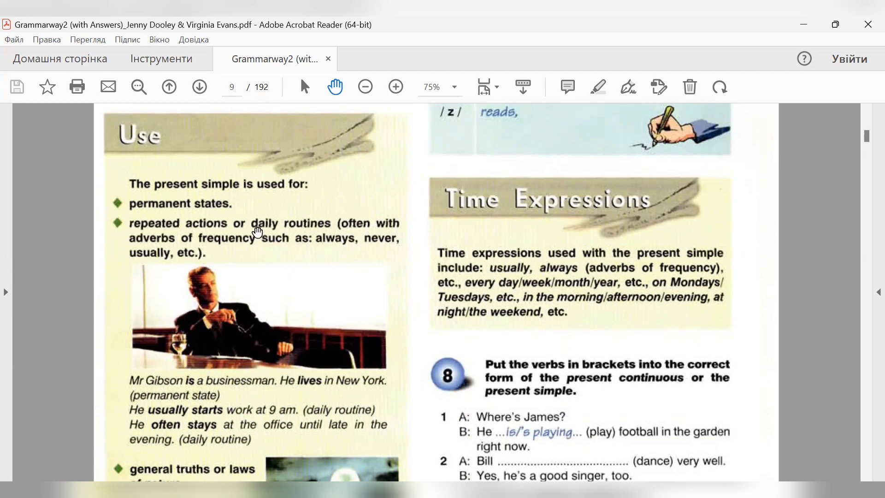
{"action": "mouse_move", "coordinate": [203, 231]}
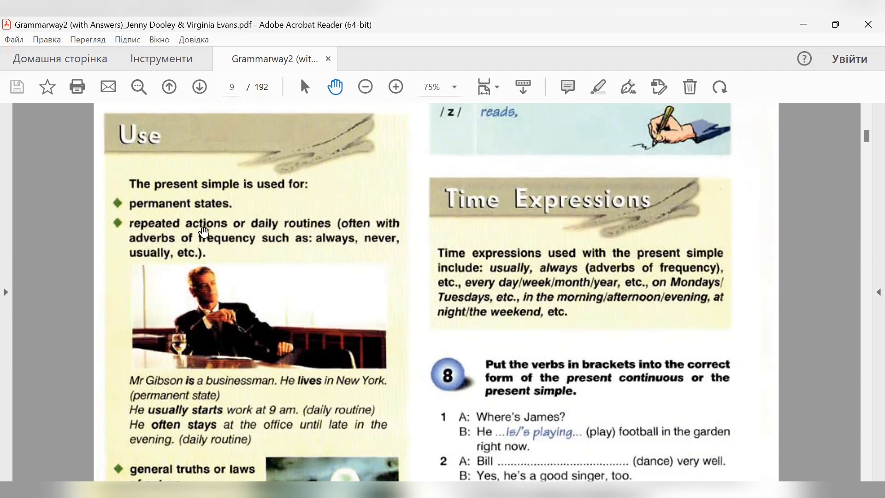
{"action": "mouse_move", "coordinate": [293, 234]}
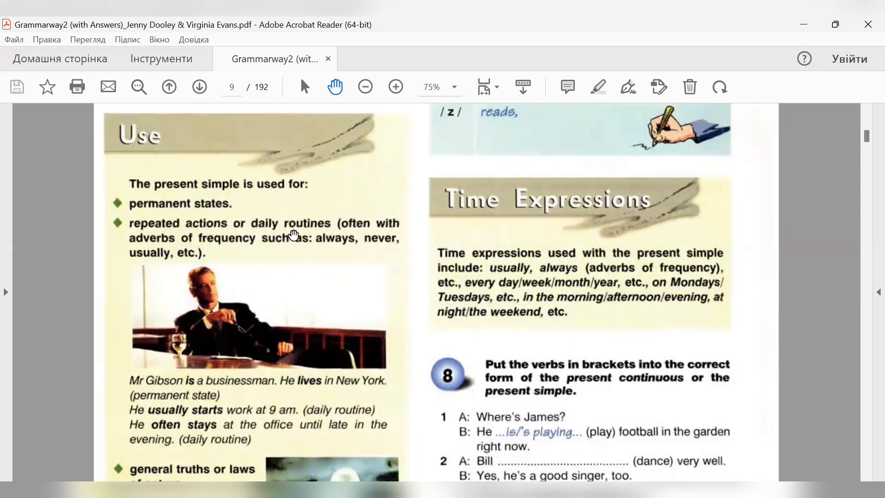
{"action": "mouse_move", "coordinate": [209, 248]}
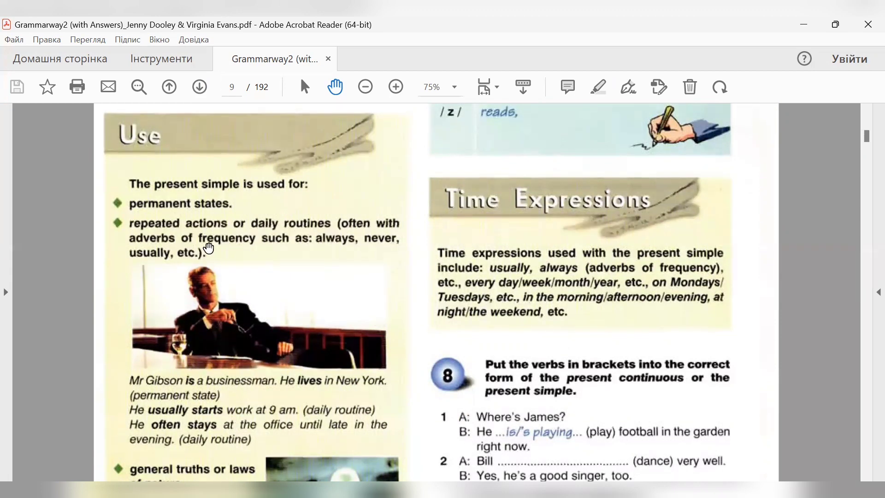
{"action": "mouse_move", "coordinate": [154, 269]}
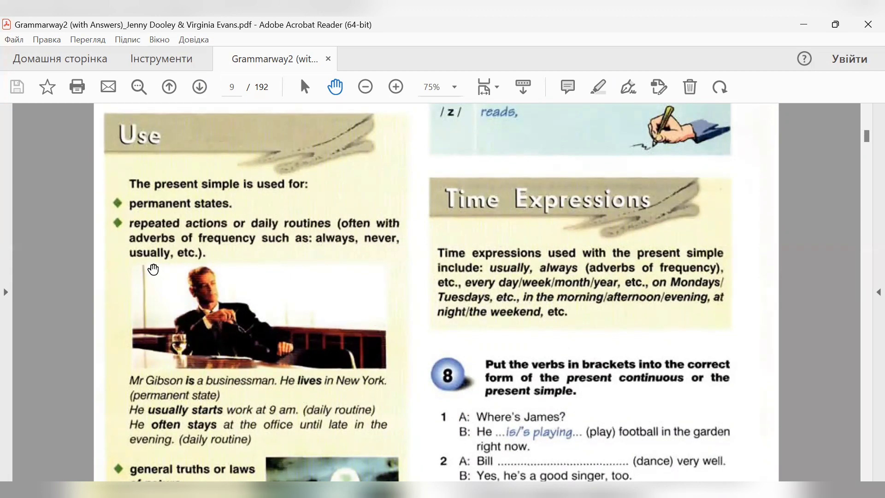
{"action": "mouse_move", "coordinate": [311, 271]}
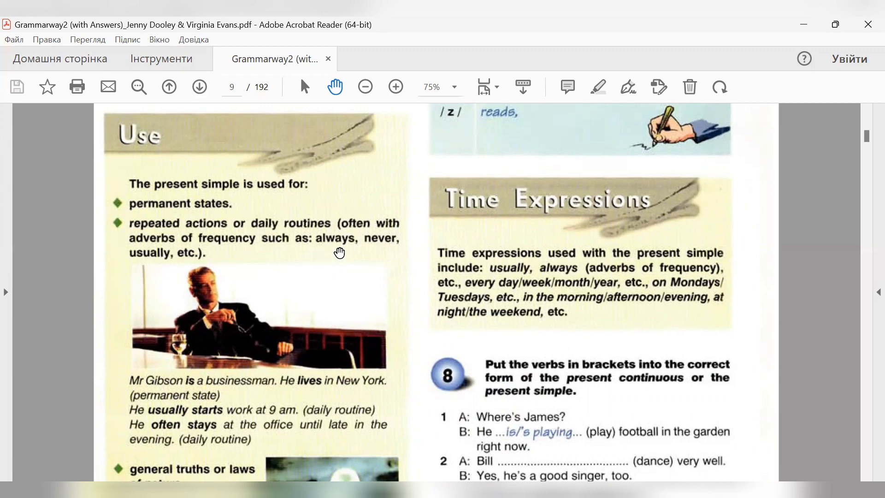
{"action": "mouse_move", "coordinate": [190, 269]}
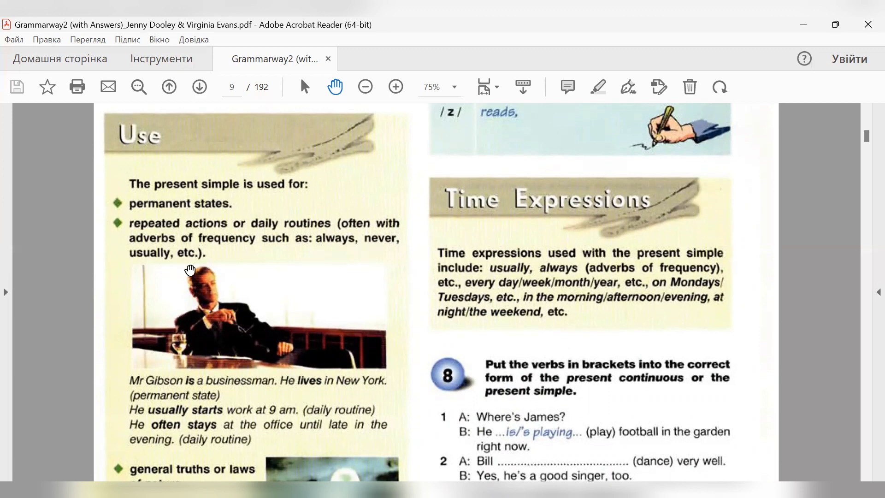
{"action": "mouse_move", "coordinate": [252, 388]}
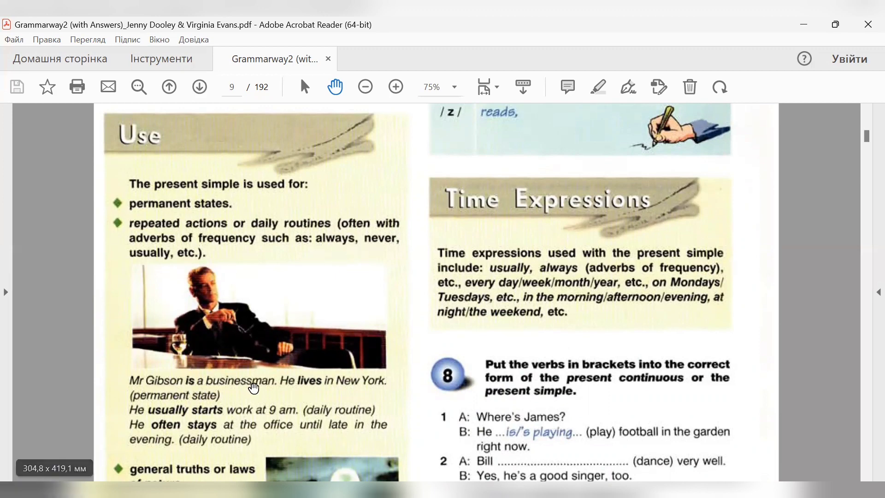
{"action": "mouse_move", "coordinate": [197, 399]}
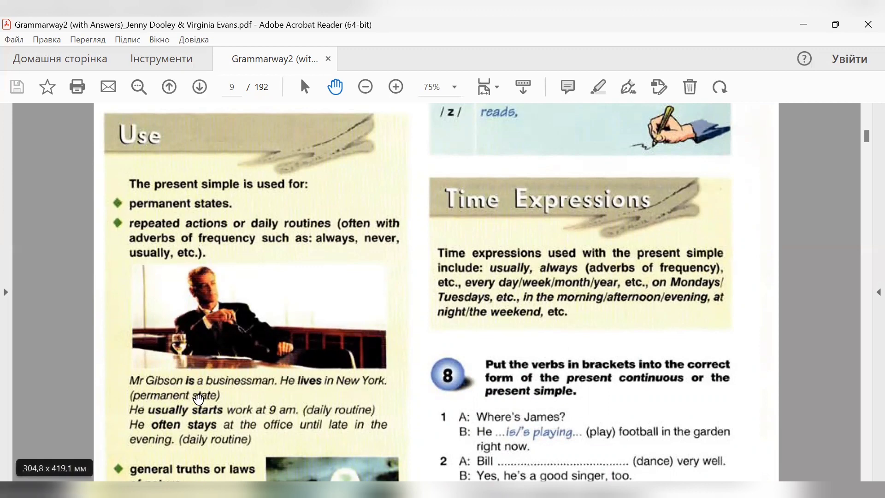
{"action": "mouse_move", "coordinate": [804, 441]}
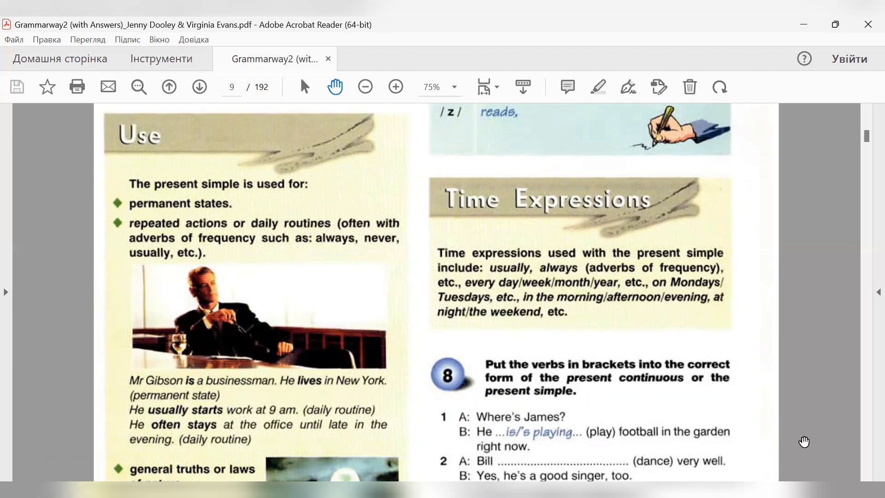
Step: Scroll down page 9 through exercise 8 to the seventh dialogue about Max
{"action": "scroll", "scroll_direction": "down", "scroll_amount": 3}
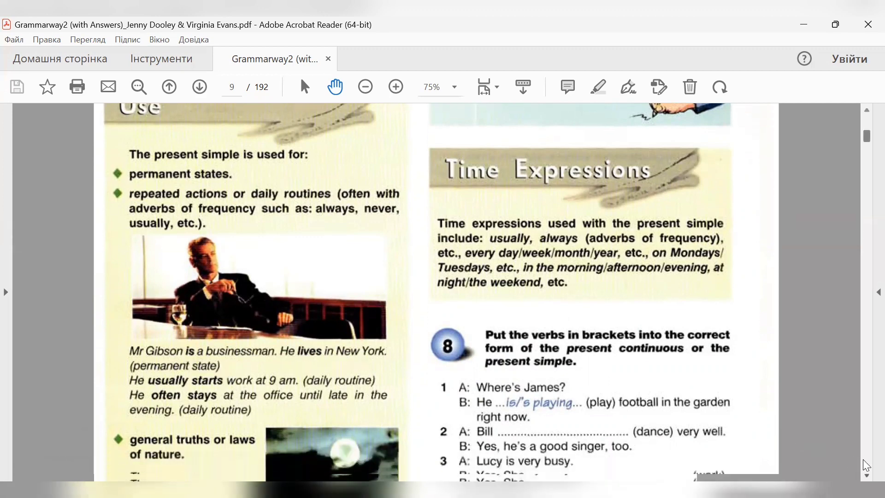
{"action": "scroll", "scroll_direction": "down", "scroll_amount": 3}
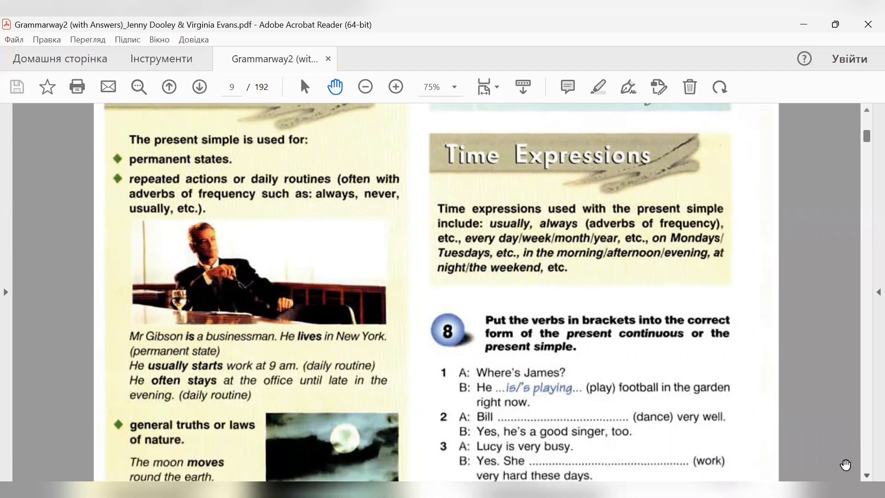
{"action": "mouse_move", "coordinate": [157, 375]}
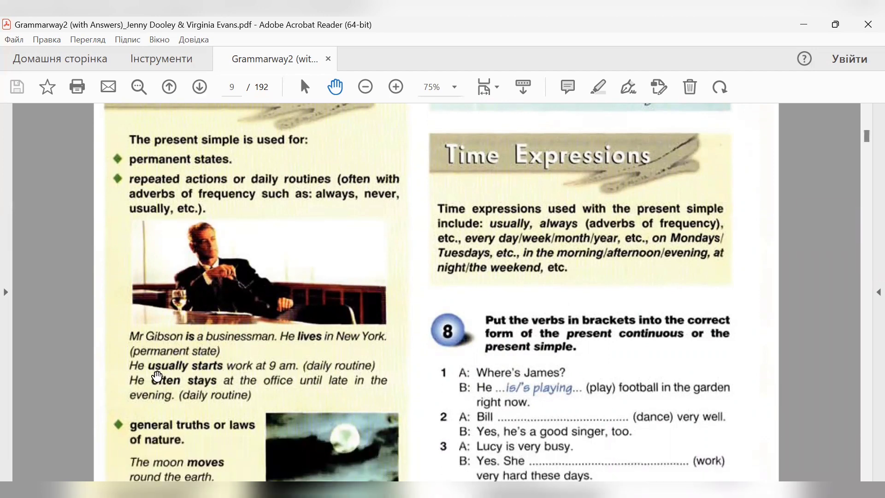
{"action": "mouse_move", "coordinate": [275, 372]}
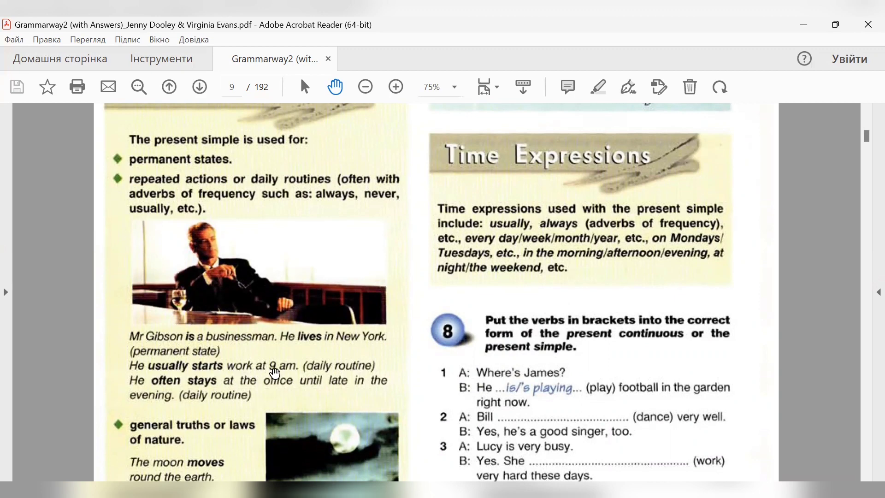
{"action": "mouse_move", "coordinate": [300, 377]}
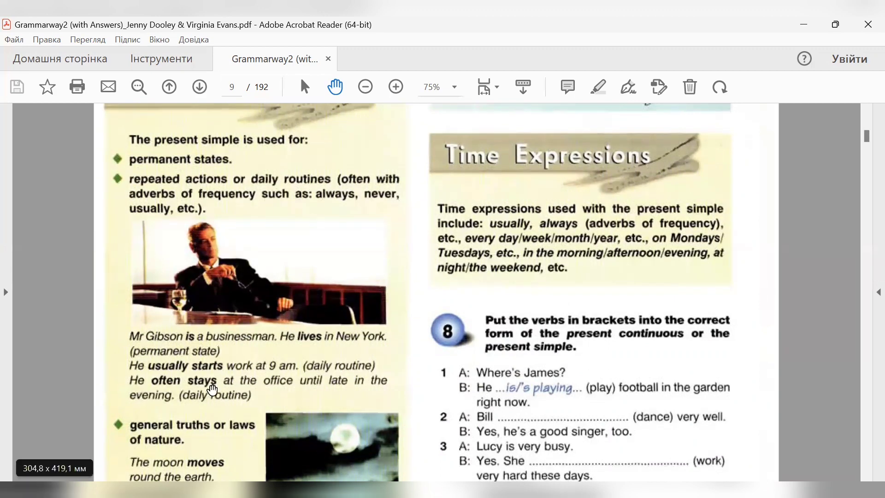
{"action": "mouse_move", "coordinate": [299, 389]}
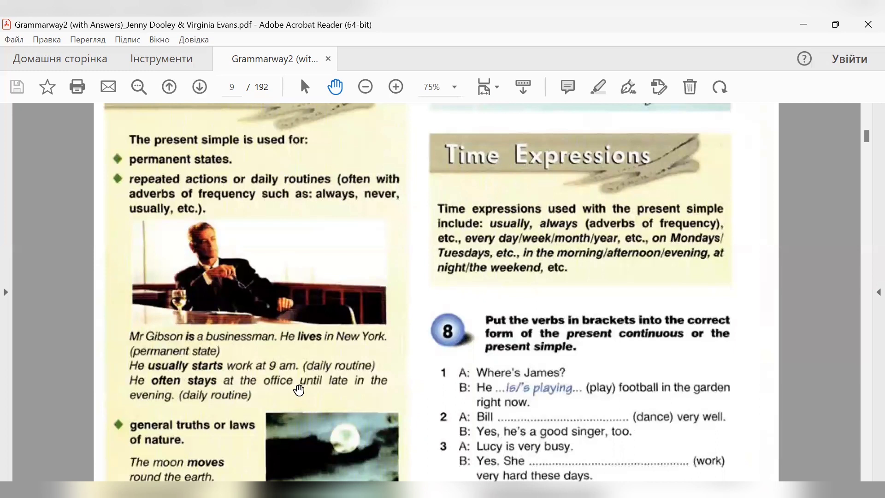
{"action": "mouse_move", "coordinate": [228, 406]}
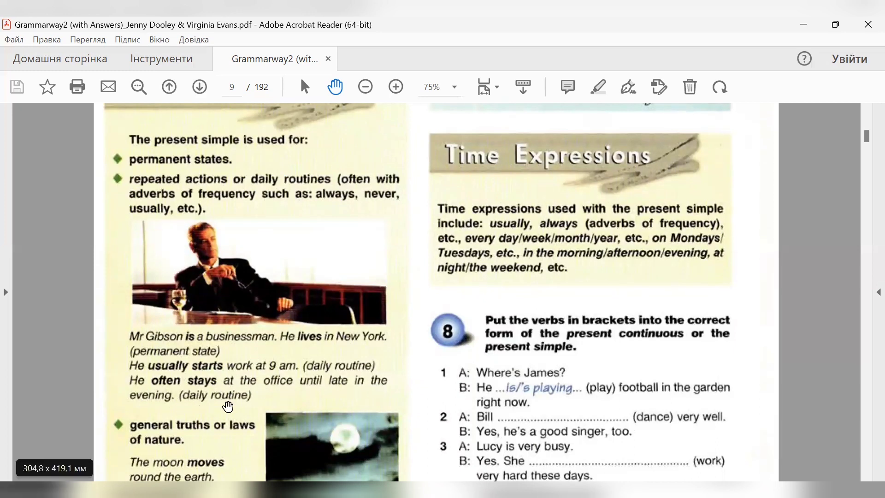
{"action": "mouse_move", "coordinate": [249, 388]}
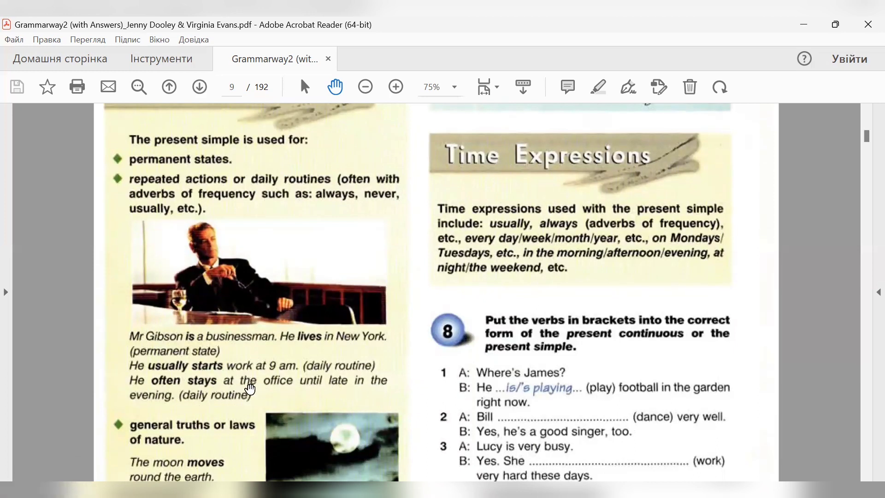
{"action": "mouse_move", "coordinate": [148, 406]}
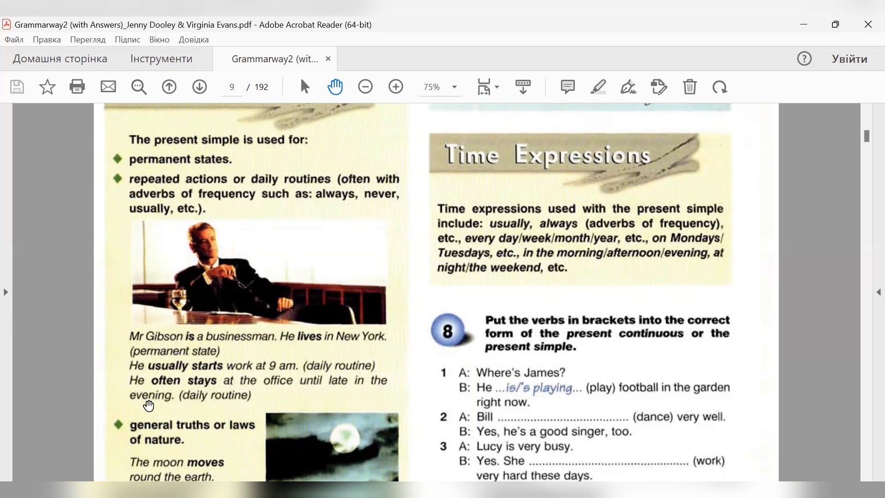
{"action": "mouse_move", "coordinate": [851, 465]}
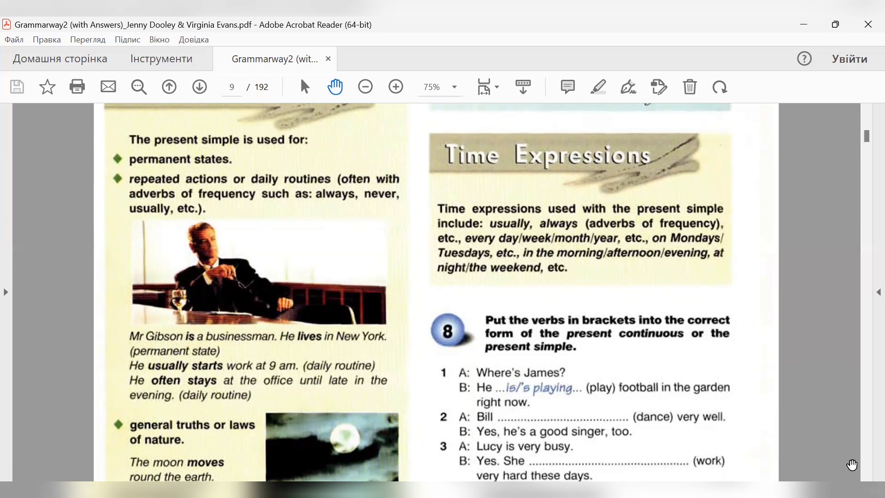
{"action": "scroll", "scroll_direction": "down", "scroll_amount": 3}
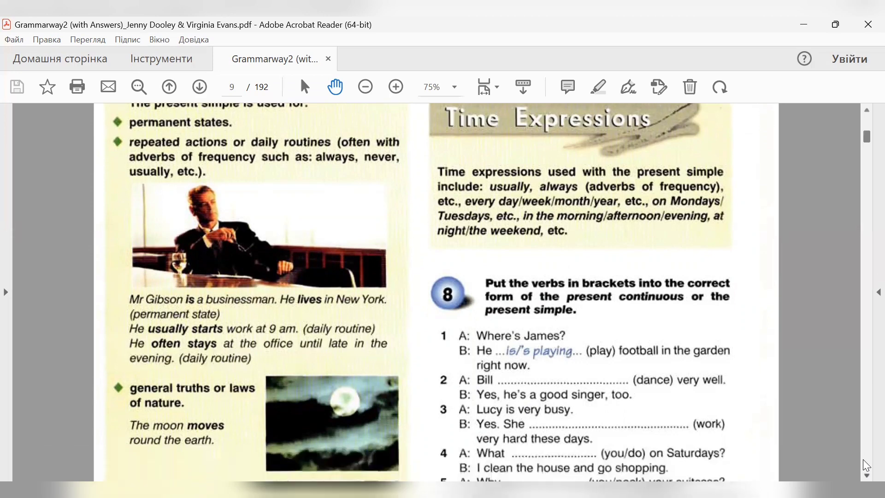
{"action": "scroll", "scroll_direction": "down", "scroll_amount": 3}
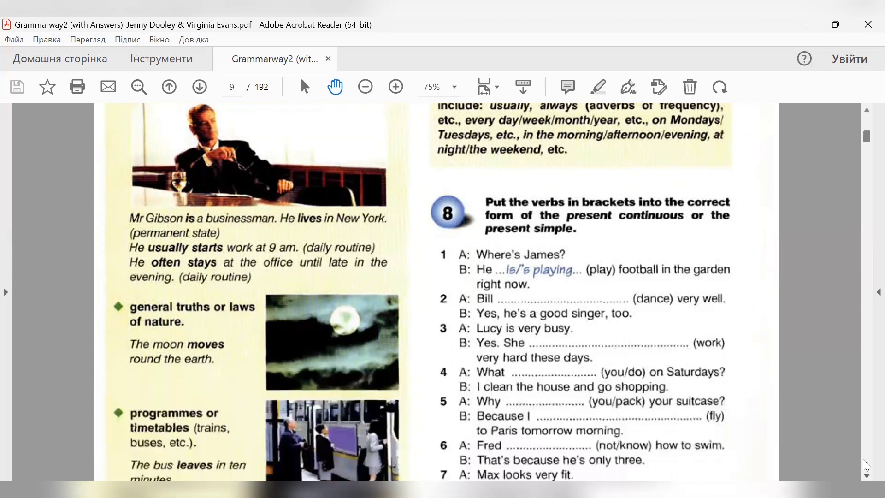
{"action": "mouse_move", "coordinate": [197, 361]}
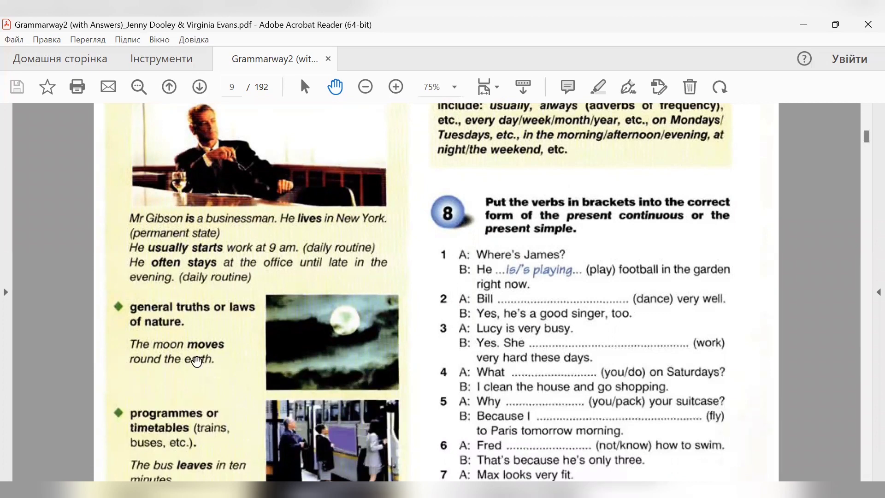
{"action": "mouse_move", "coordinate": [159, 353]}
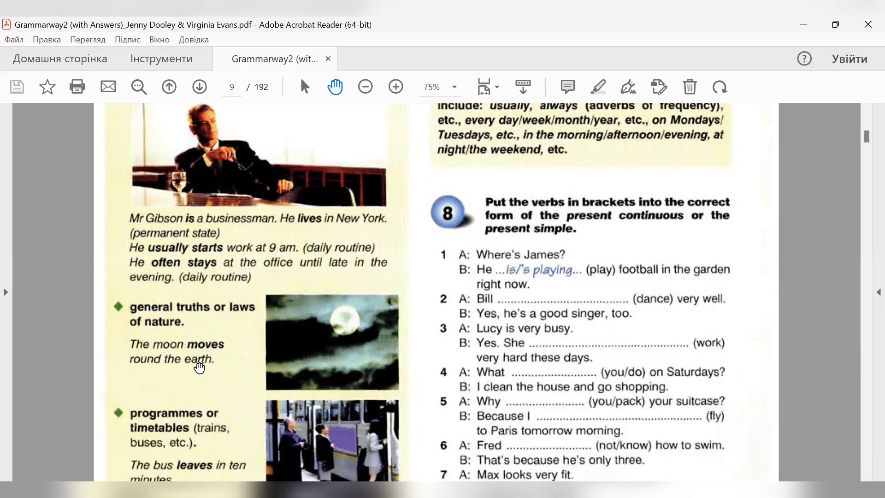
{"action": "mouse_move", "coordinate": [203, 367]}
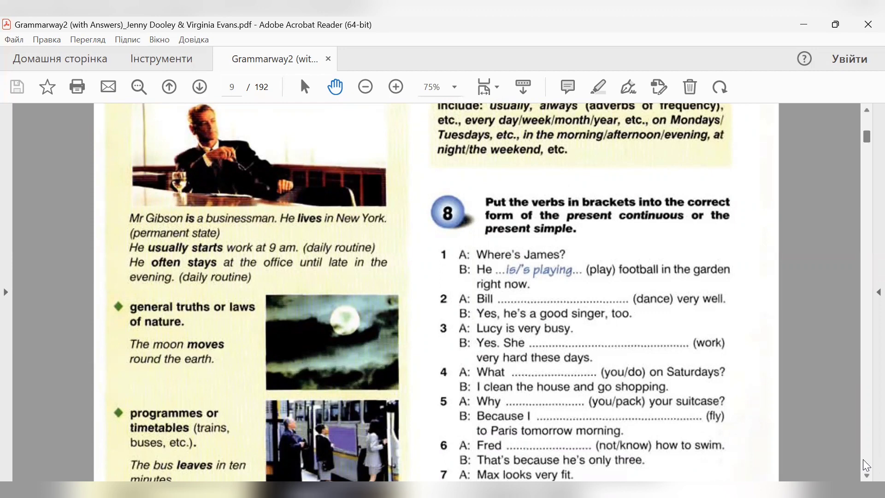
Step: Scroll to the bottom of page 9 with exercise 8's last item and the page number
{"action": "scroll", "scroll_direction": "down", "scroll_amount": 3}
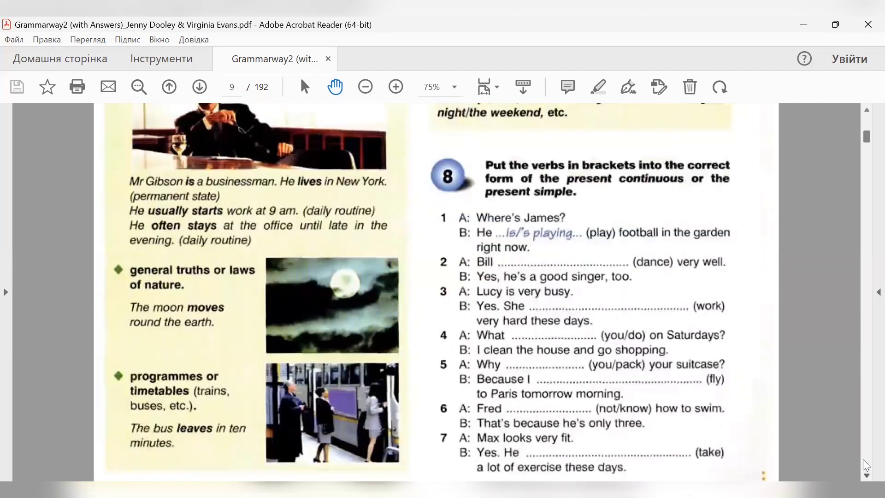
{"action": "scroll", "scroll_direction": "down", "scroll_amount": 3}
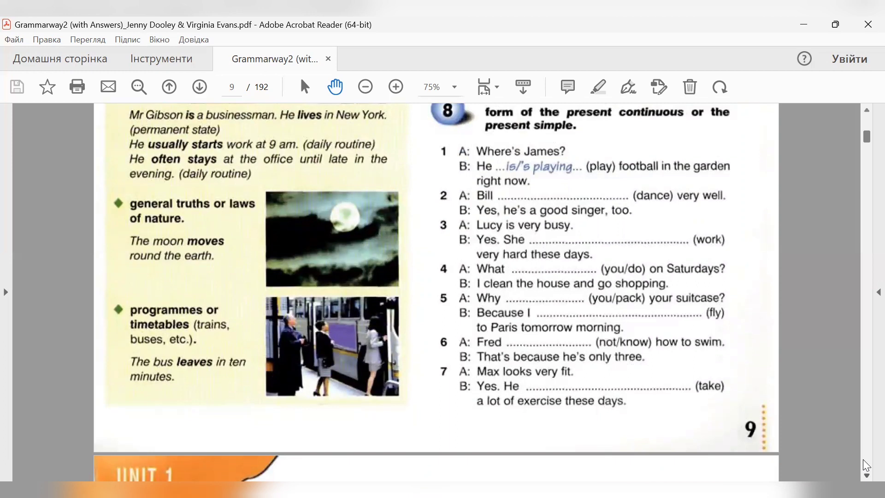
{"action": "mouse_move", "coordinate": [173, 316]}
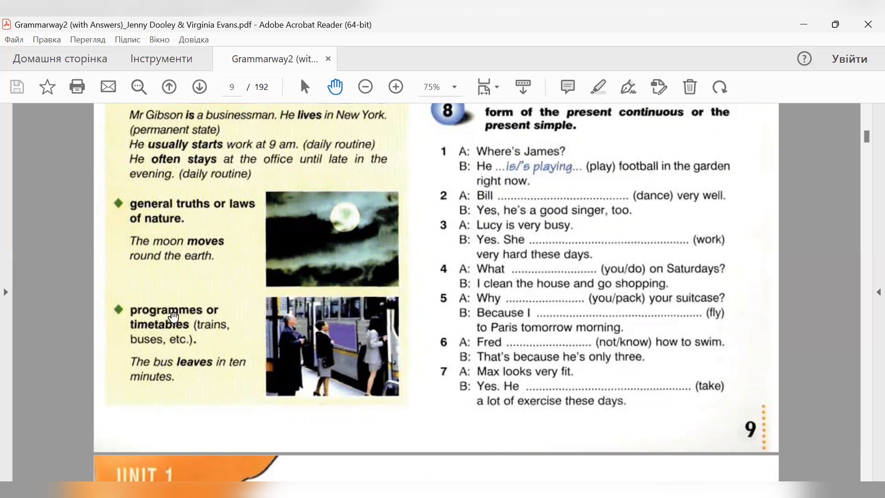
{"action": "mouse_move", "coordinate": [166, 333]}
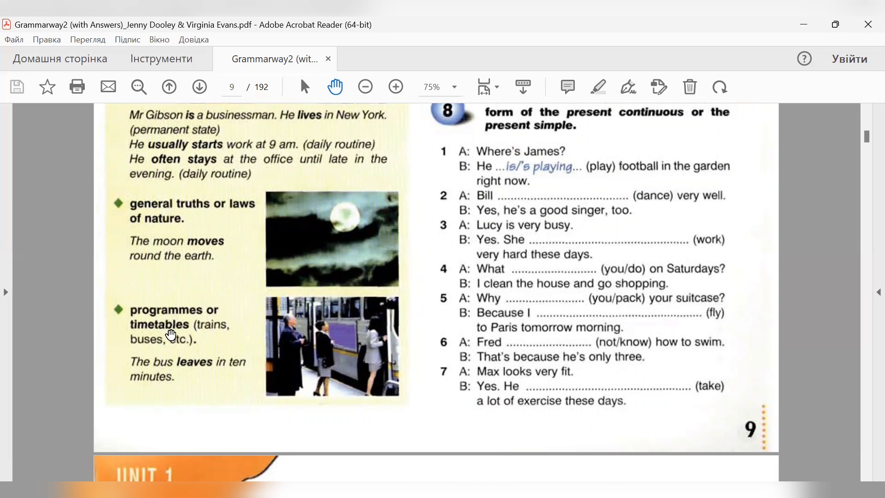
{"action": "mouse_move", "coordinate": [182, 337]}
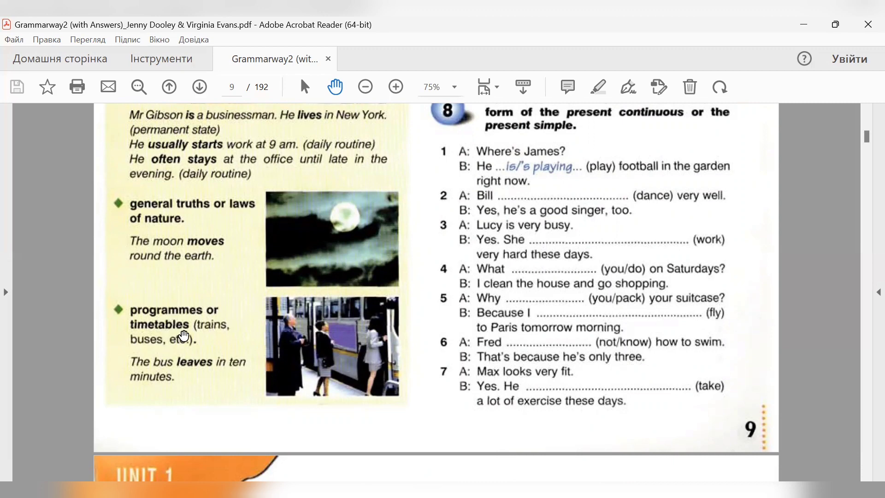
{"action": "mouse_move", "coordinate": [132, 347]}
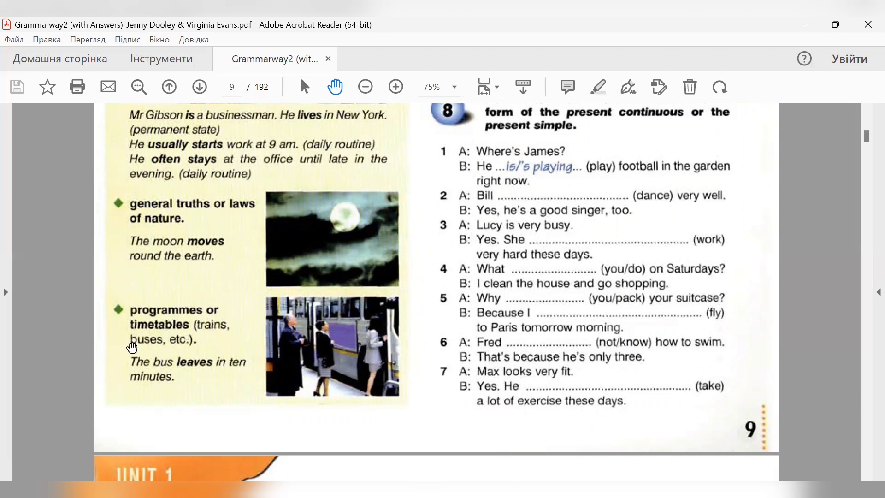
{"action": "mouse_move", "coordinate": [220, 372]}
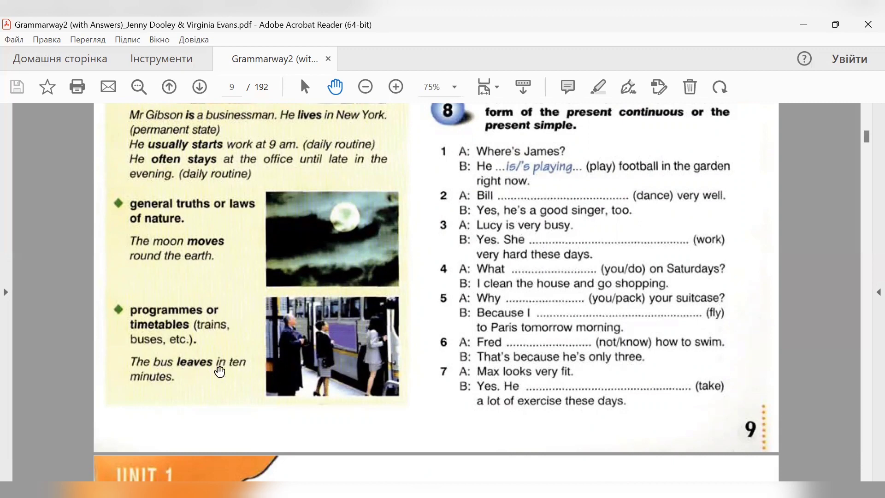
{"action": "mouse_move", "coordinate": [152, 375]}
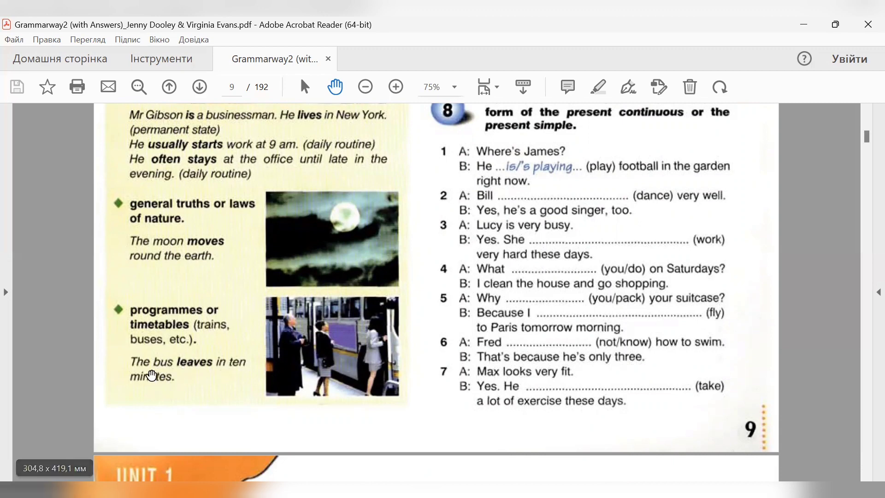
{"action": "mouse_move", "coordinate": [231, 373]}
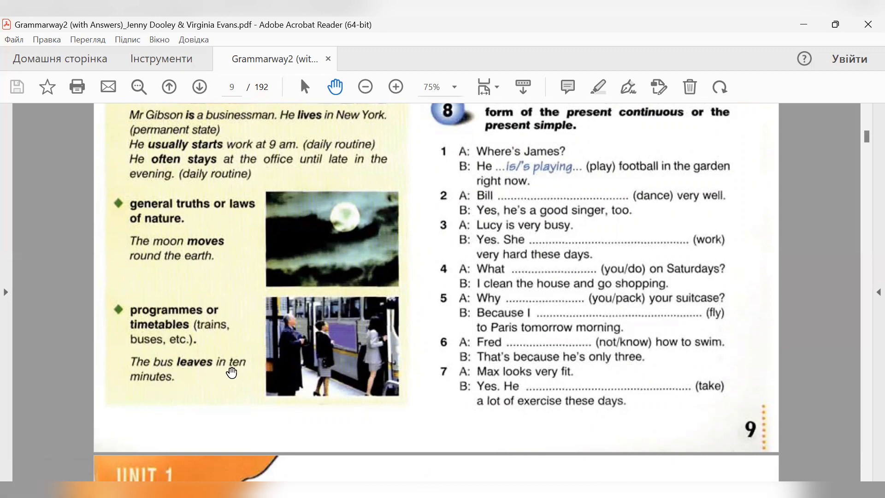
{"action": "mouse_move", "coordinate": [154, 395]}
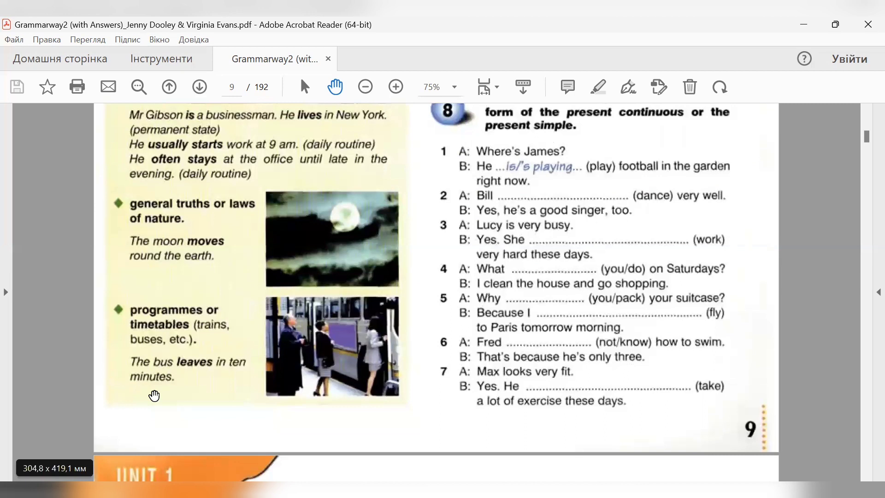
{"action": "mouse_move", "coordinate": [164, 326]}
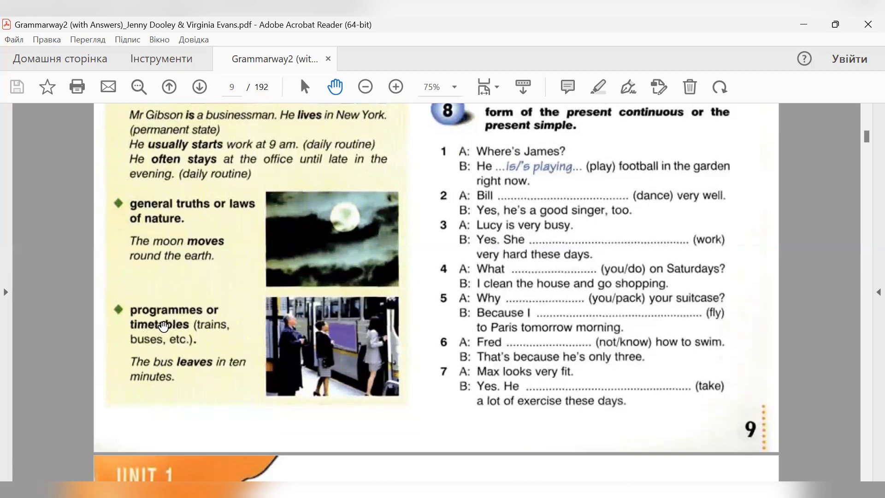
{"action": "mouse_move", "coordinate": [299, 316]}
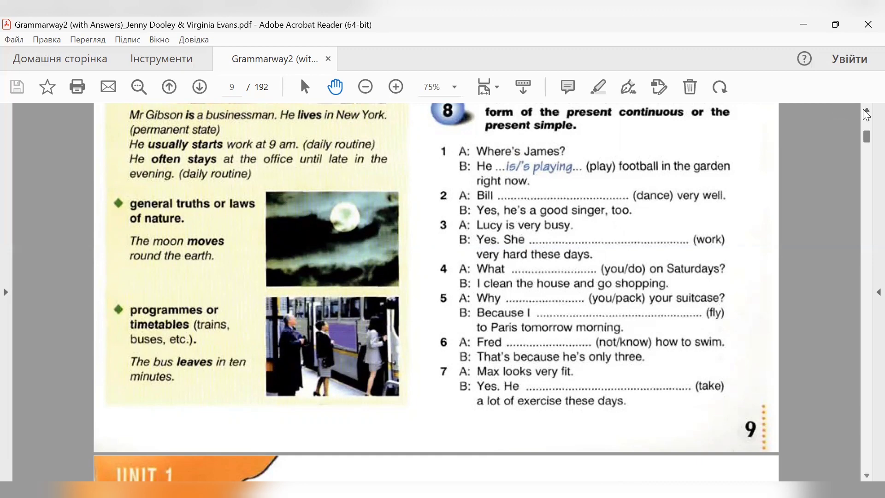
Step: Scroll back up page 9 to the Use and Time Expressions sections
{"action": "scroll", "scroll_direction": "up", "scroll_amount": 3}
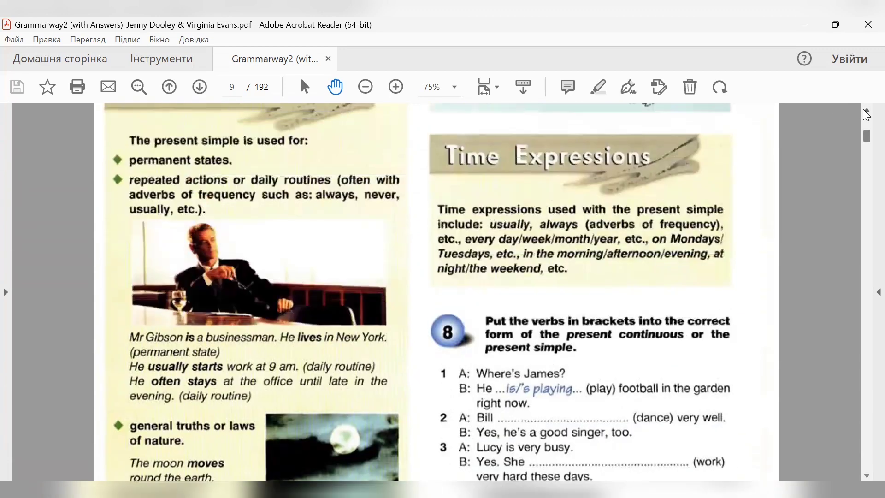
{"action": "scroll", "scroll_direction": "up", "scroll_amount": 3}
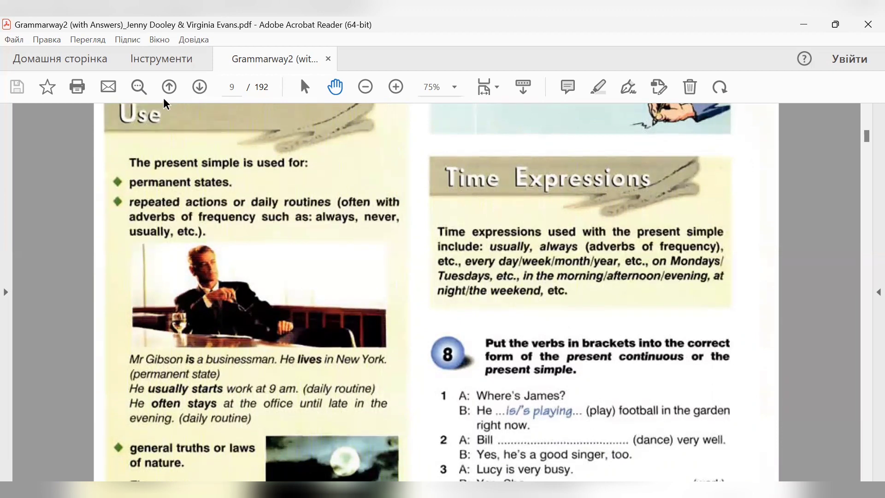
{"action": "mouse_move", "coordinate": [167, 87]}
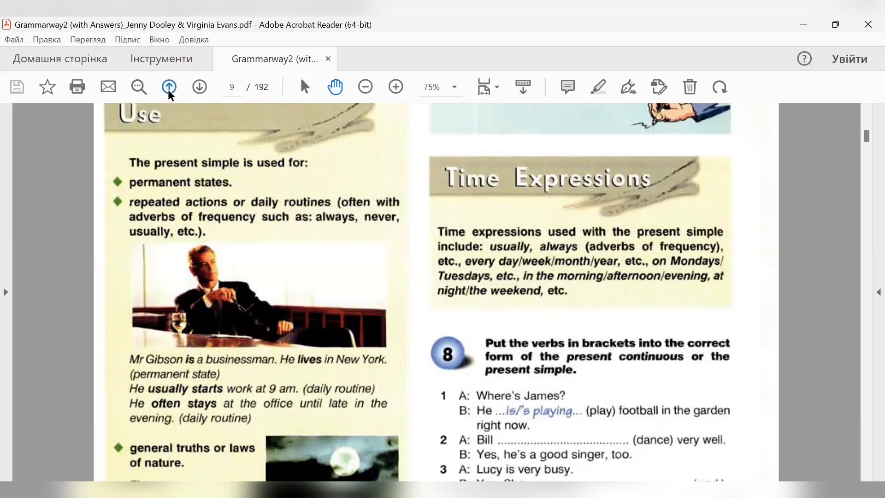
Step: Return to page 8 and scroll down to exercise 6's five gap-fill items
{"action": "left_click", "coordinate": [199, 86]}
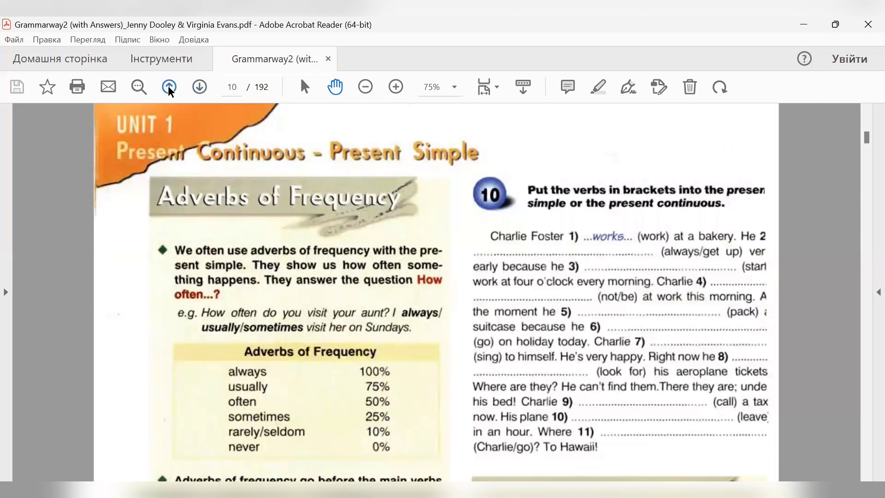
{"action": "left_click", "coordinate": [167, 86]}
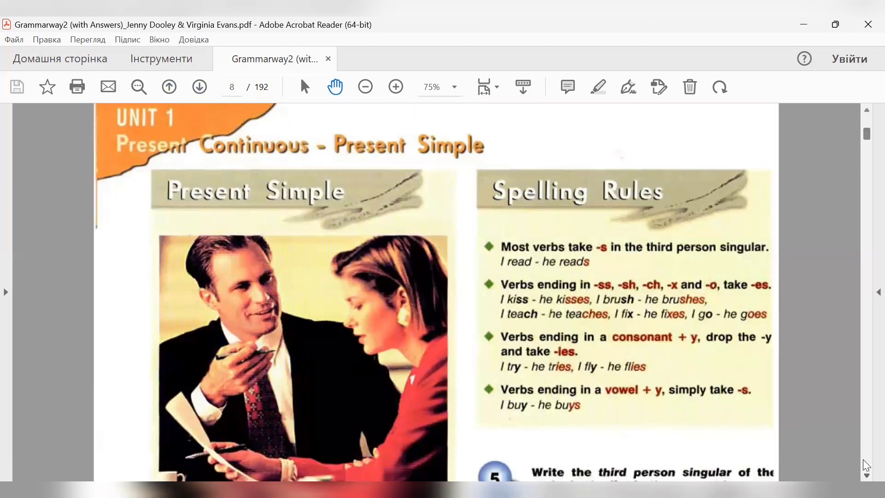
{"action": "scroll", "scroll_direction": "down", "scroll_amount": 3}
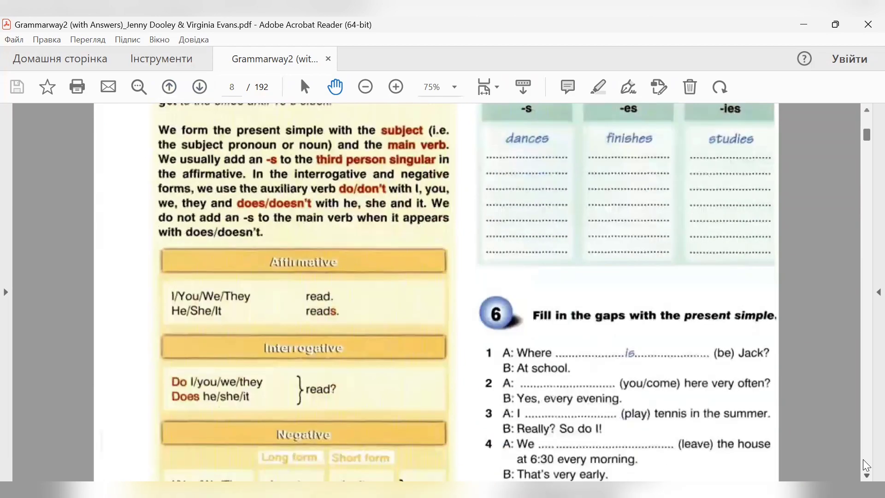
{"action": "scroll", "scroll_direction": "down", "scroll_amount": 3}
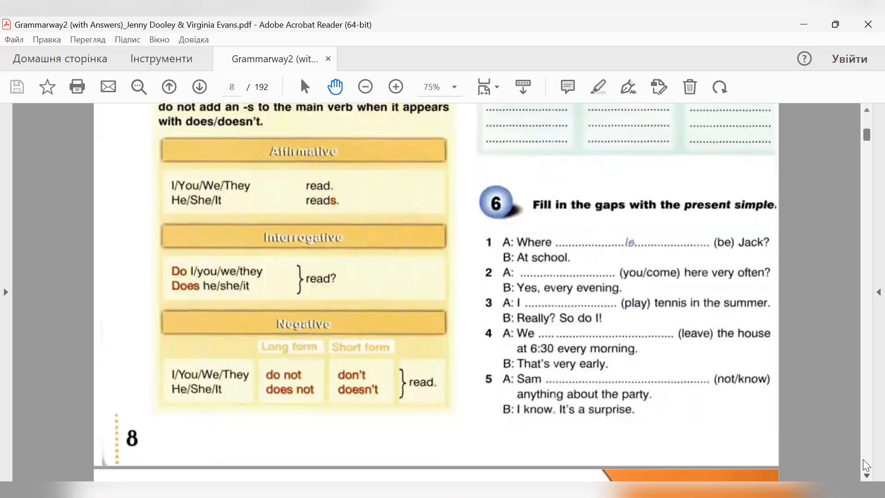
{"action": "mouse_move", "coordinate": [728, 213]}
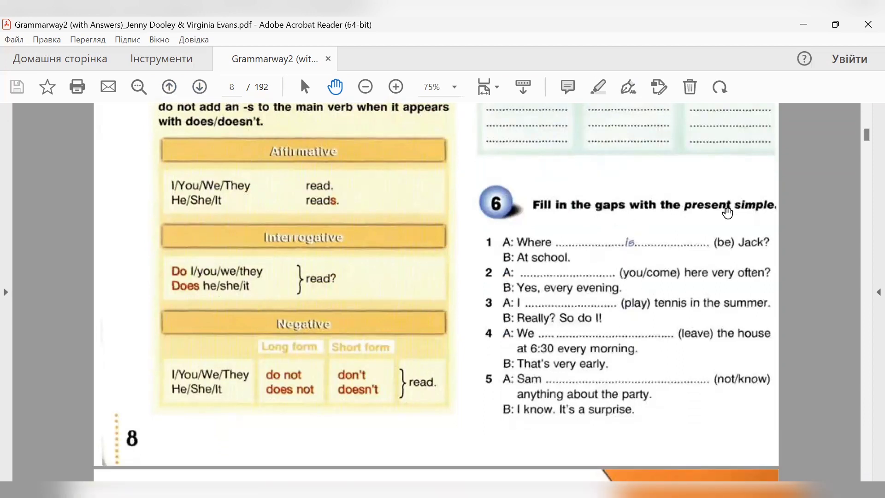
{"action": "mouse_move", "coordinate": [651, 219]}
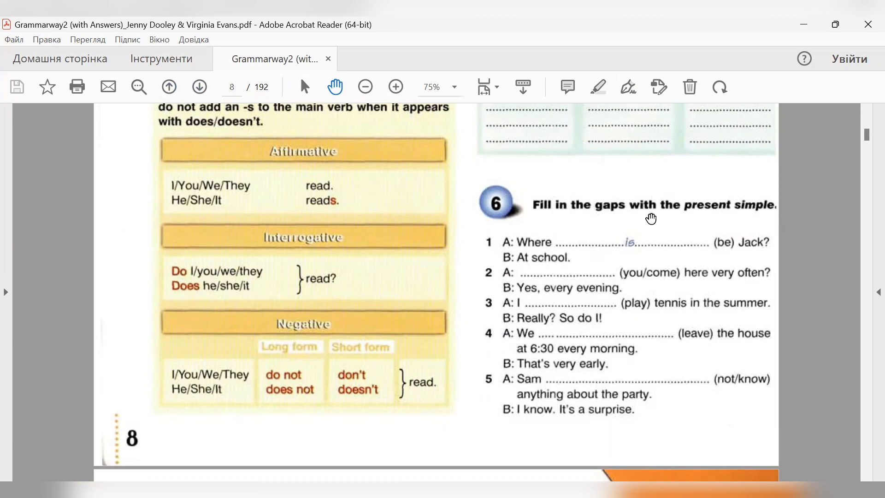
{"action": "mouse_move", "coordinate": [800, 168]}
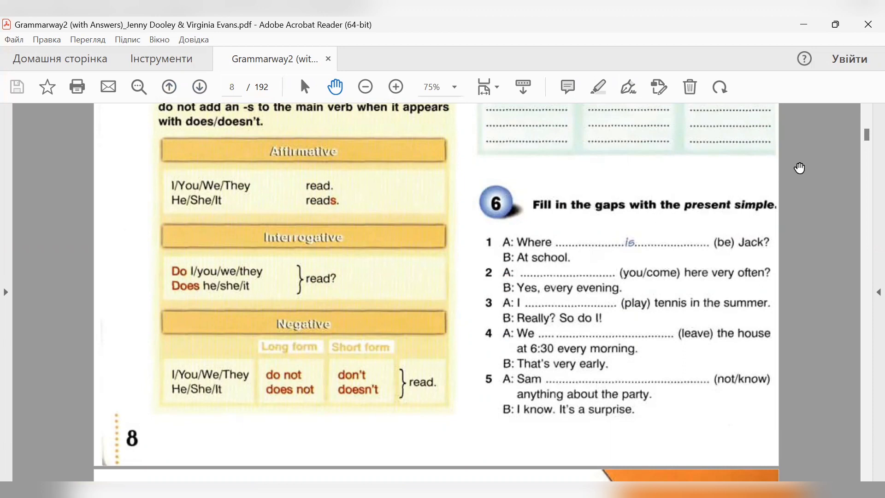
{"action": "mouse_move", "coordinate": [627, 90]}
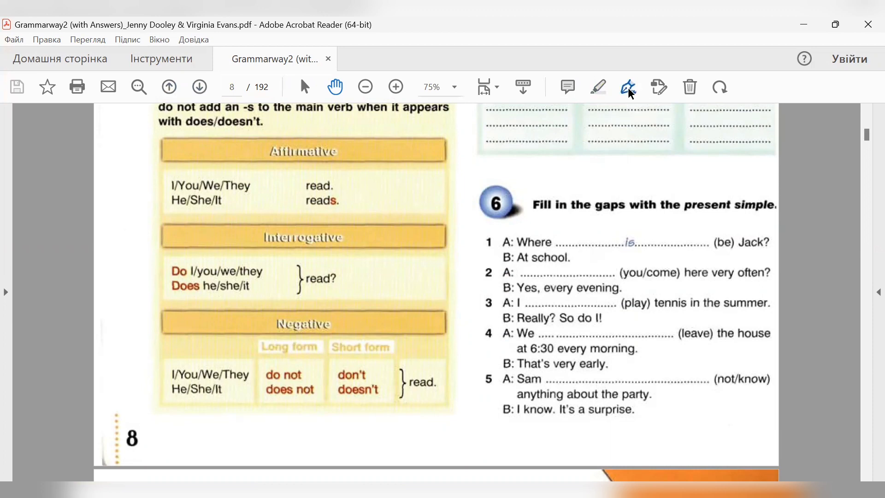
Step: Switch to Fill & Sign mode on page 8 to add typed text to exercise 6
{"action": "left_click", "coordinate": [628, 86]}
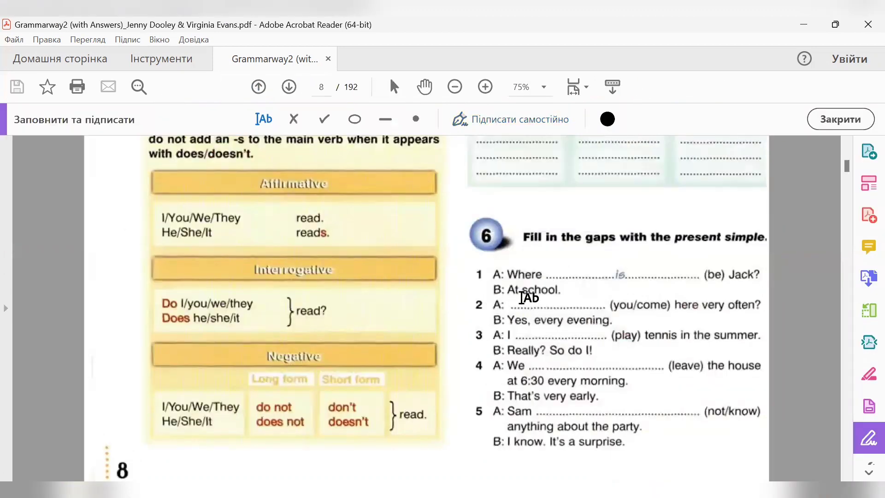
{"action": "mouse_move", "coordinate": [715, 313]}
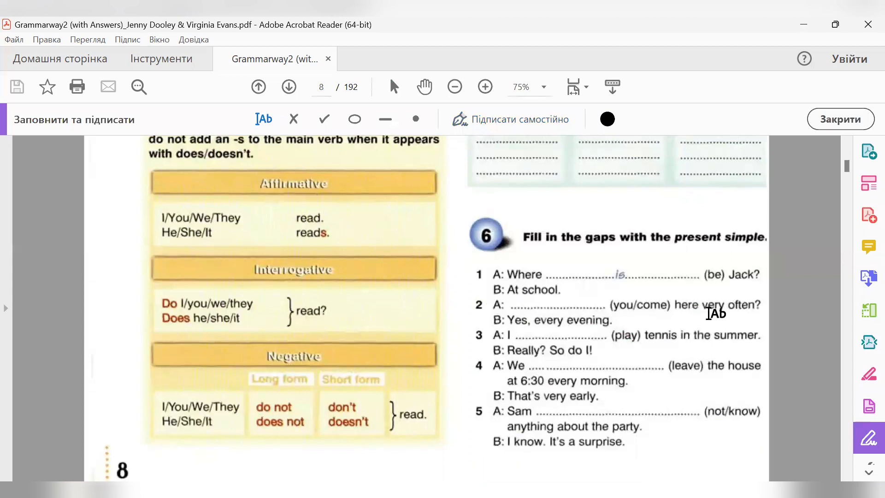
{"action": "mouse_move", "coordinate": [765, 273]}
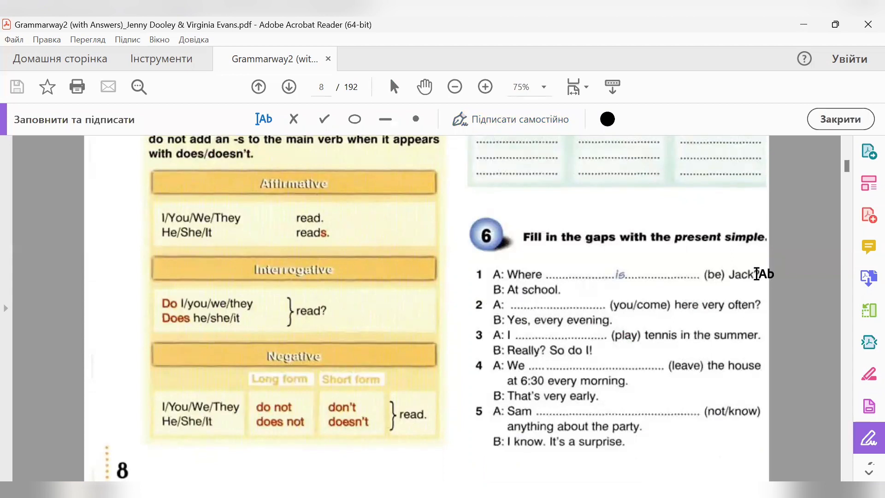
{"action": "mouse_move", "coordinate": [772, 317]}
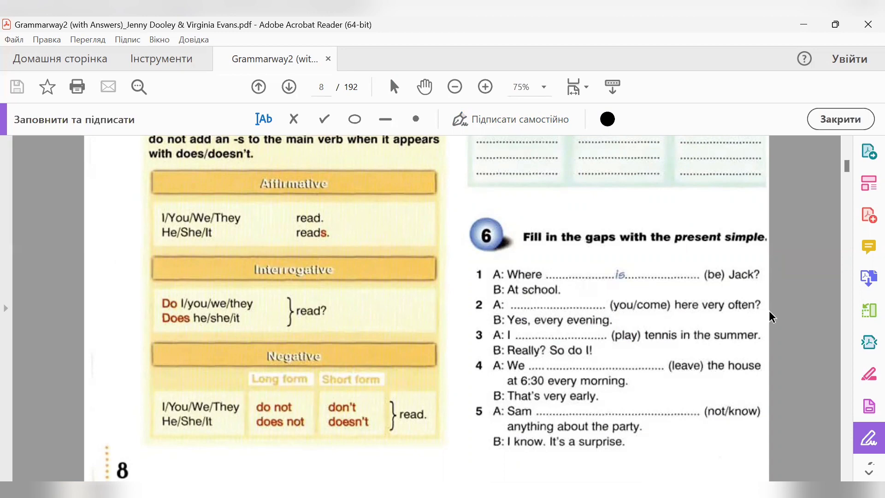
{"action": "mouse_move", "coordinate": [425, 316]}
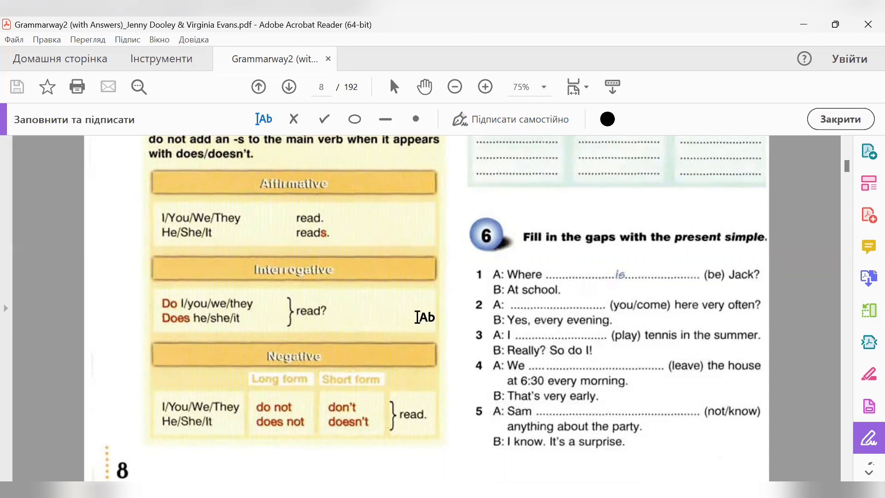
{"action": "mouse_move", "coordinate": [312, 334]}
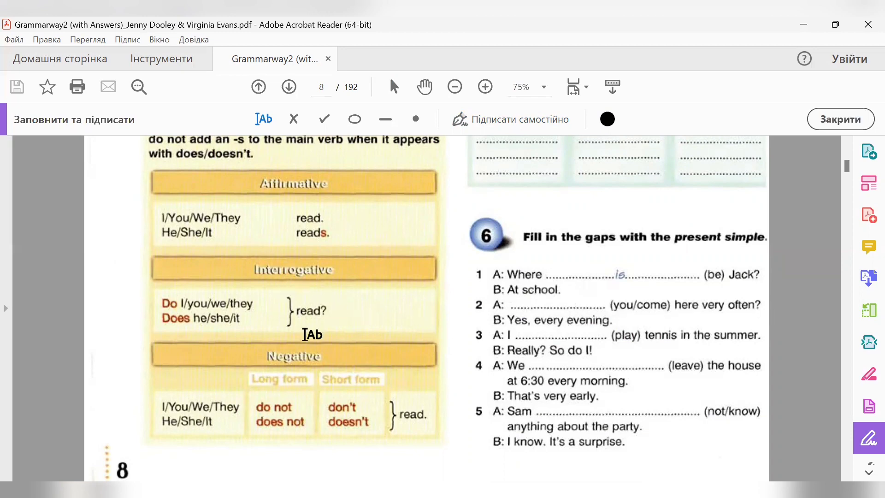
{"action": "mouse_move", "coordinate": [172, 315]}
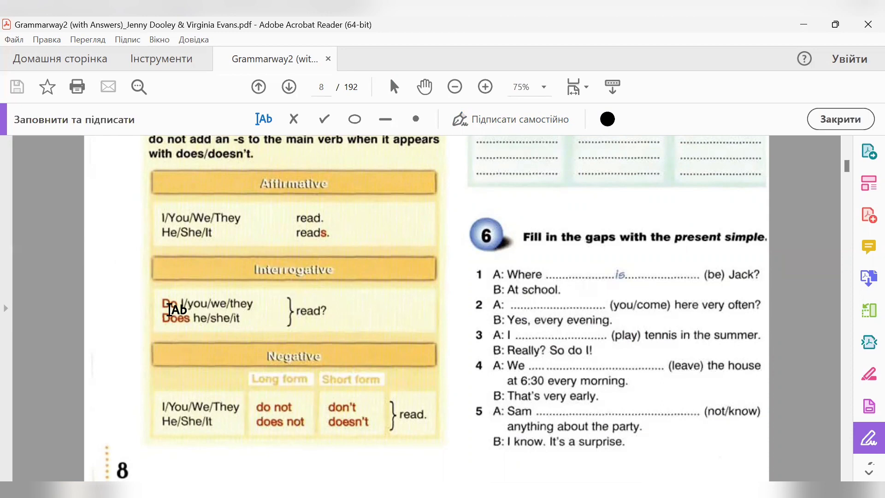
{"action": "mouse_move", "coordinate": [312, 318]}
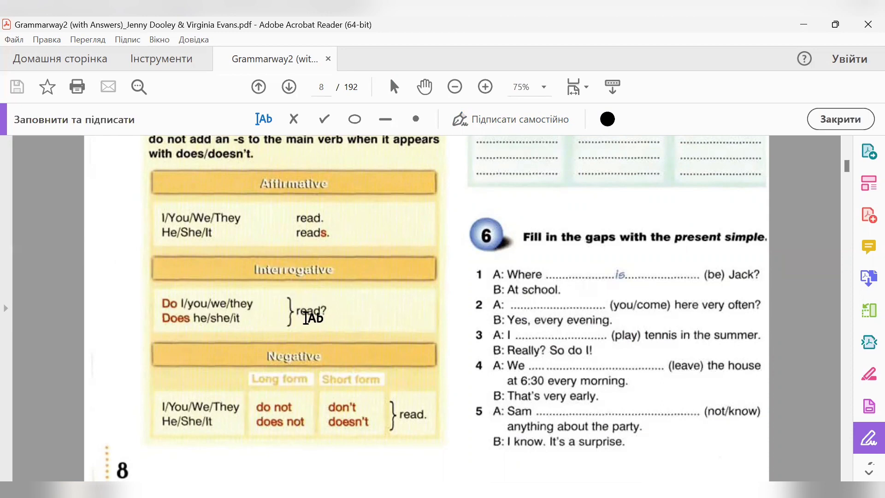
{"action": "mouse_move", "coordinate": [658, 316]}
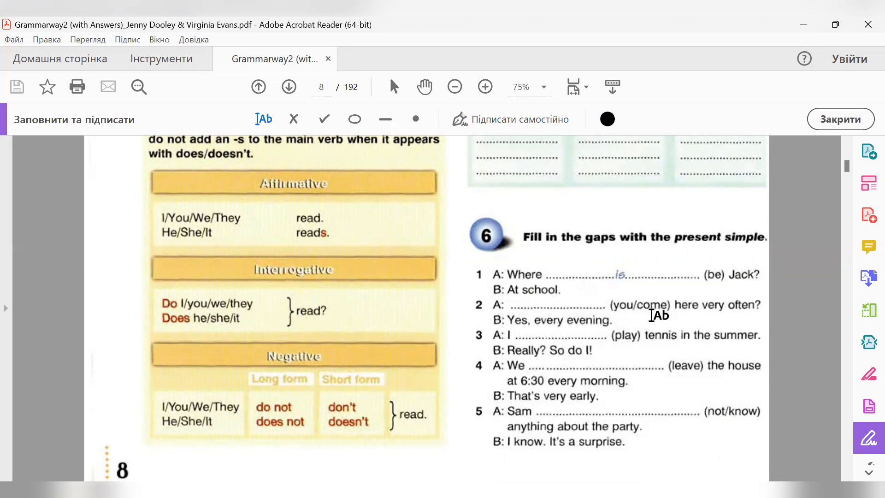
{"action": "mouse_move", "coordinate": [519, 303]}
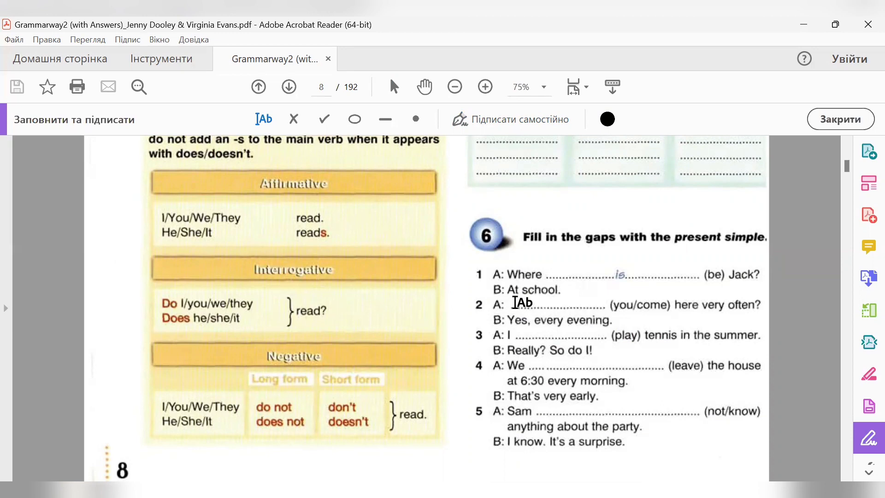
Step: Fill sentence 2's gap of exercise 6 with the answer 'Do you come'
{"action": "left_click", "coordinate": [514, 302]}
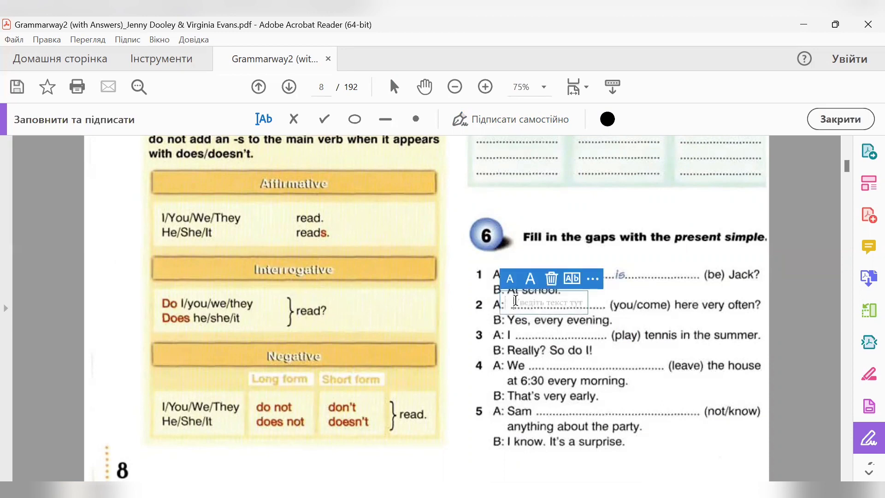
{"action": "type", "text": "Do you cp"}
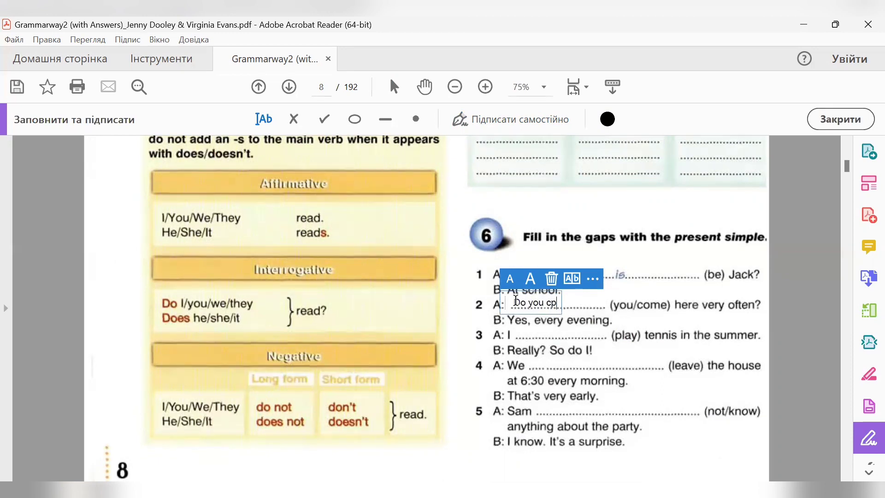
{"action": "type", "text": "ome"}
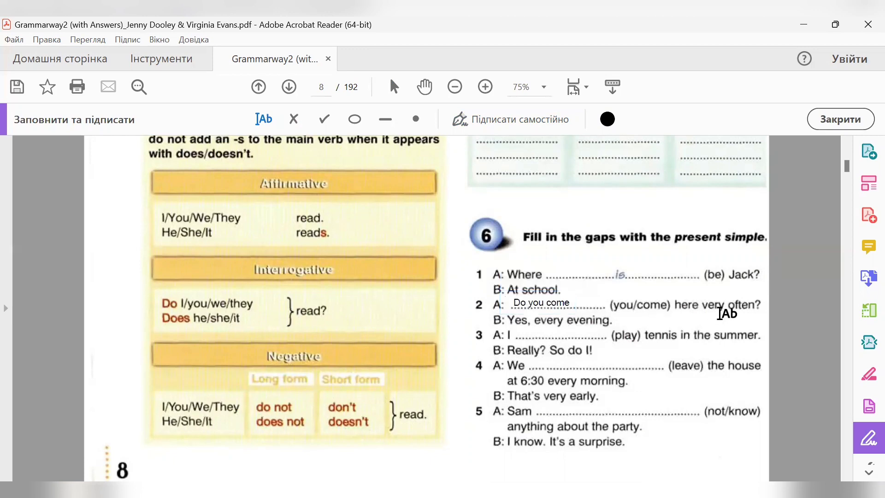
{"action": "mouse_move", "coordinate": [575, 326]}
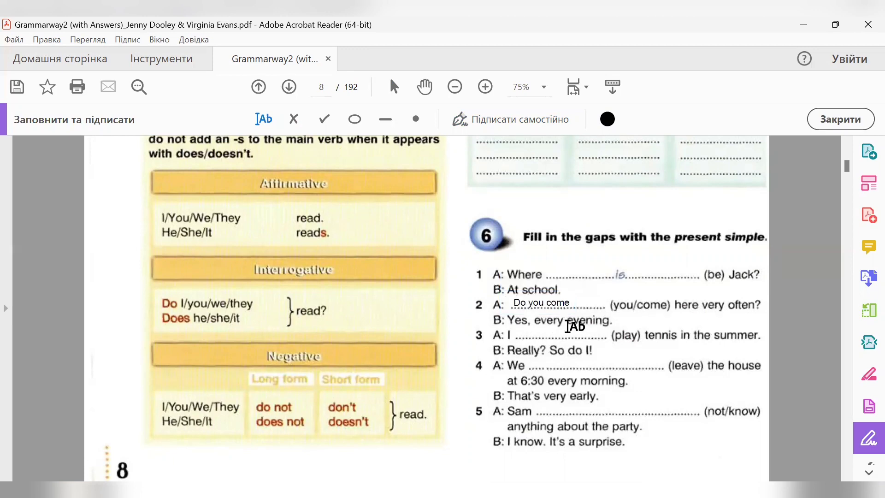
{"action": "mouse_move", "coordinate": [486, 344]}
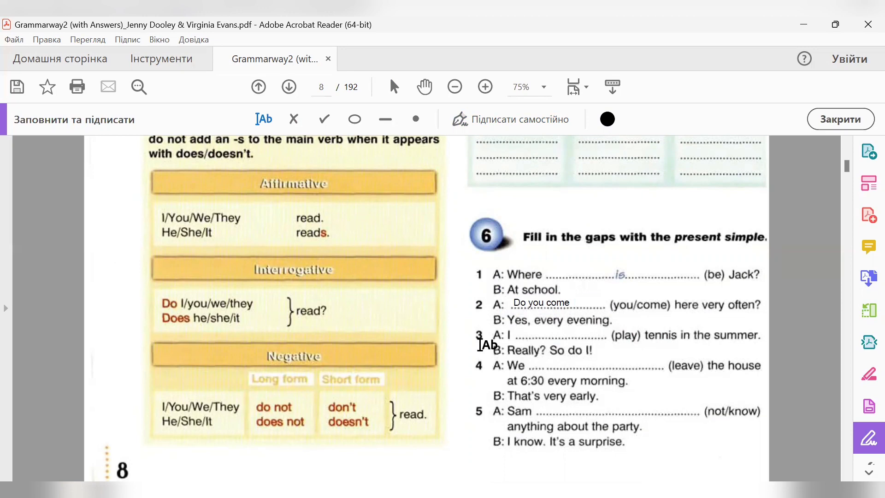
{"action": "mouse_move", "coordinate": [721, 338]}
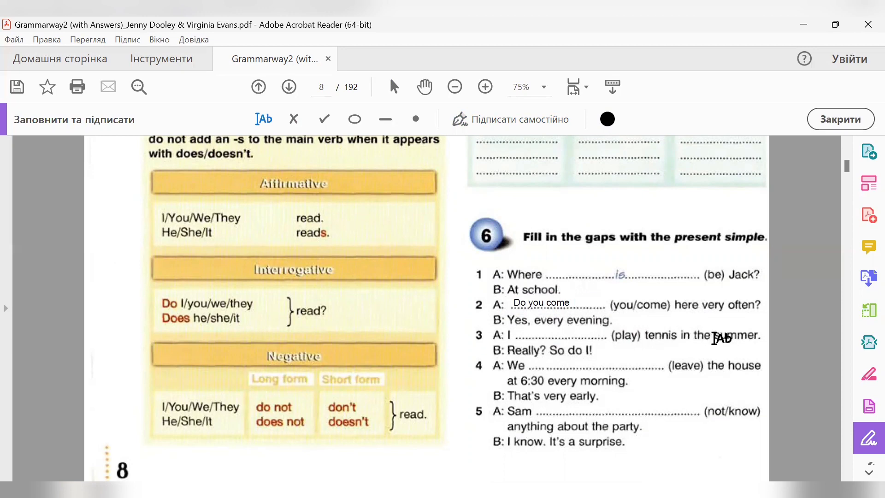
{"action": "mouse_move", "coordinate": [675, 347]}
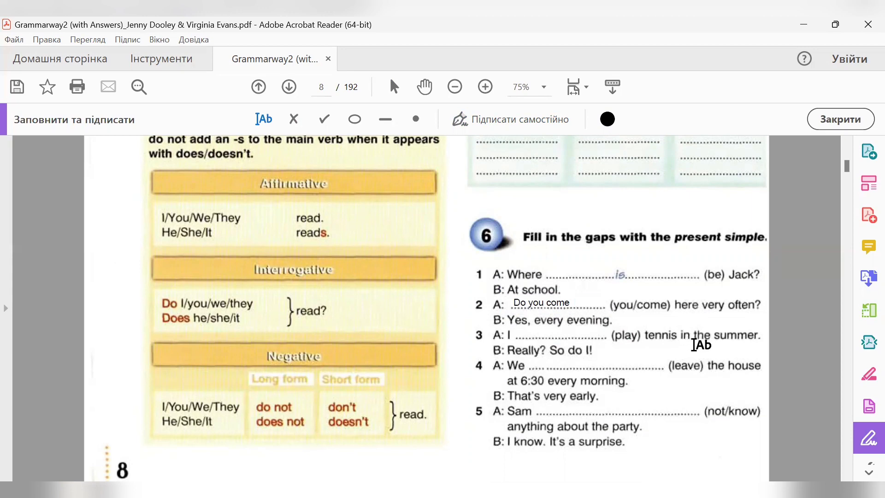
{"action": "mouse_move", "coordinate": [243, 242]}
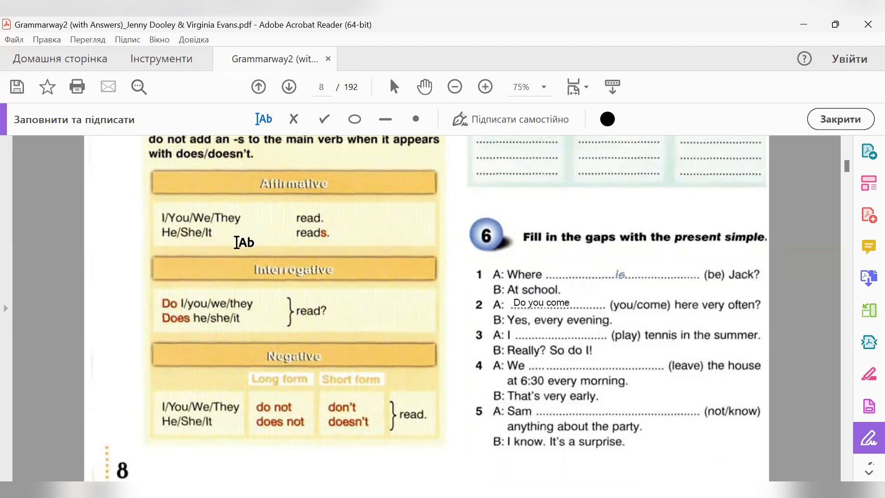
{"action": "mouse_move", "coordinate": [265, 219]}
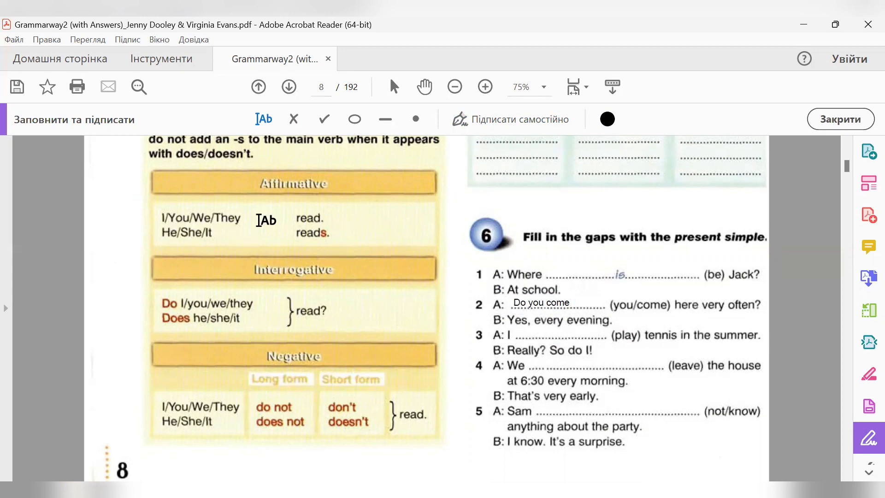
{"action": "mouse_move", "coordinate": [293, 219]}
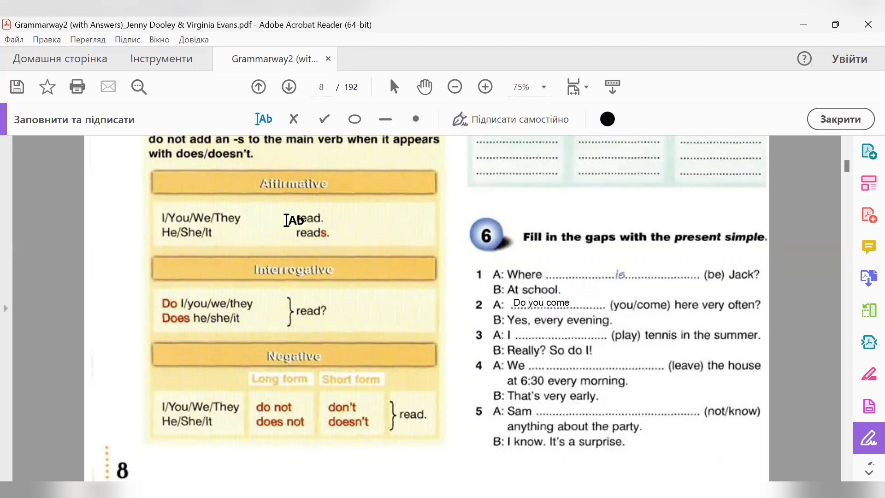
{"action": "mouse_move", "coordinate": [506, 314]}
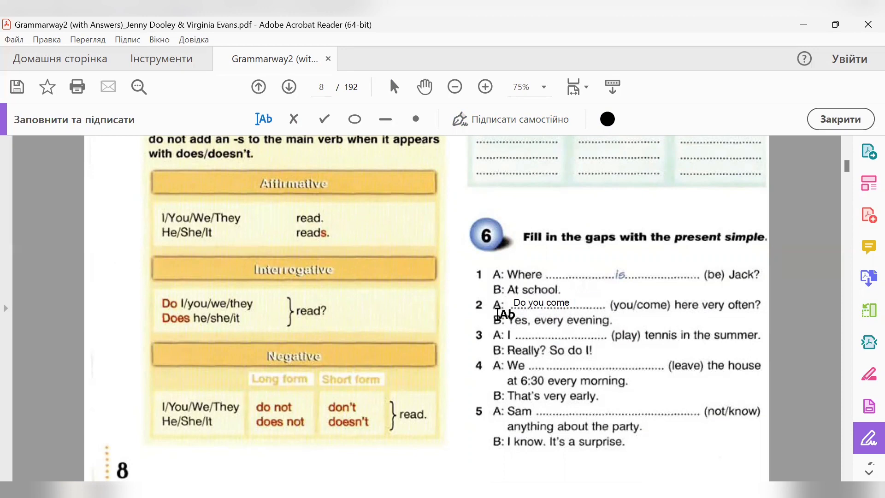
{"action": "left_click", "coordinate": [540, 302]}
{"action": "type", "text": "play"}
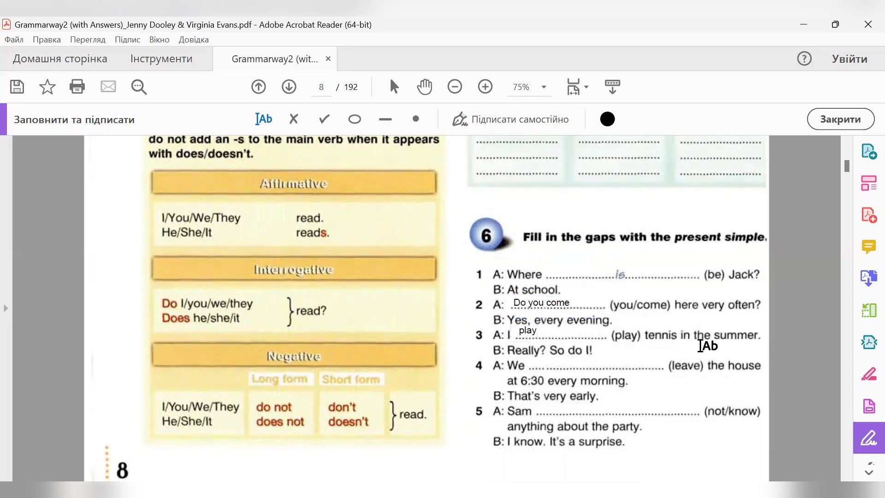
{"action": "mouse_move", "coordinate": [552, 362]}
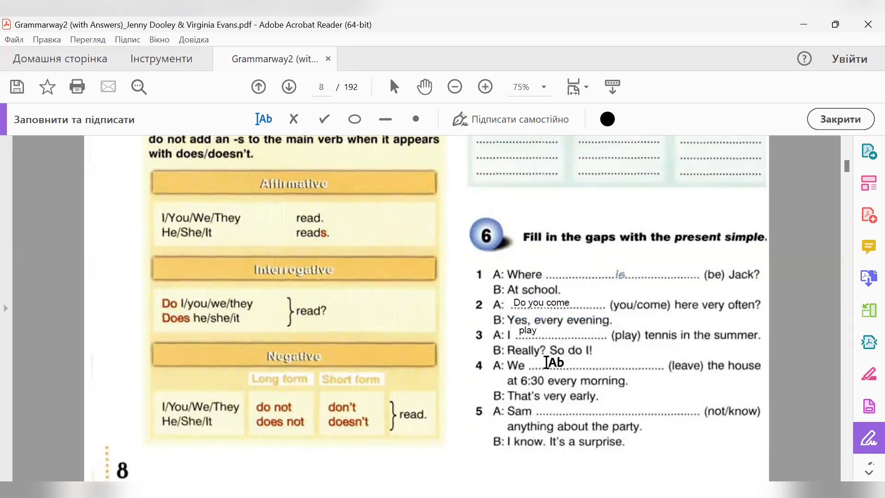
{"action": "mouse_move", "coordinate": [527, 367]}
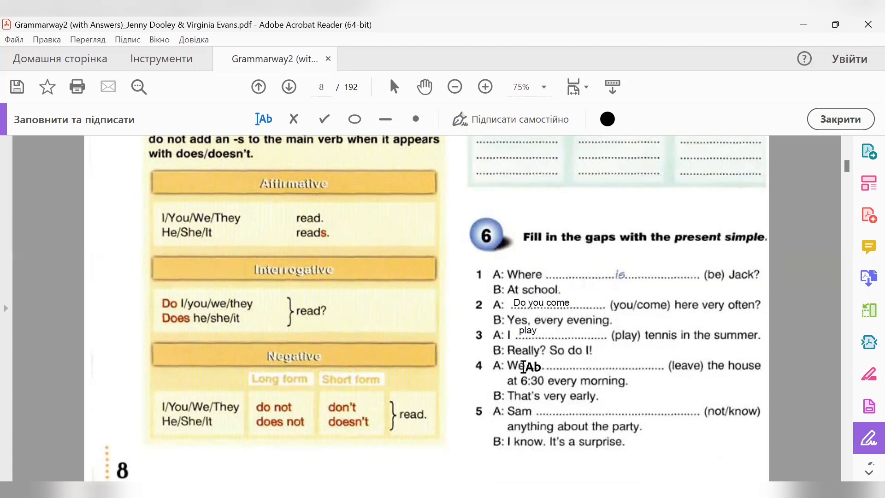
{"action": "mouse_move", "coordinate": [500, 379]}
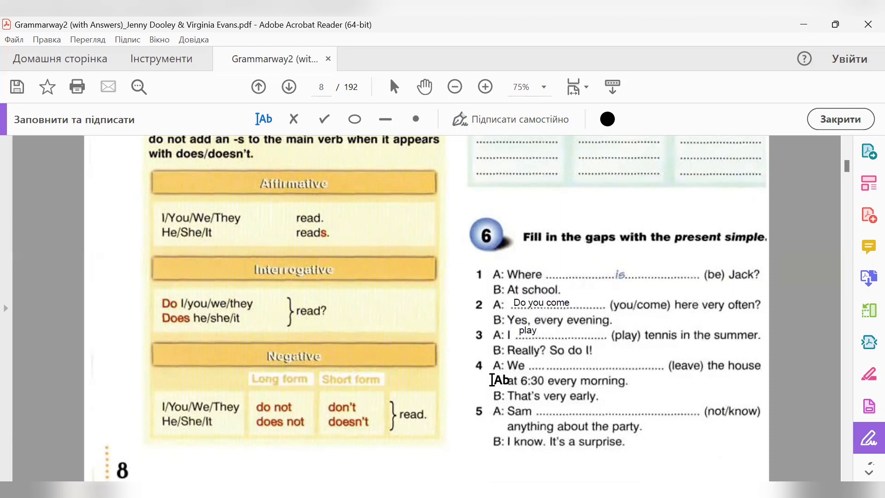
{"action": "mouse_move", "coordinate": [543, 396]}
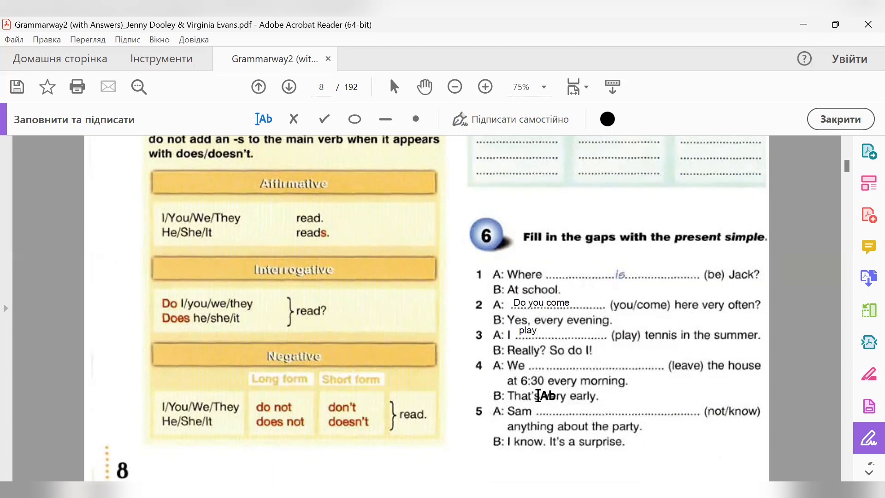
{"action": "mouse_move", "coordinate": [626, 387]}
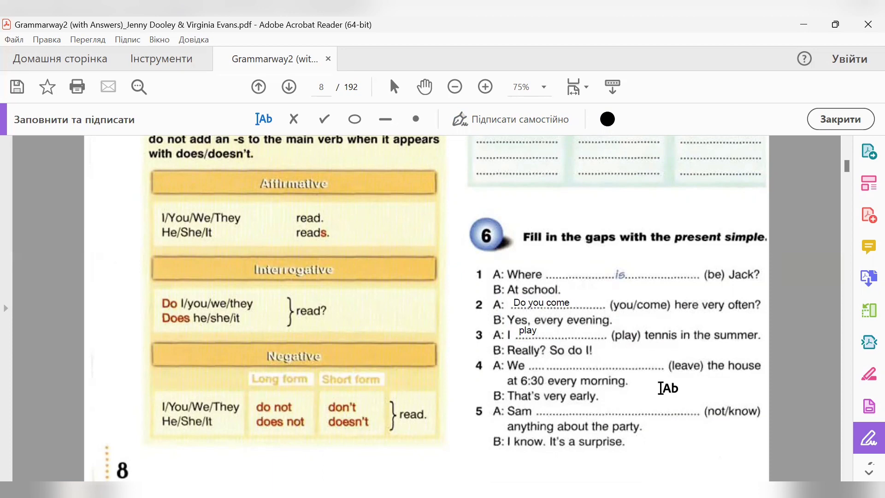
{"action": "mouse_move", "coordinate": [619, 388]}
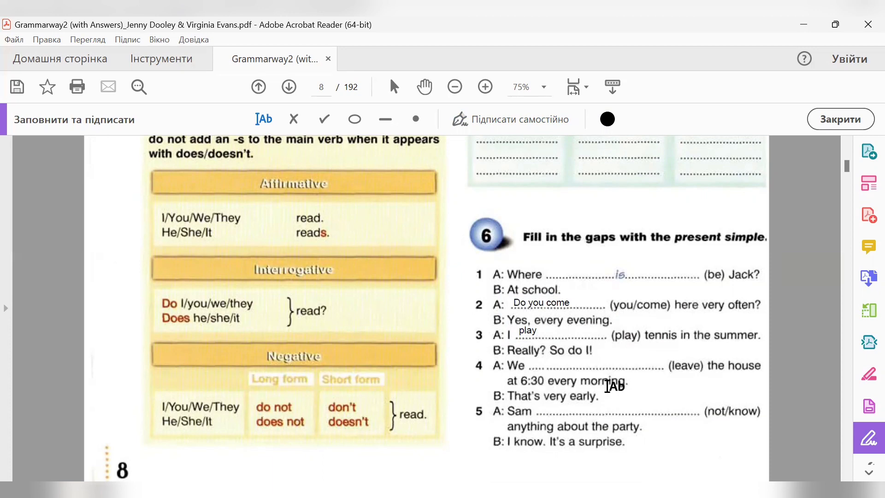
{"action": "mouse_move", "coordinate": [632, 389]}
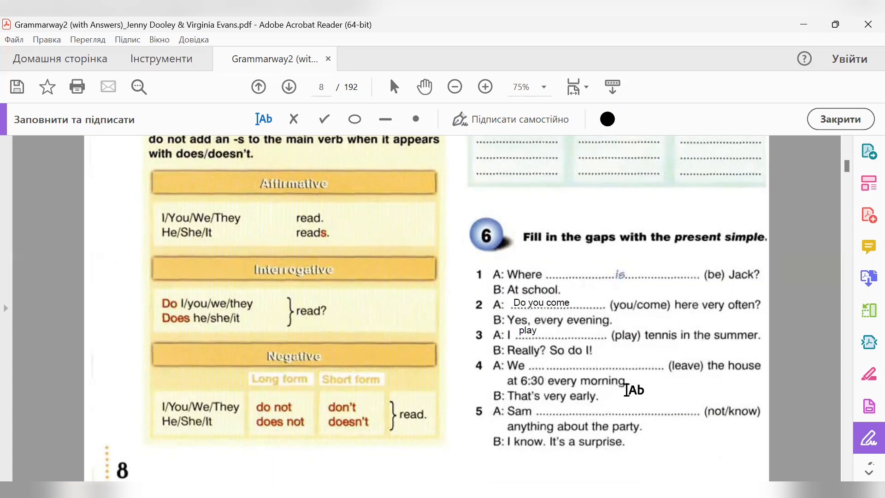
{"action": "mouse_move", "coordinate": [380, 370]}
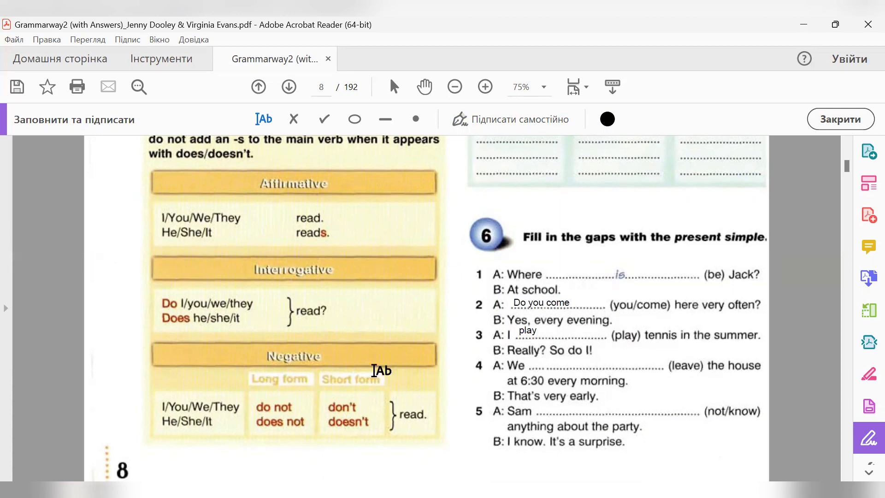
{"action": "mouse_move", "coordinate": [203, 224]}
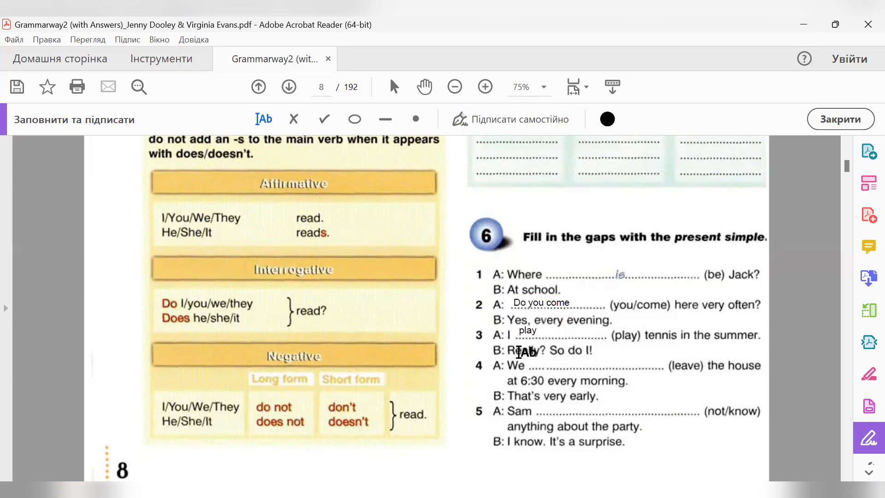
Step: Start a text answer 'leave' in the blank of item 4 of exercise 6
{"action": "left_click", "coordinate": [524, 330]}
{"action": "type", "text": "leave"}
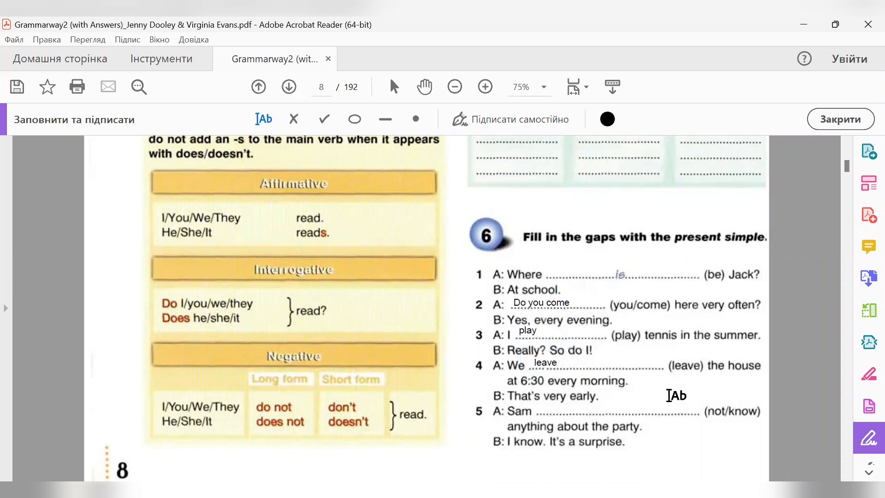
{"action": "mouse_move", "coordinate": [572, 404]}
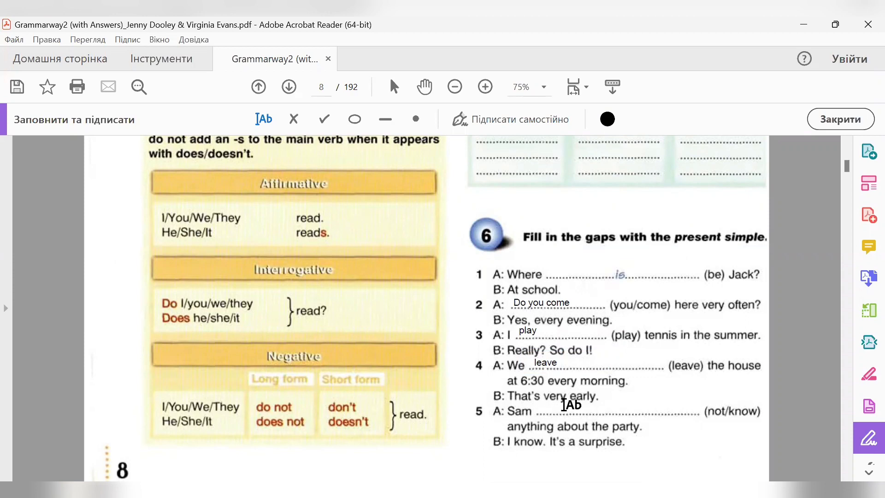
{"action": "mouse_move", "coordinate": [488, 424]}
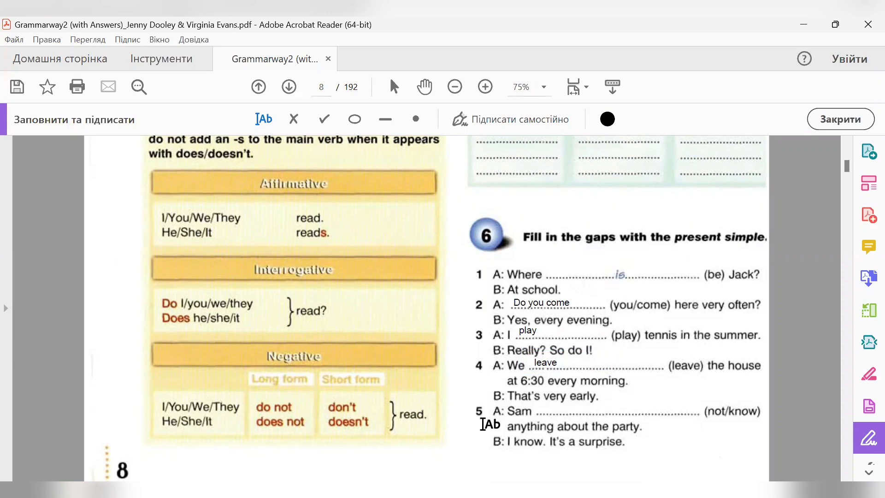
{"action": "mouse_move", "coordinate": [768, 416]}
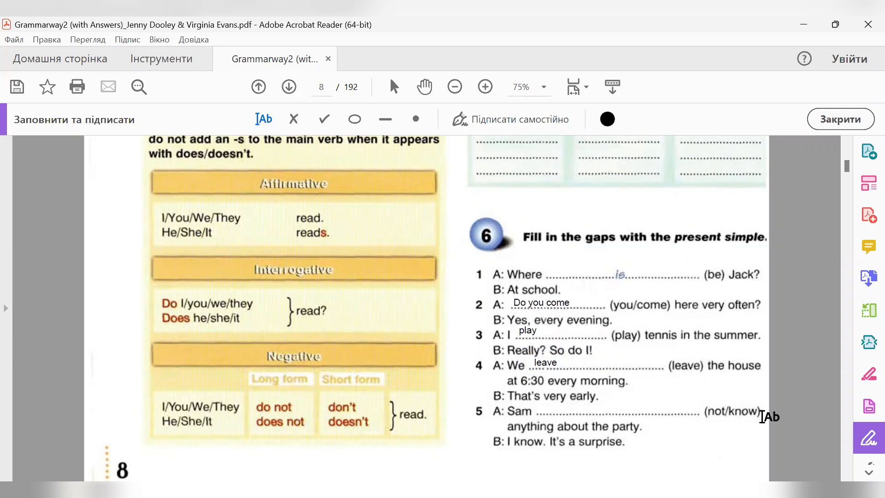
{"action": "mouse_move", "coordinate": [527, 452]}
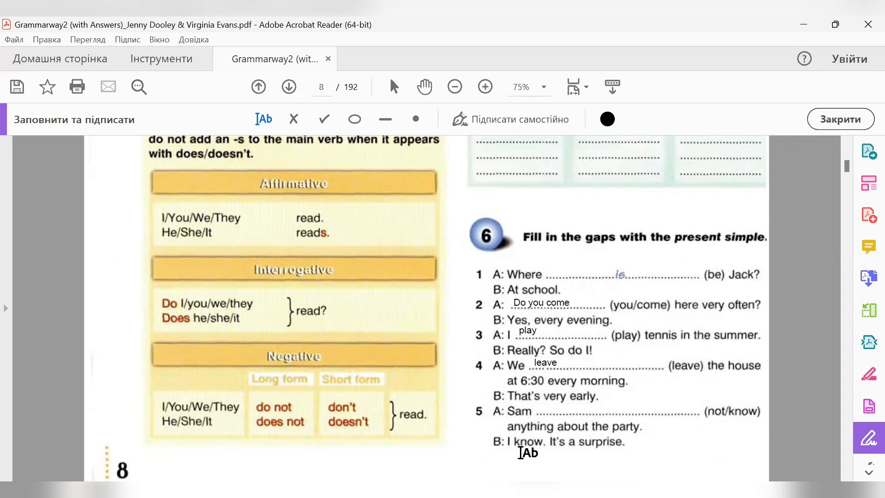
{"action": "mouse_move", "coordinate": [734, 425]}
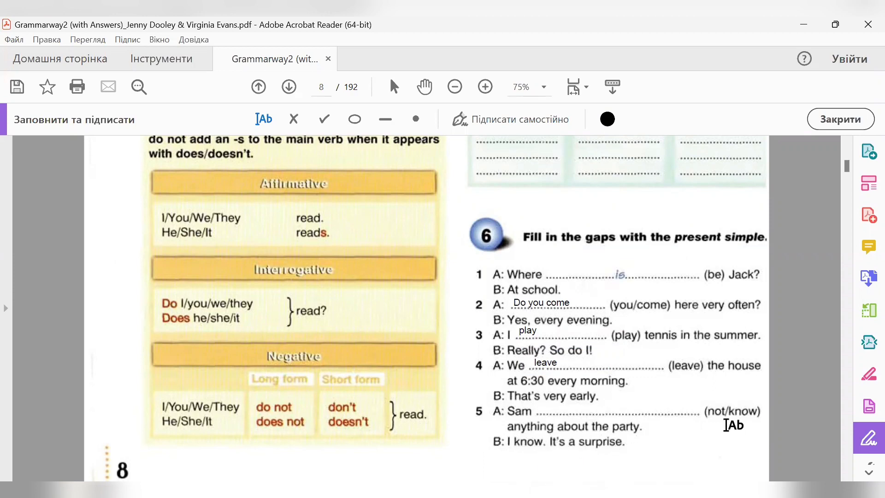
{"action": "mouse_move", "coordinate": [768, 414]}
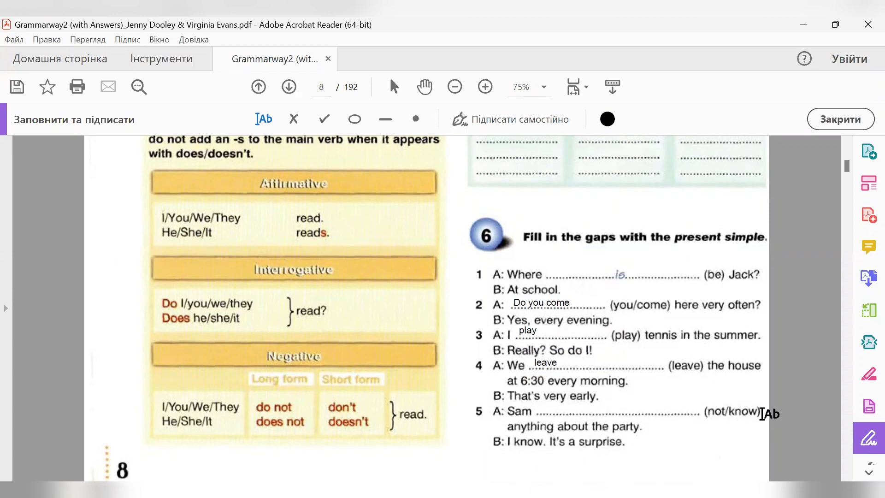
{"action": "mouse_move", "coordinate": [343, 355]}
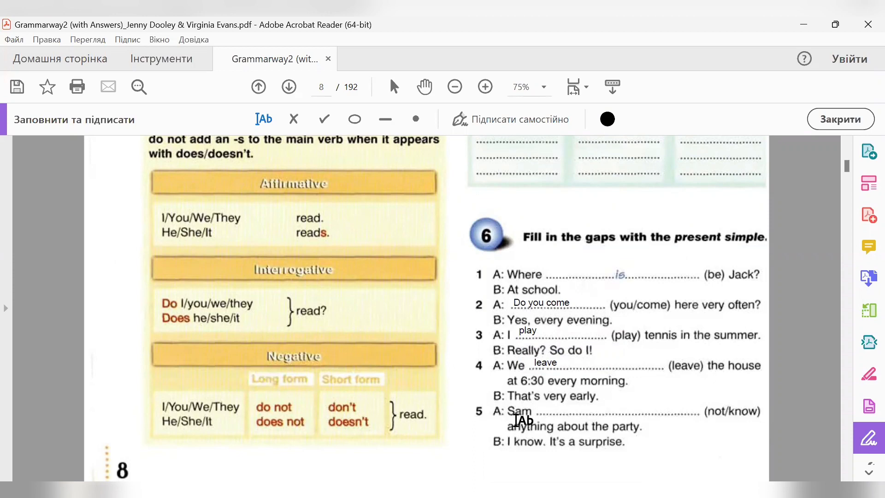
{"action": "mouse_move", "coordinate": [178, 433]}
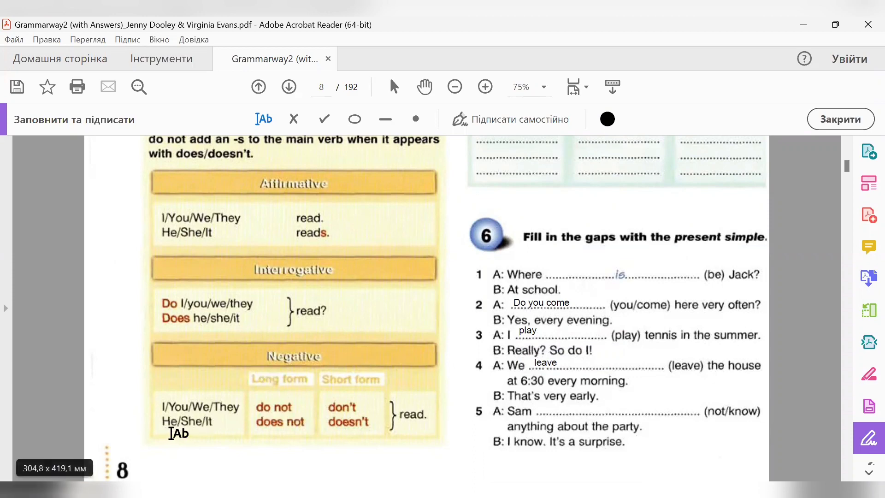
{"action": "mouse_move", "coordinate": [175, 428]}
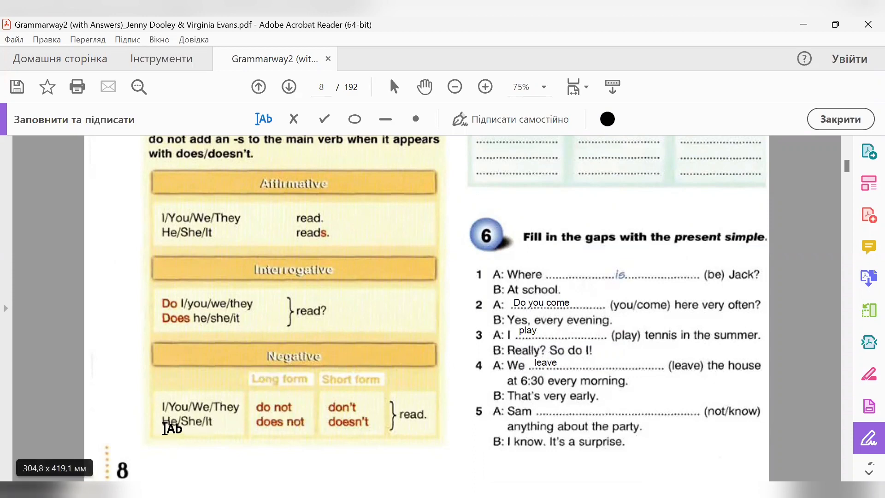
{"action": "mouse_move", "coordinate": [279, 429]}
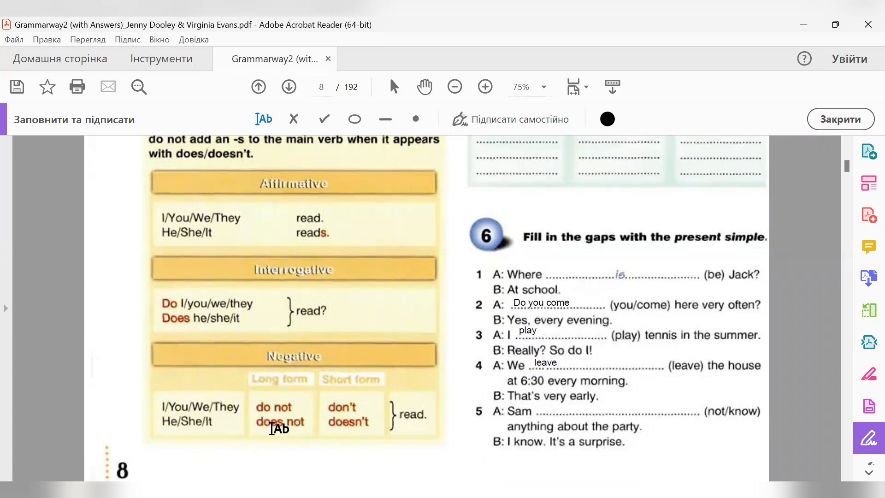
{"action": "mouse_move", "coordinate": [302, 429]}
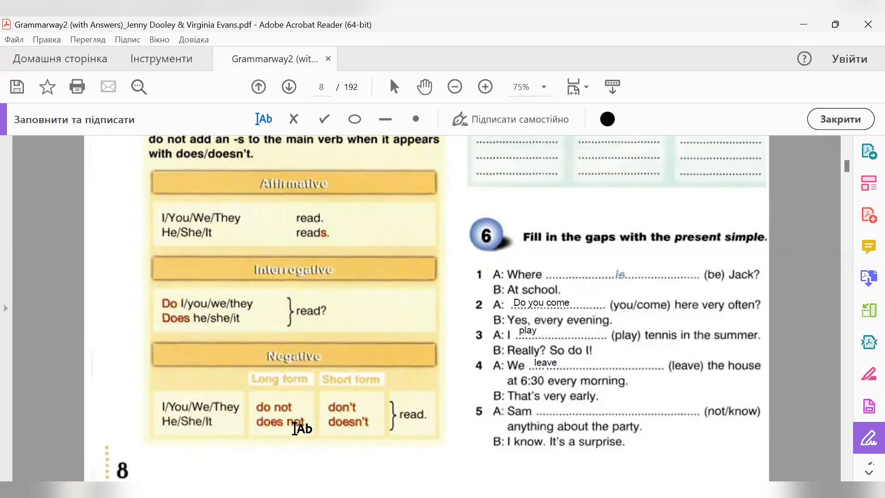
{"action": "mouse_move", "coordinate": [388, 426]}
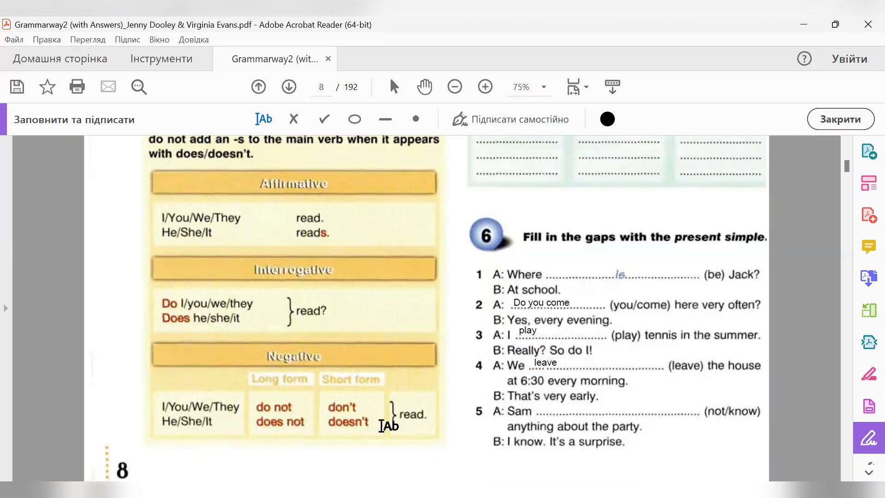
{"action": "mouse_move", "coordinate": [394, 416]}
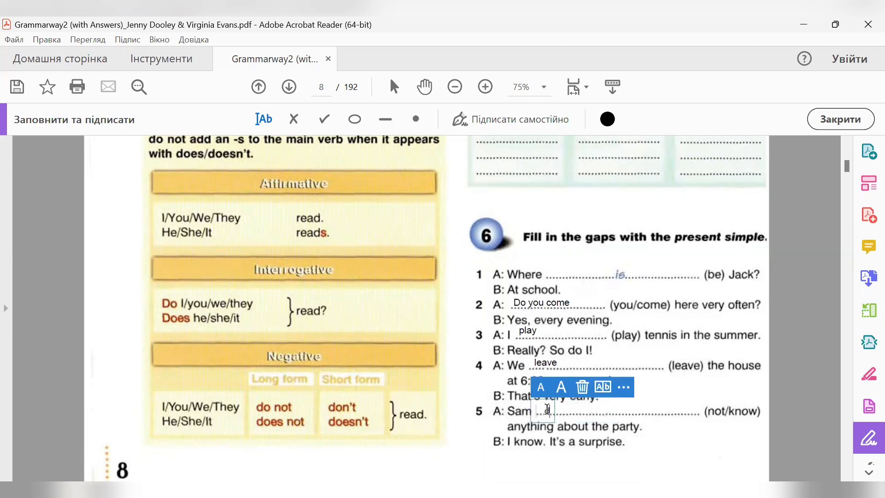
Step: Fill item 5's gap in exercise 6 with "doesn't know"
{"action": "type", "text": "doesn"}
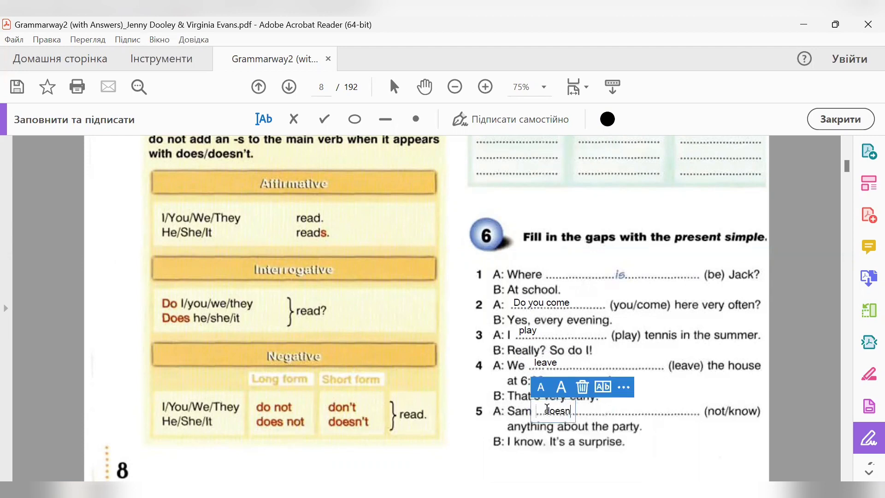
{"action": "type", "text": "'t know"}
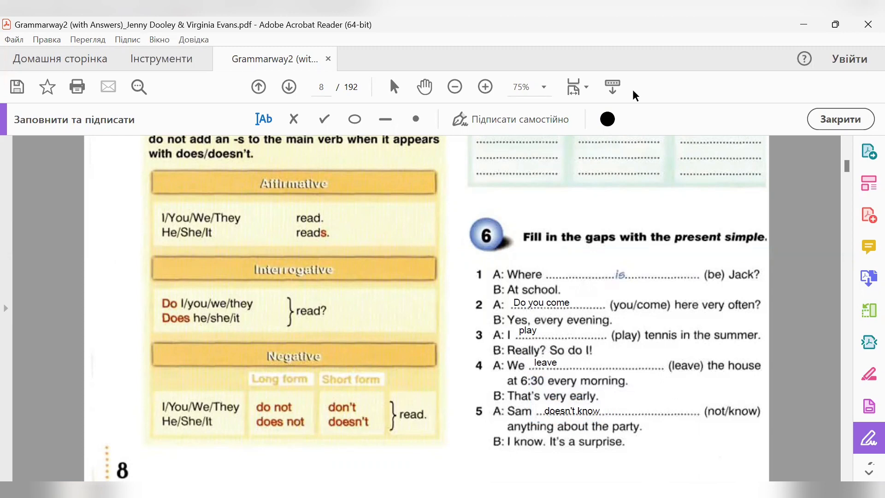
{"action": "mouse_move", "coordinate": [560, 67]}
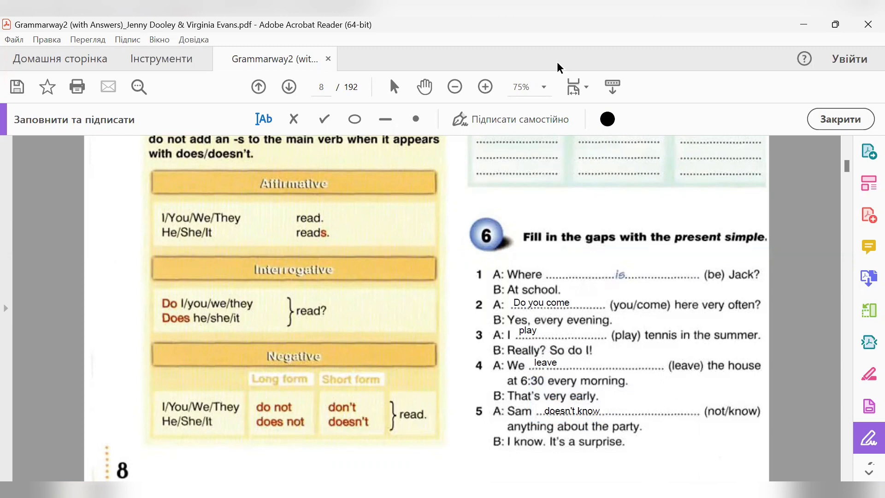